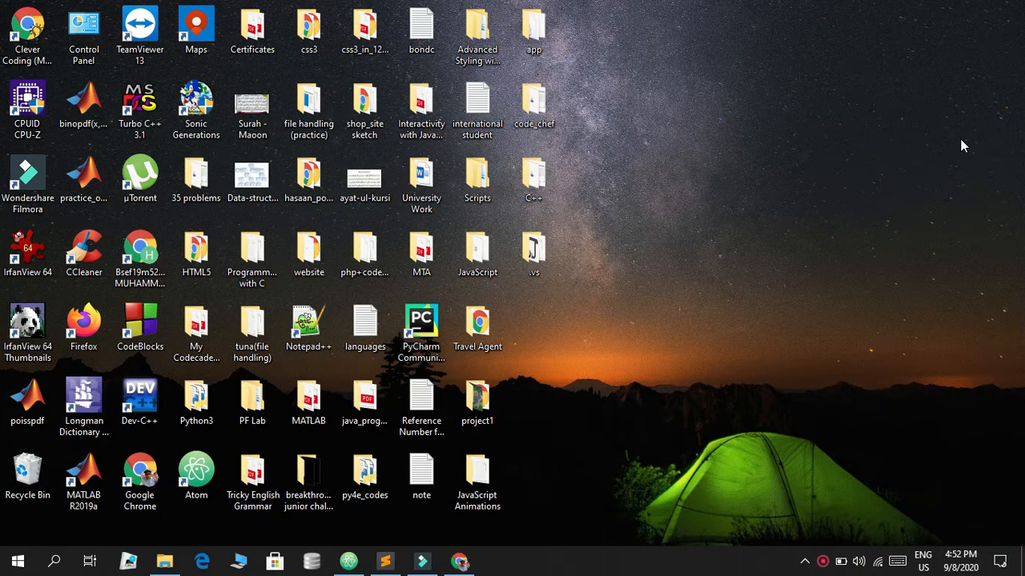
{"action": "mouse_move", "coordinate": [471, 78]}
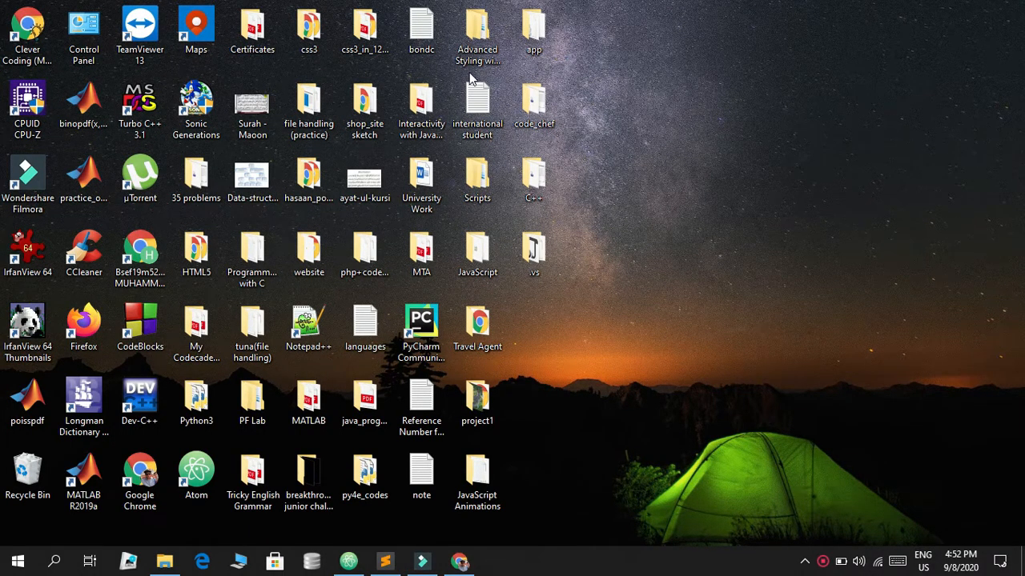
Launch Dev-C++ from the desktop icon.
{"action": "left_click", "coordinate": [195, 401]}
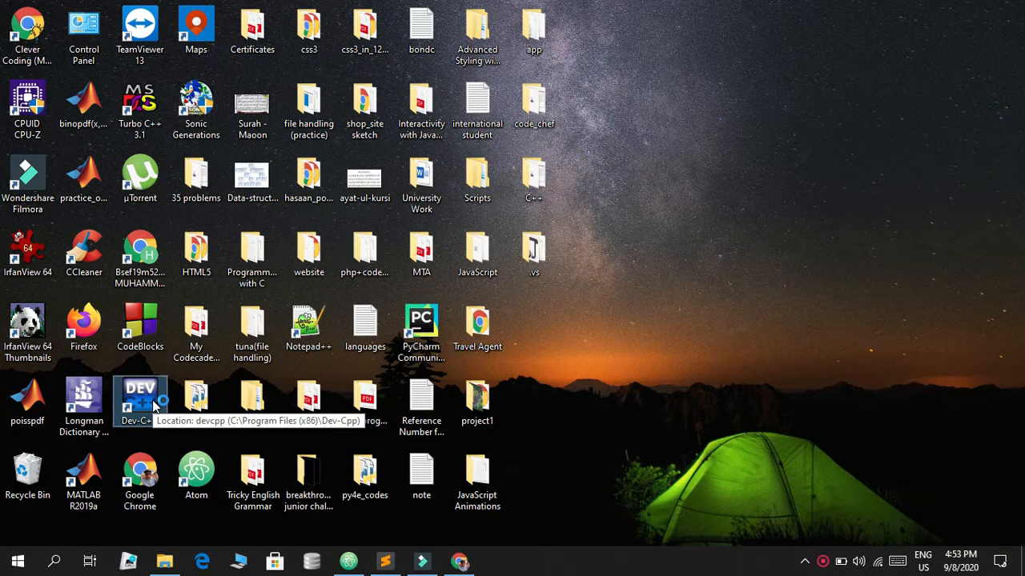
{"action": "double_click", "coordinate": [141, 400]}
{"action": "type", "text": "#i"}
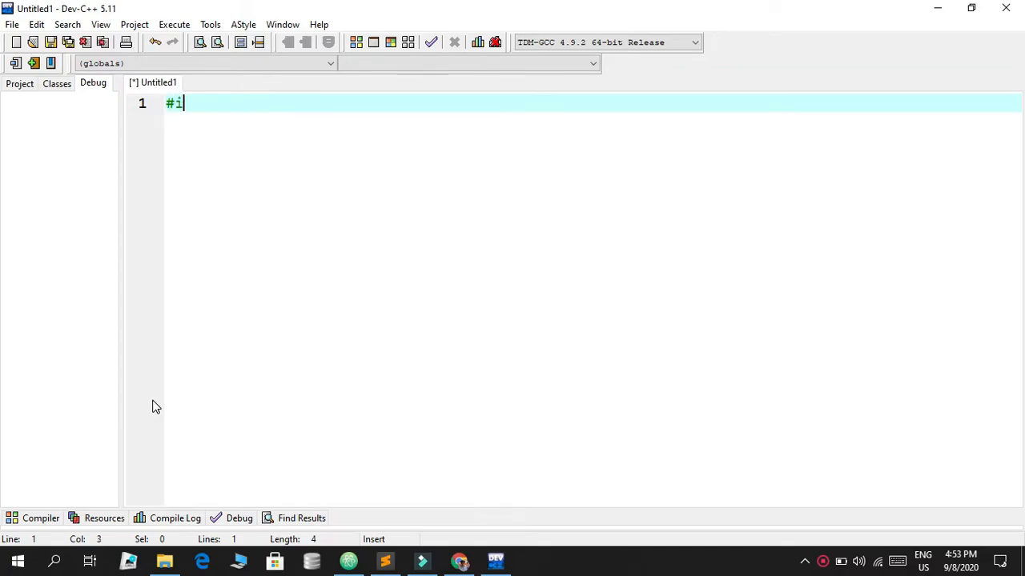
Write #include<iostream>, using namespace std; and the int main() header in the new file.
{"action": "type", "text": "nclude<i>"}
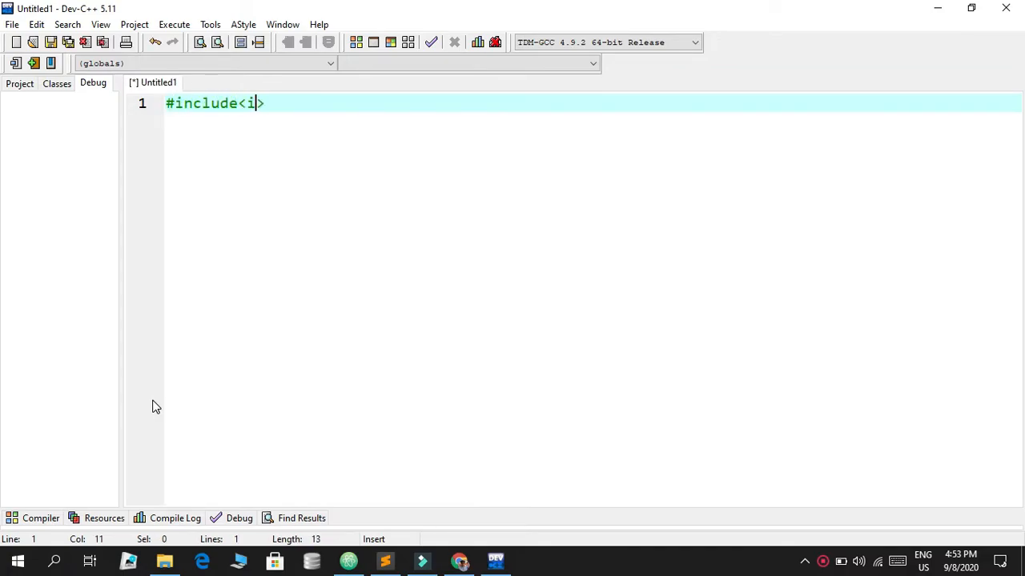
{"action": "type", "text": "ostream"}
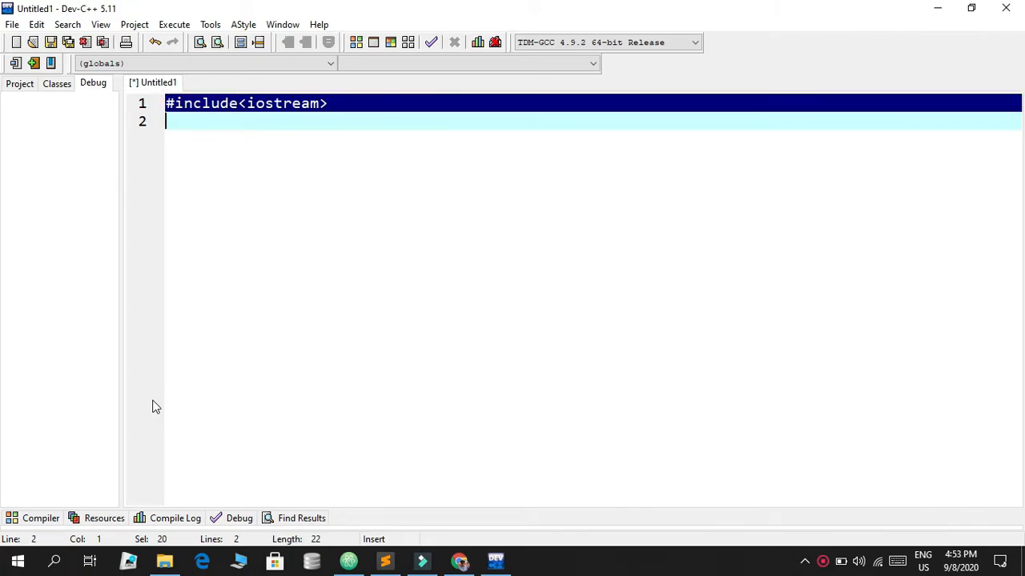
{"action": "type", "text": "using namespa"}
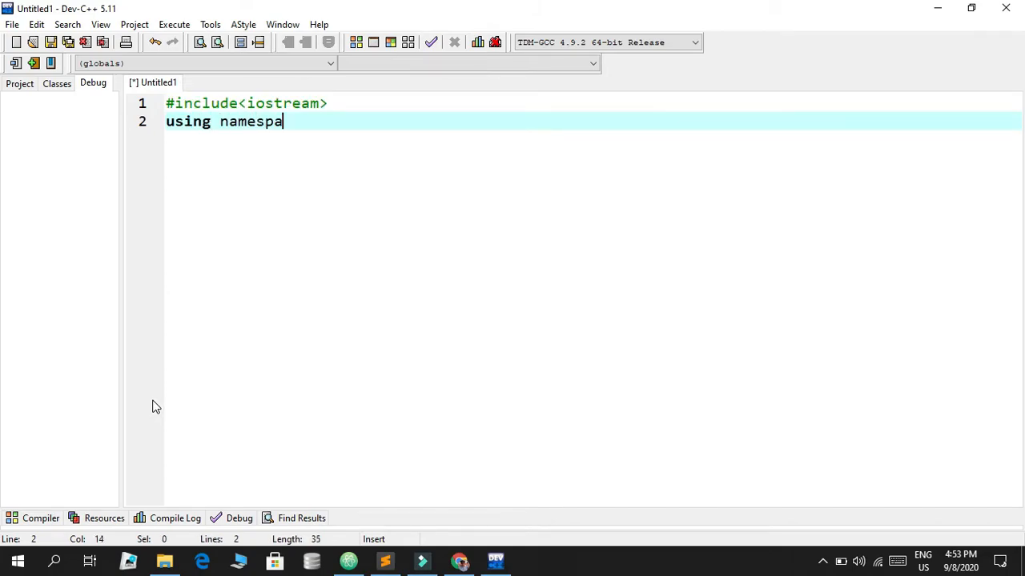
{"action": "type", "text": "ce std;"}
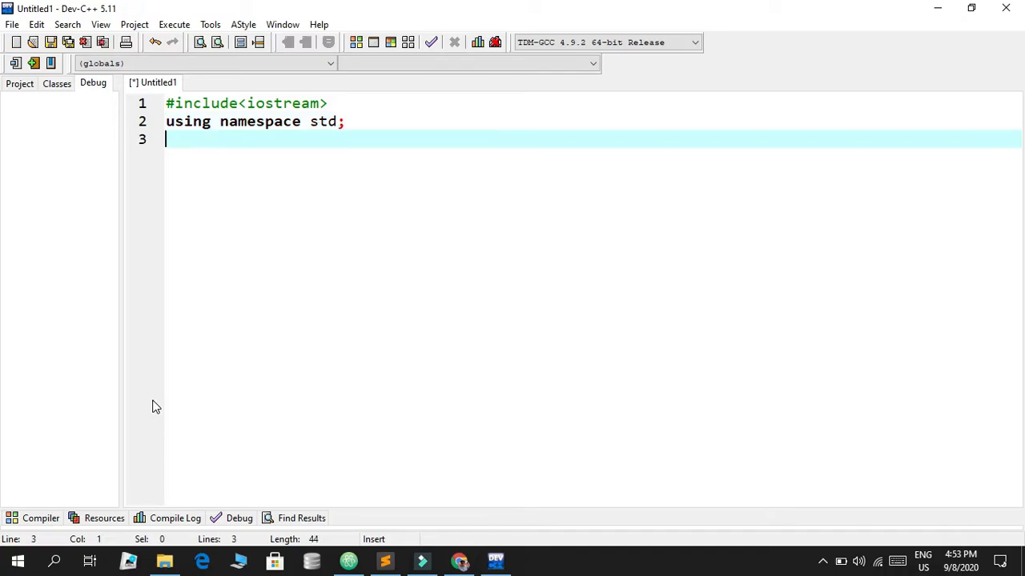
{"action": "type", "text": "int main"}
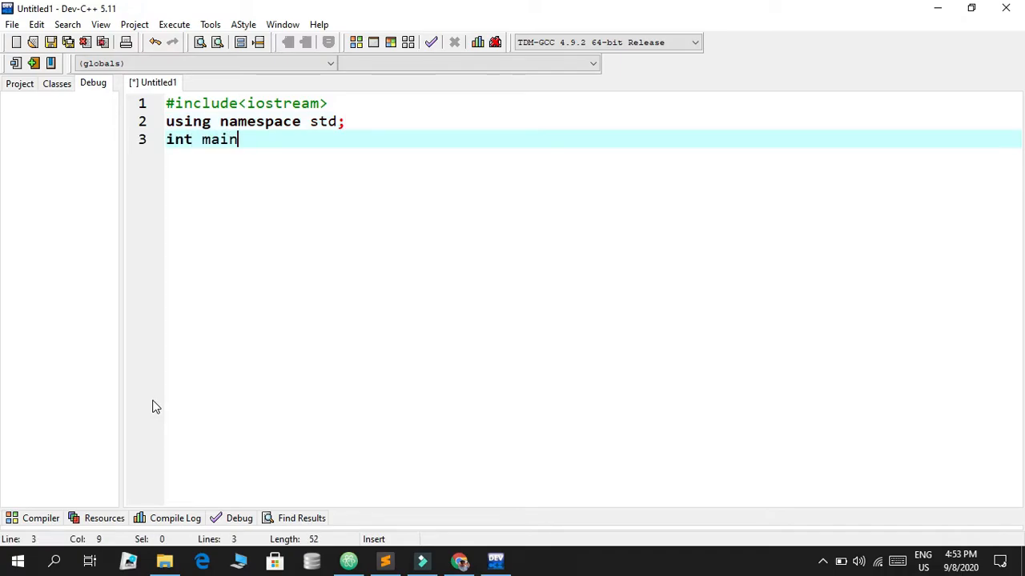
{"action": "type", "text": "()"}
{"action": "type", "text": "return 0;"}
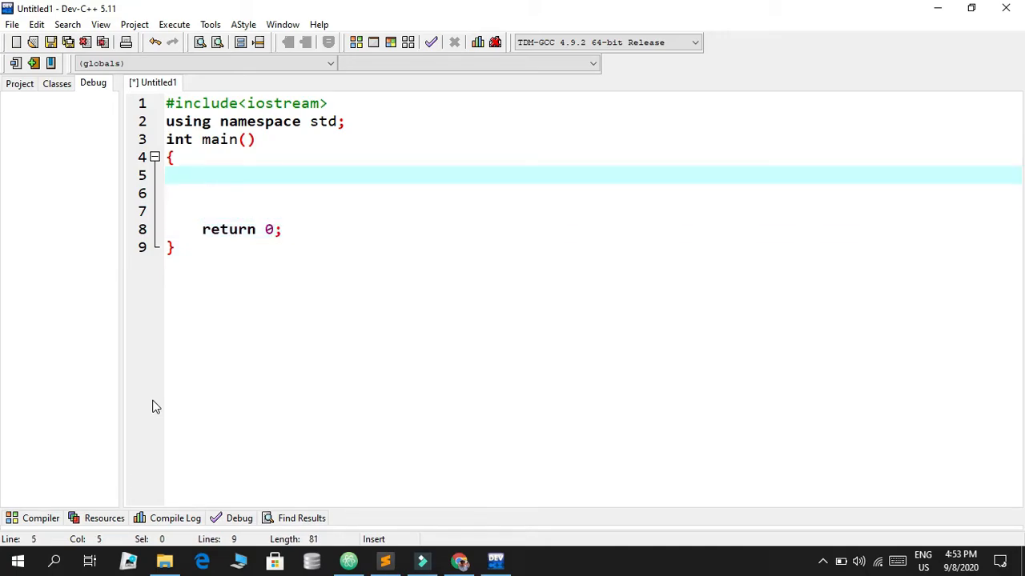
Declare int num1 = 100 and int num2 = 200 inside main.
{"action": "type", "text": "int a"}
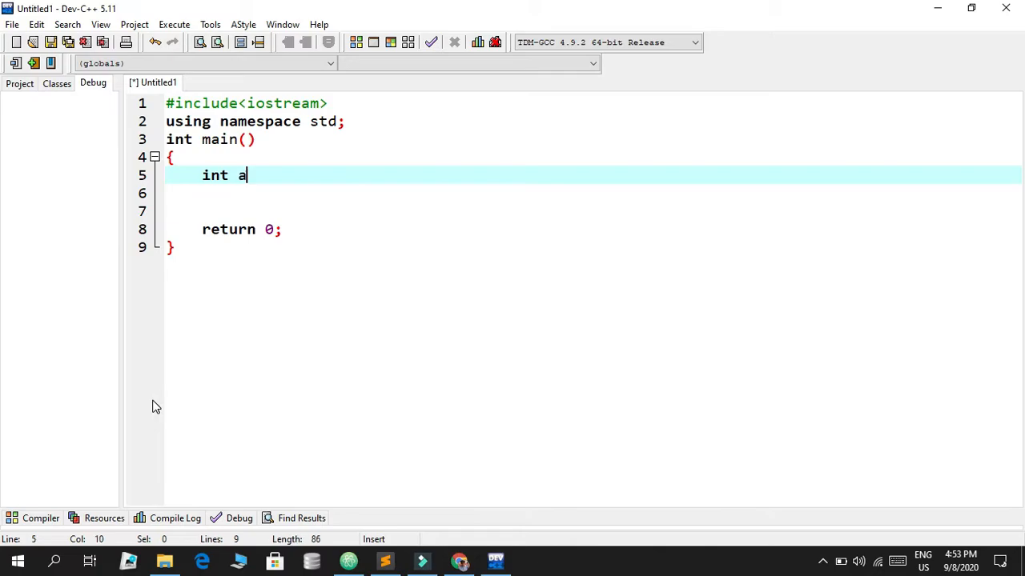
{"action": "type", "text": "nu"}
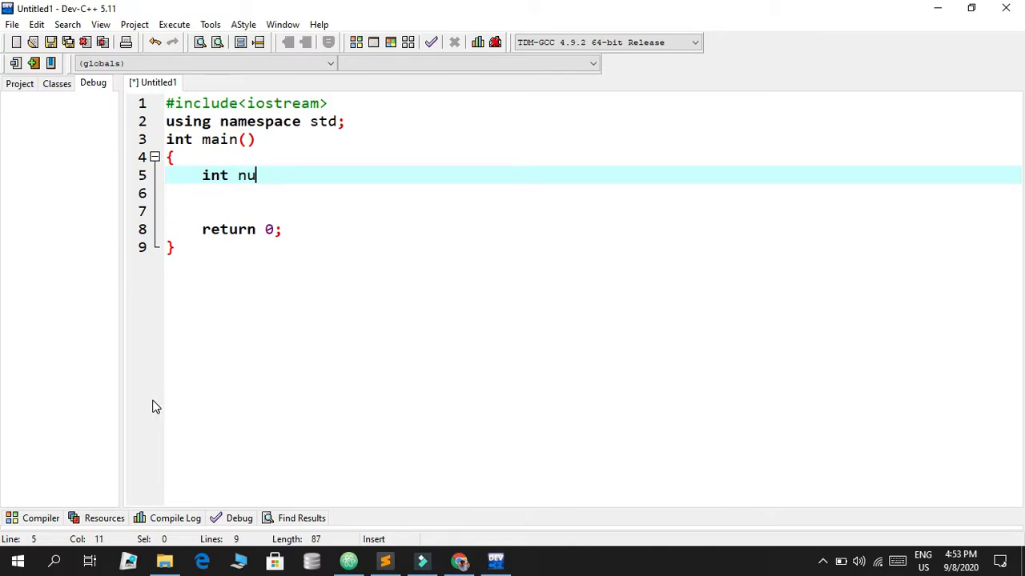
{"action": "type", "text": "m1 ="}
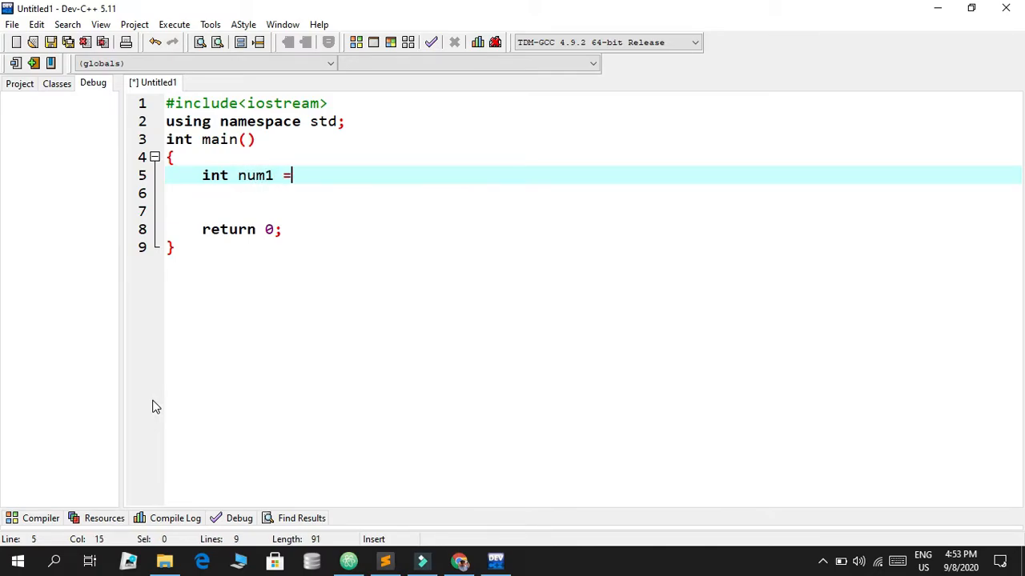
{"action": "type", "text": "100;"}
{"action": "left_click", "coordinate": [594, 194]}
{"action": "type", "text": "int num"}
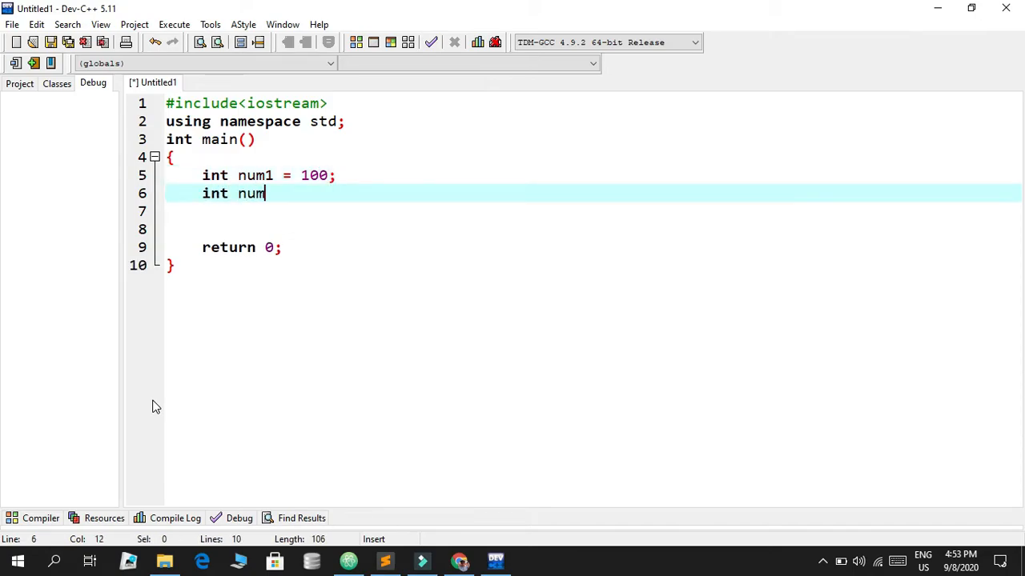
{"action": "type", "text": "2 = 200;"}
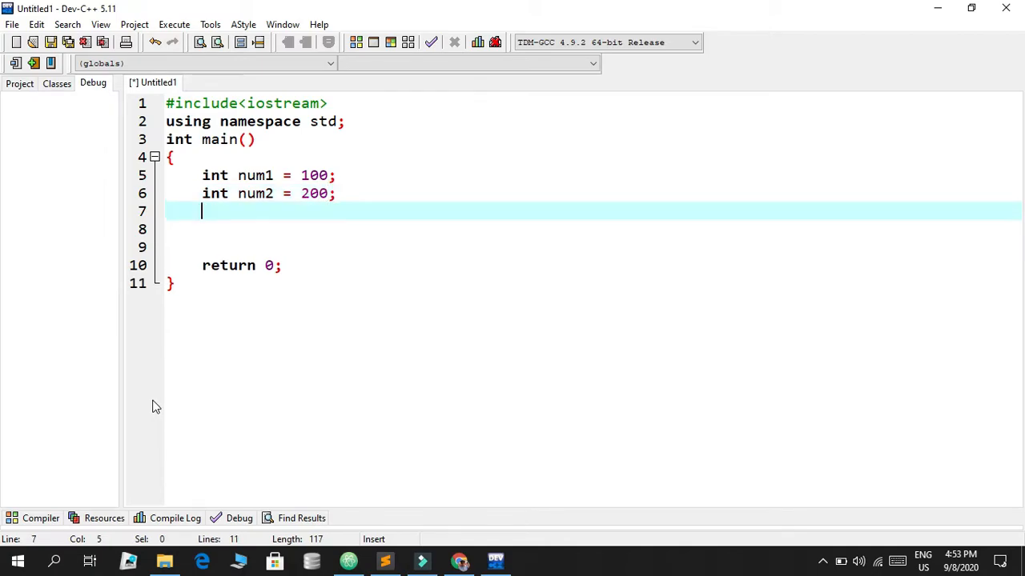
Print num1+num2 followed by endl with cout.
{"action": "type", "text": "cou"}
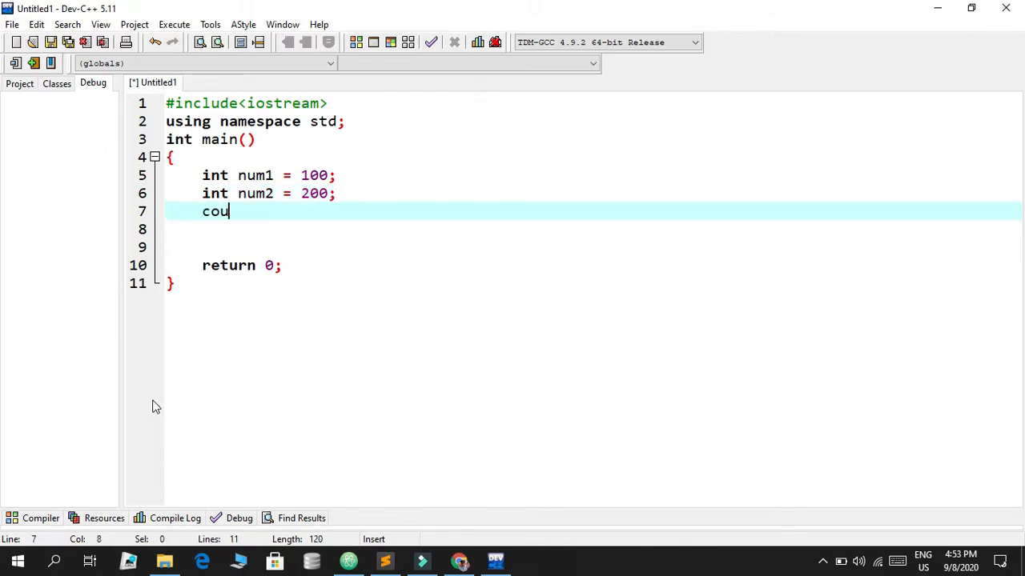
{"action": "type", "text": "<<"}
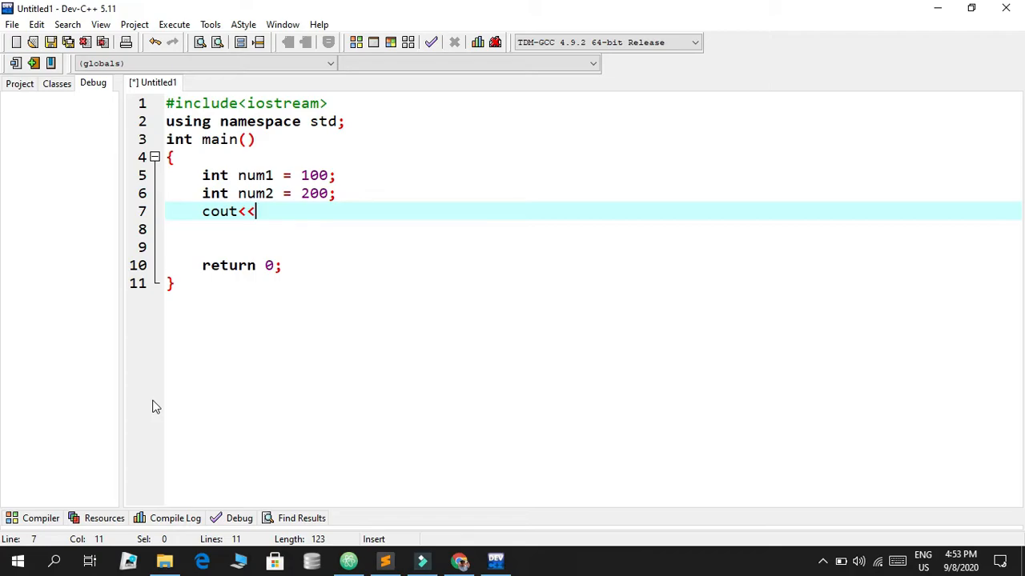
{"action": "type", "text": "num1"}
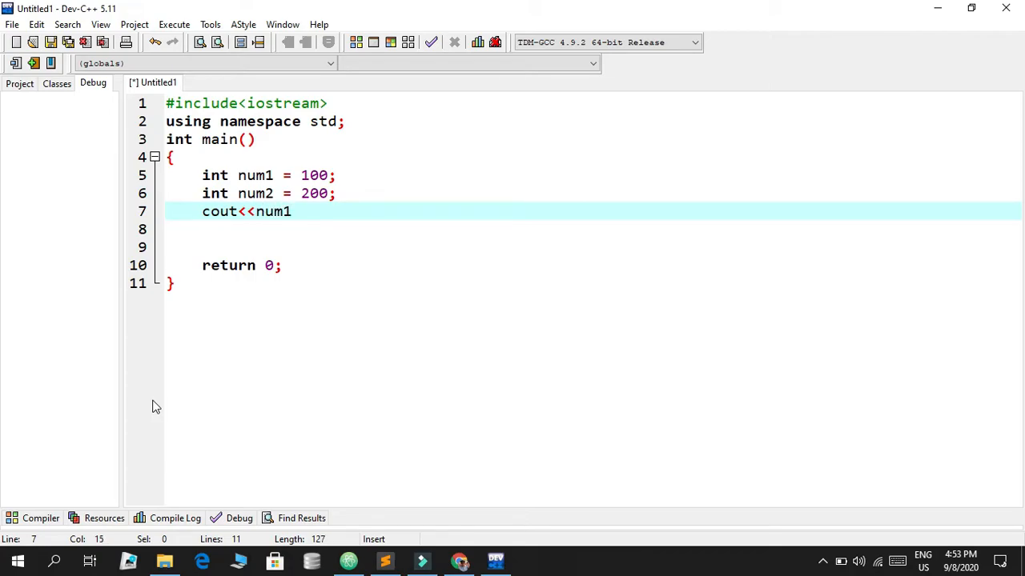
{"action": "type", "text": "+num2>>"}
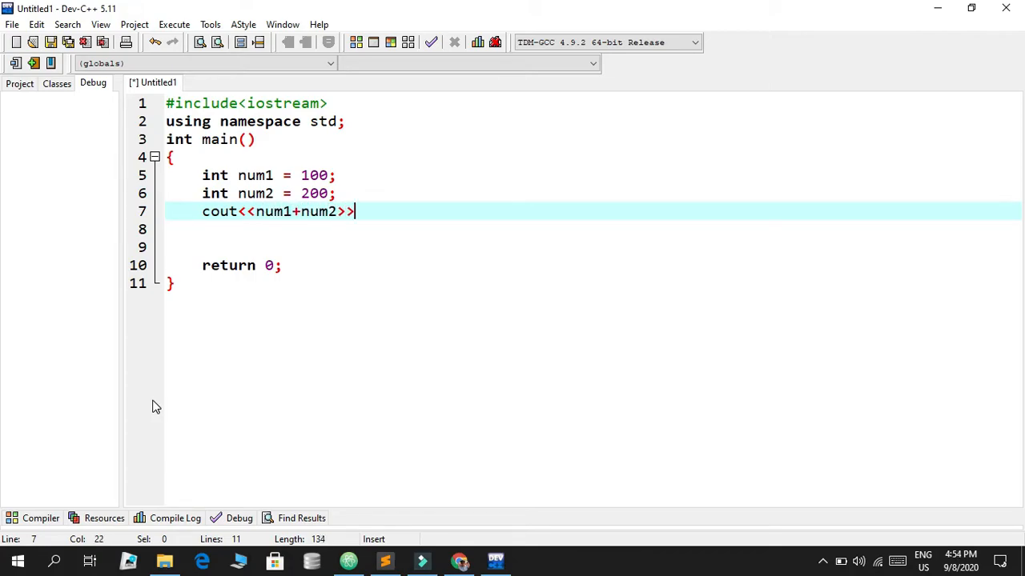
{"action": "type", "text": "endl;"}
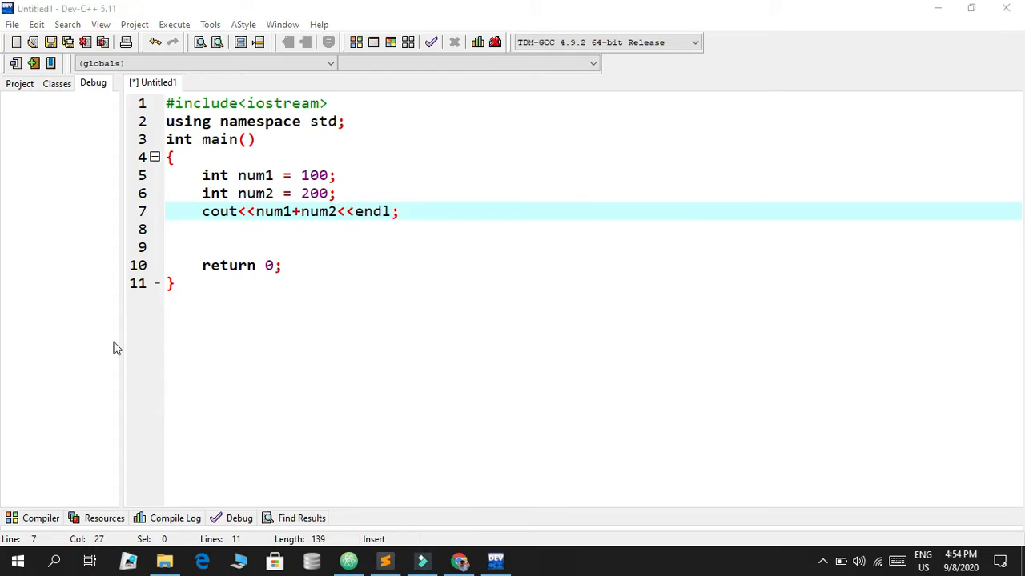
Save the file as code4.cpp in the C++ folder on the Desktop.
{"action": "left_click", "coordinate": [50, 42]}
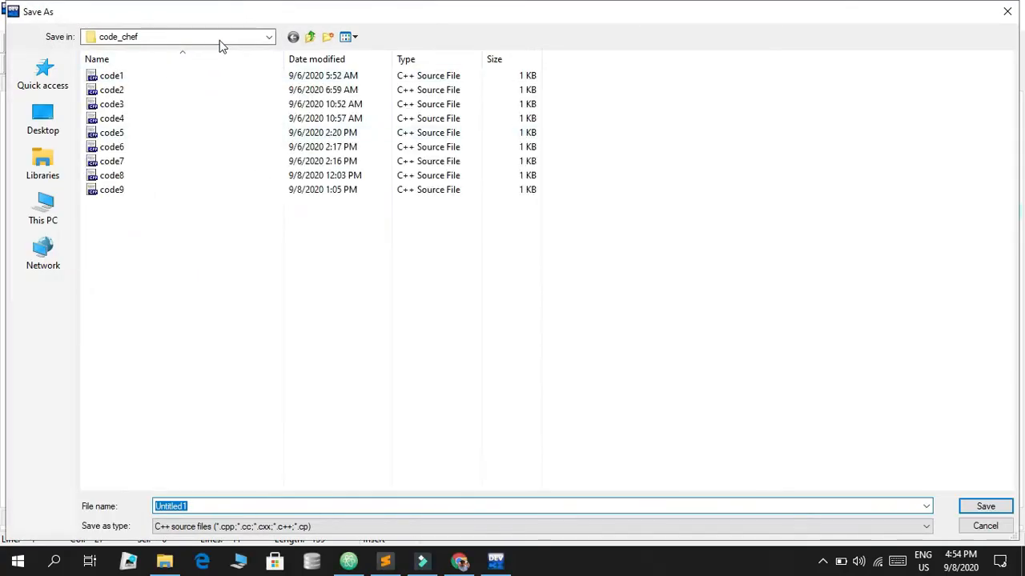
{"action": "left_click", "coordinate": [41, 119]}
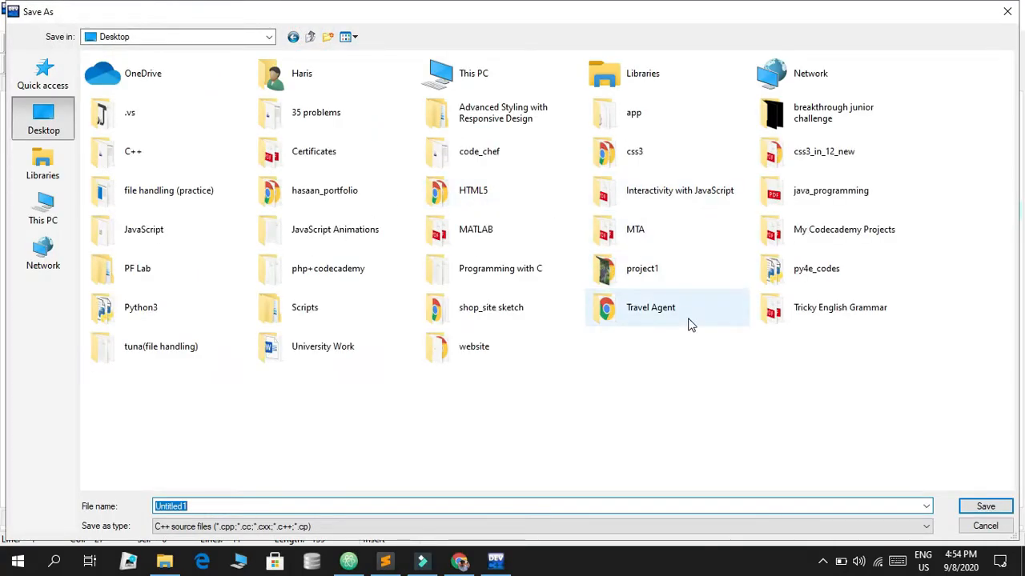
{"action": "left_click", "coordinate": [474, 74]}
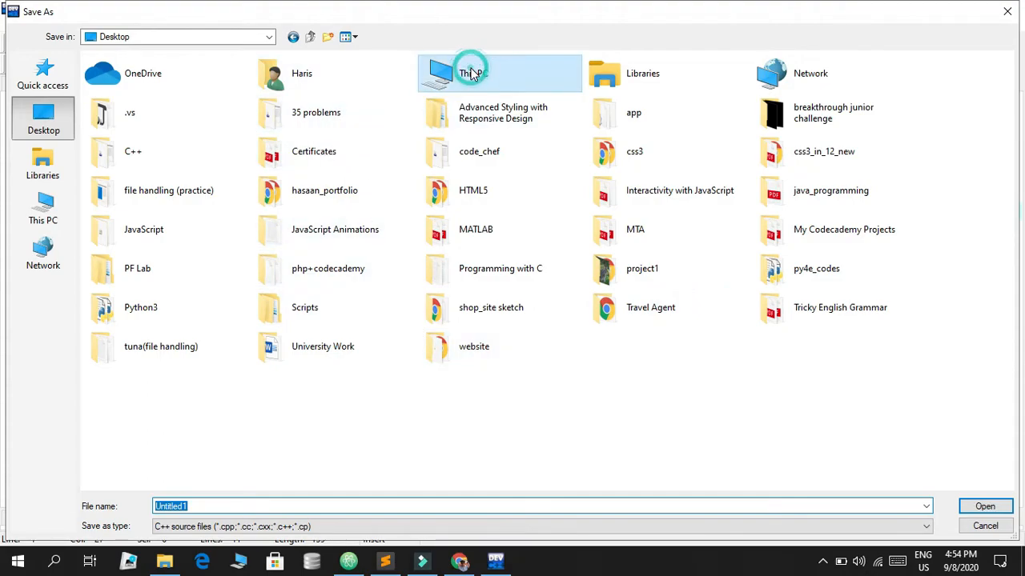
{"action": "left_click", "coordinate": [490, 308]}
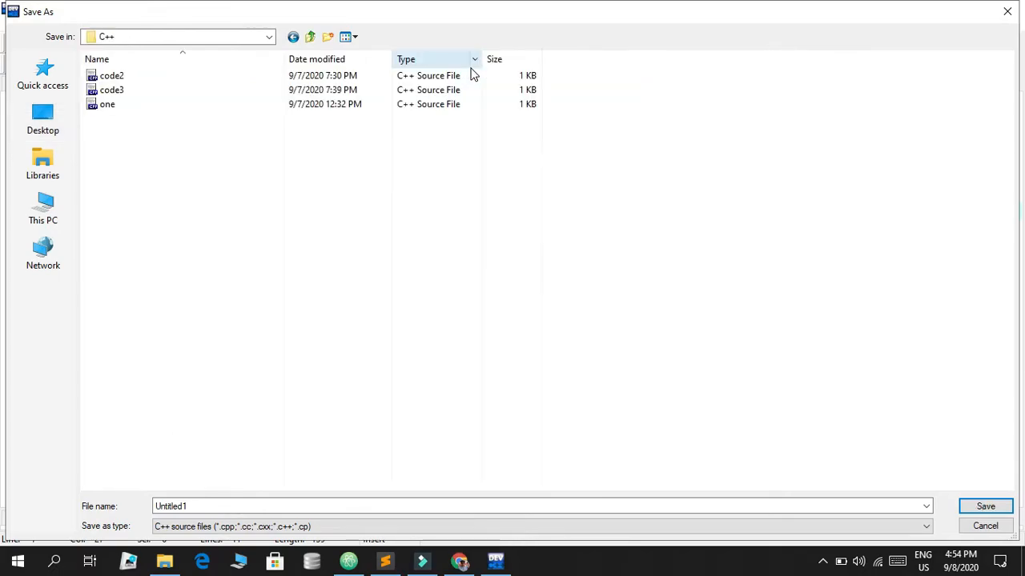
{"action": "left_click", "coordinate": [374, 506]}
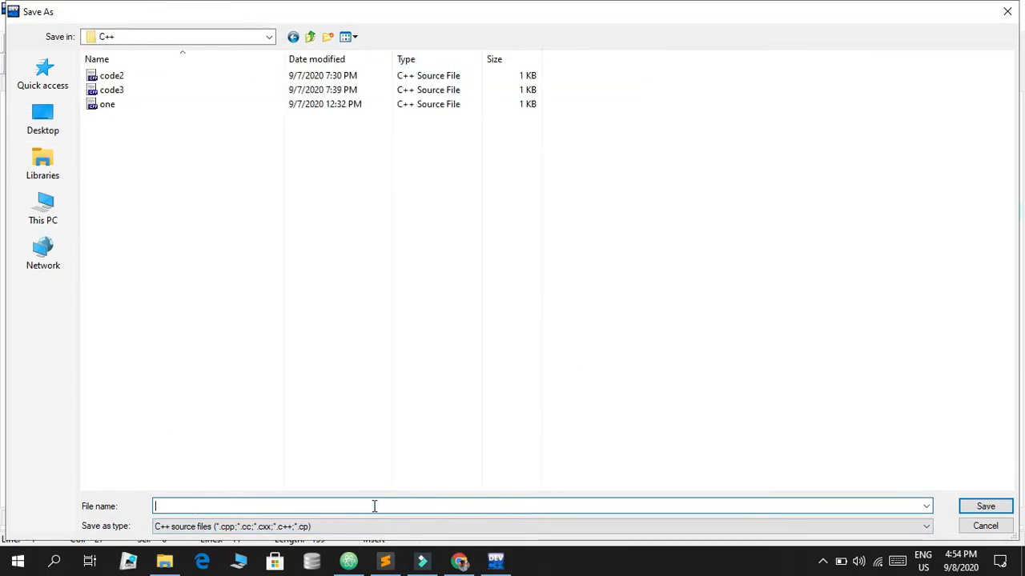
{"action": "type", "text": "code4"}
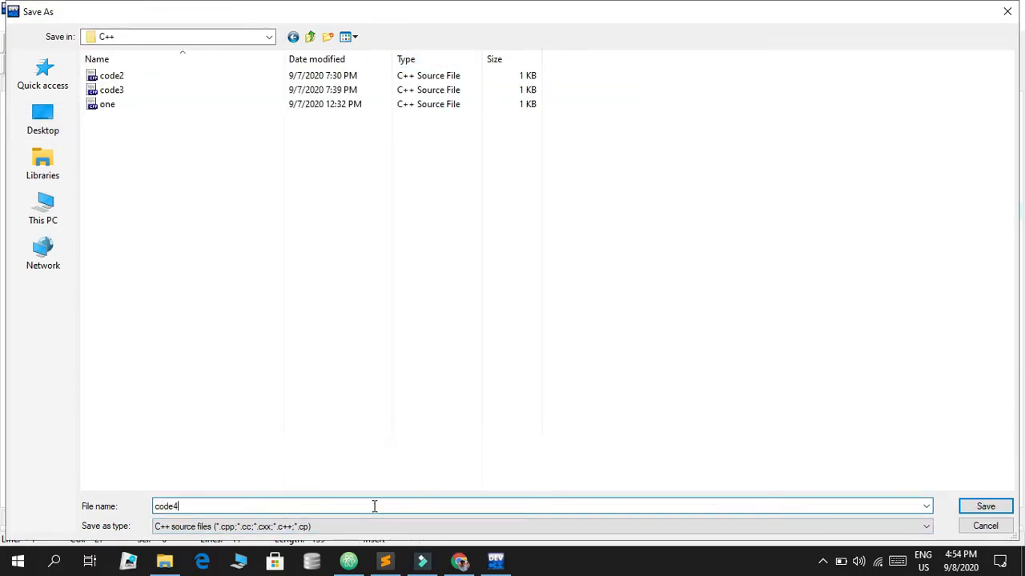
{"action": "left_click", "coordinate": [984, 506]}
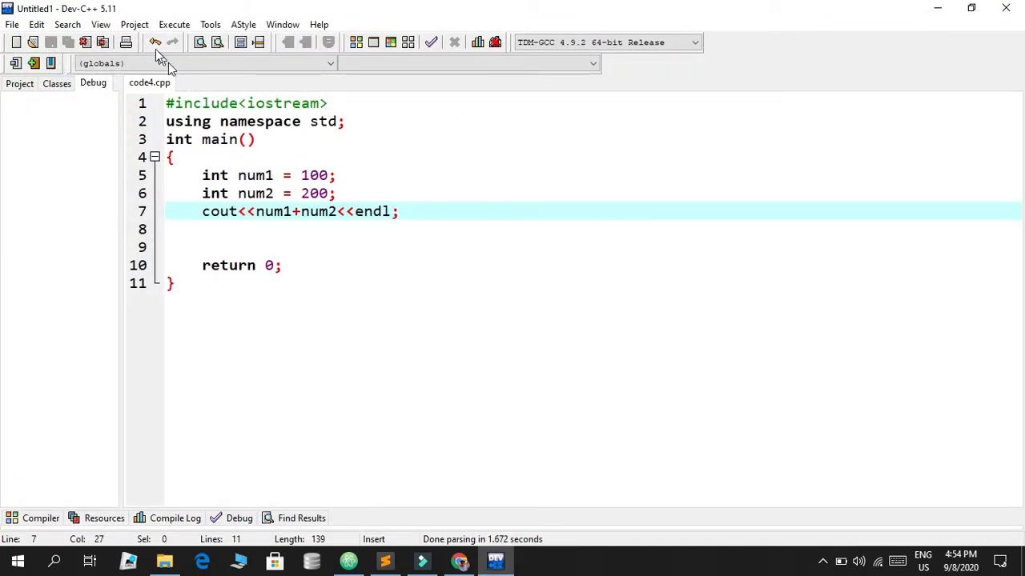
Compile and run code4.cpp, see 300 printed, and close the console.
{"action": "left_click", "coordinate": [173, 24]}
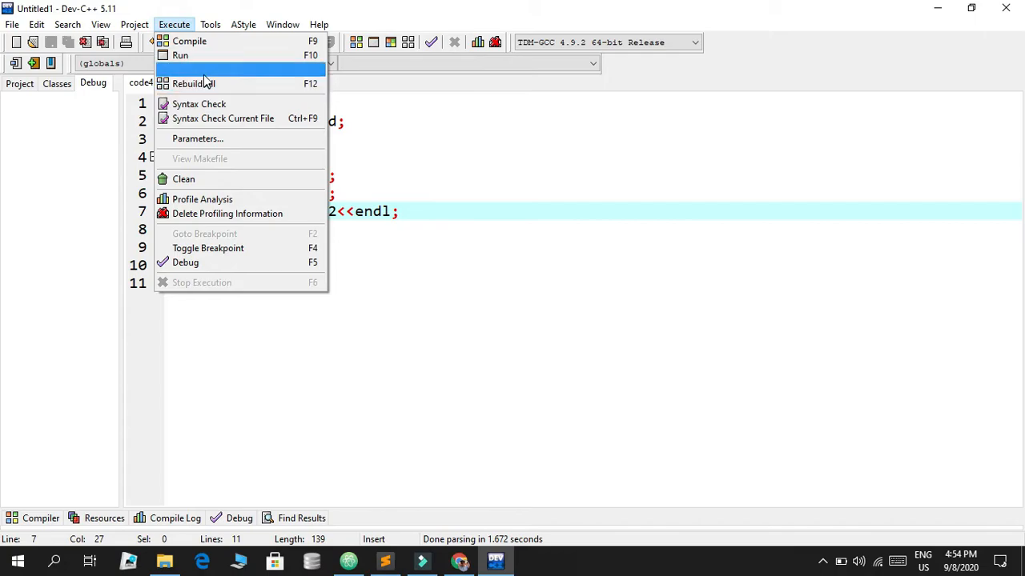
{"action": "left_click", "coordinate": [189, 41]}
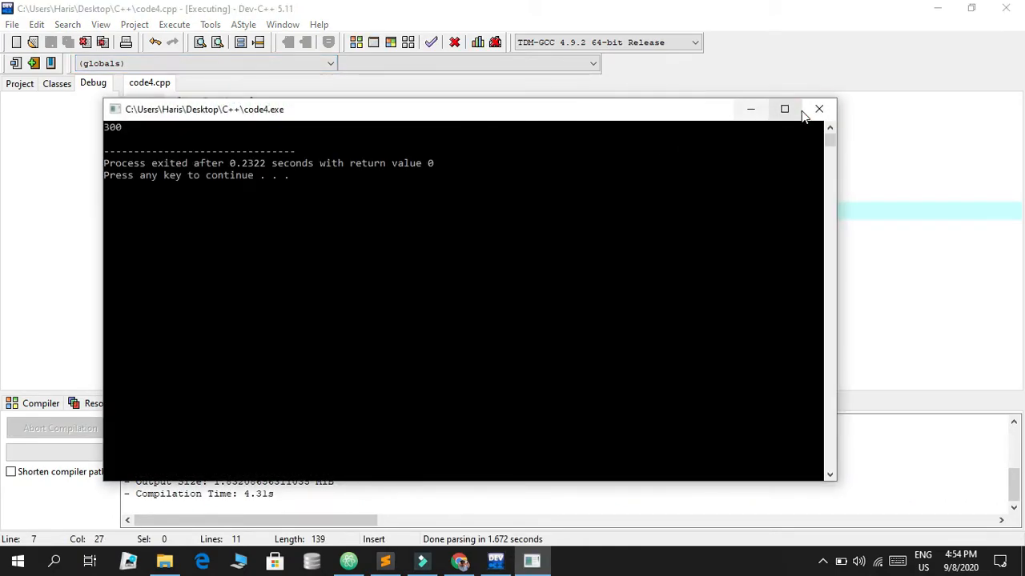
{"action": "left_click", "coordinate": [818, 109]}
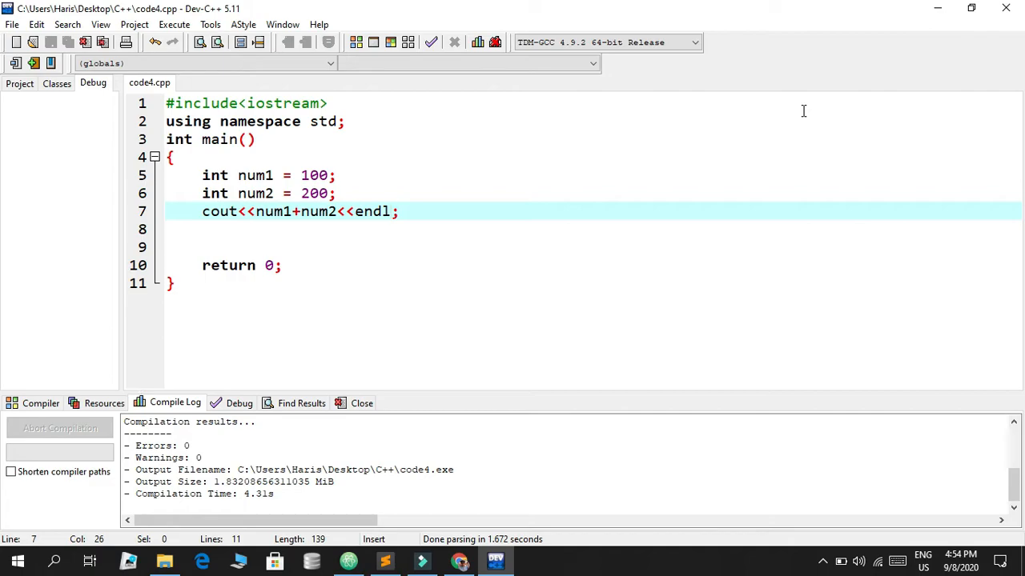
Replace the cout line with int sum = num1 + num2; and cout<<sum<<endl;.
{"action": "left_click_drag", "start_coordinate": [227, 211], "coordinate": [397, 212]}
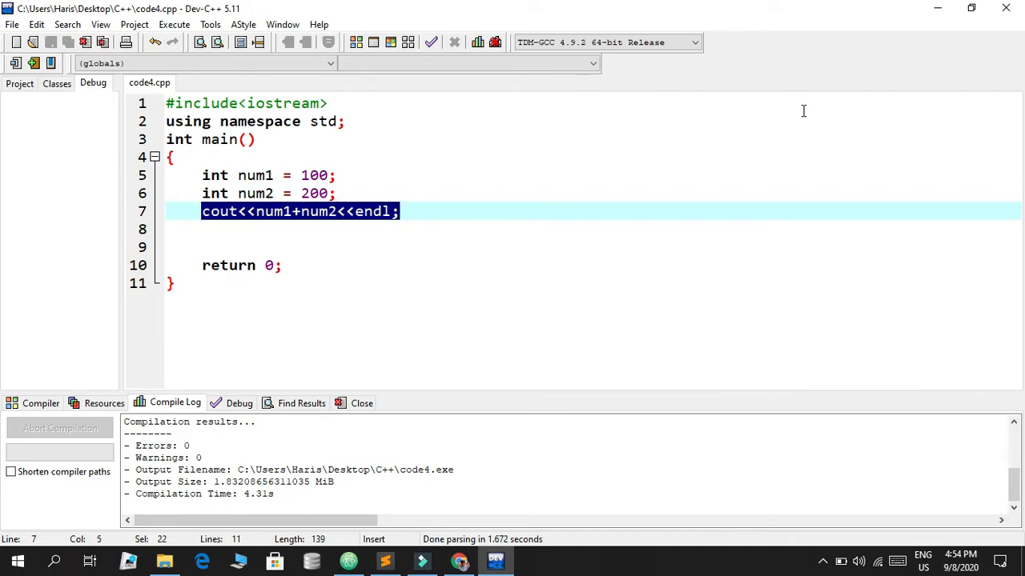
{"action": "type", "text": "int"}
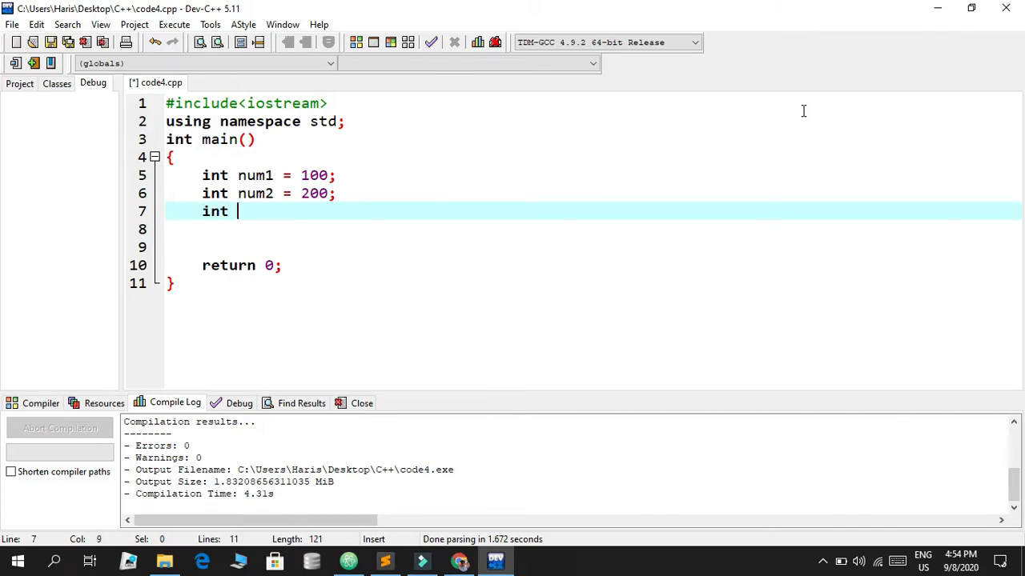
{"action": "type", "text": "sum = n"}
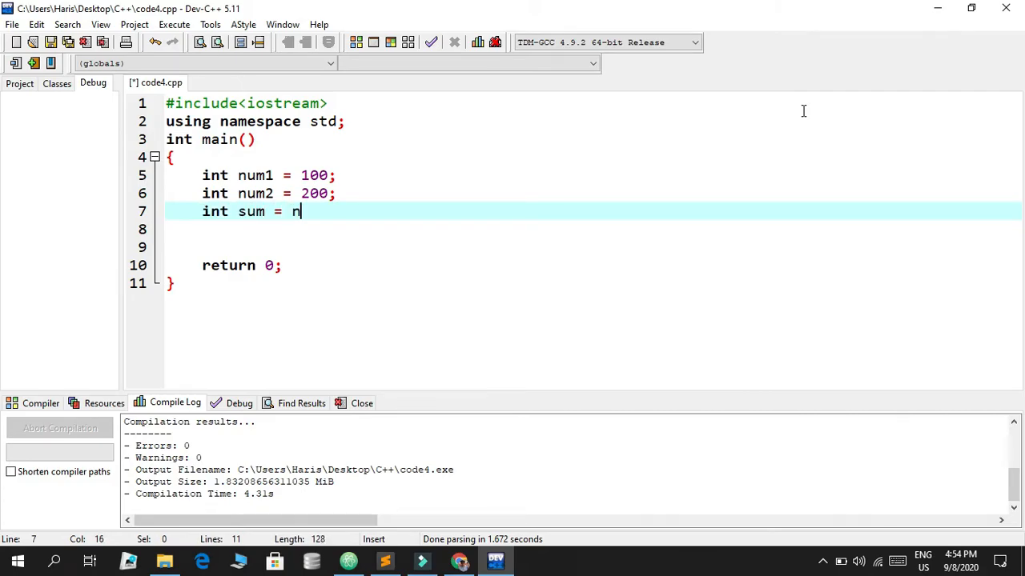
{"action": "type", "text": "um1 + n"}
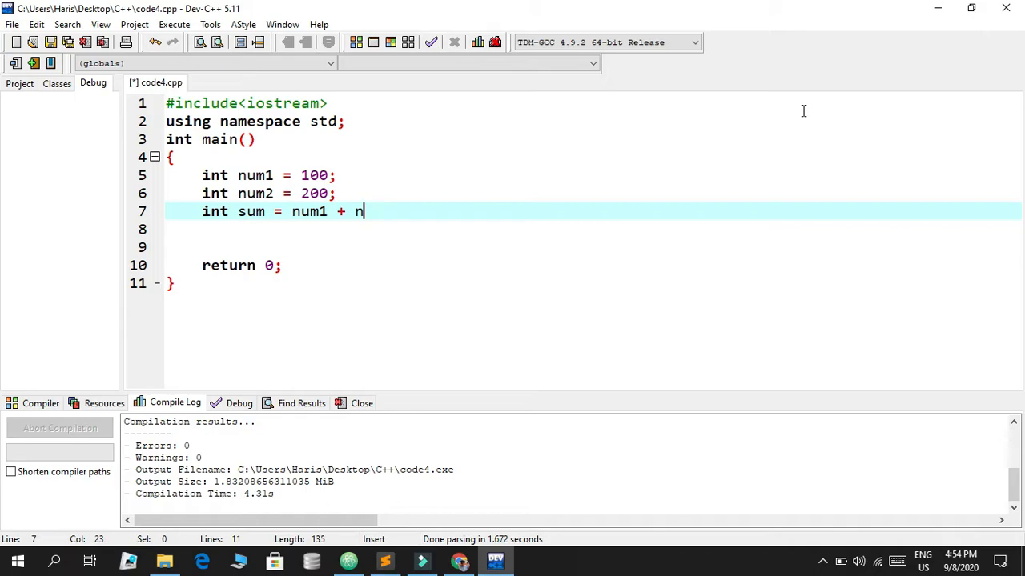
{"action": "type", "text": "um2;"}
{"action": "left_click", "coordinate": [592, 229]}
{"action": "type", "text": "cout"}
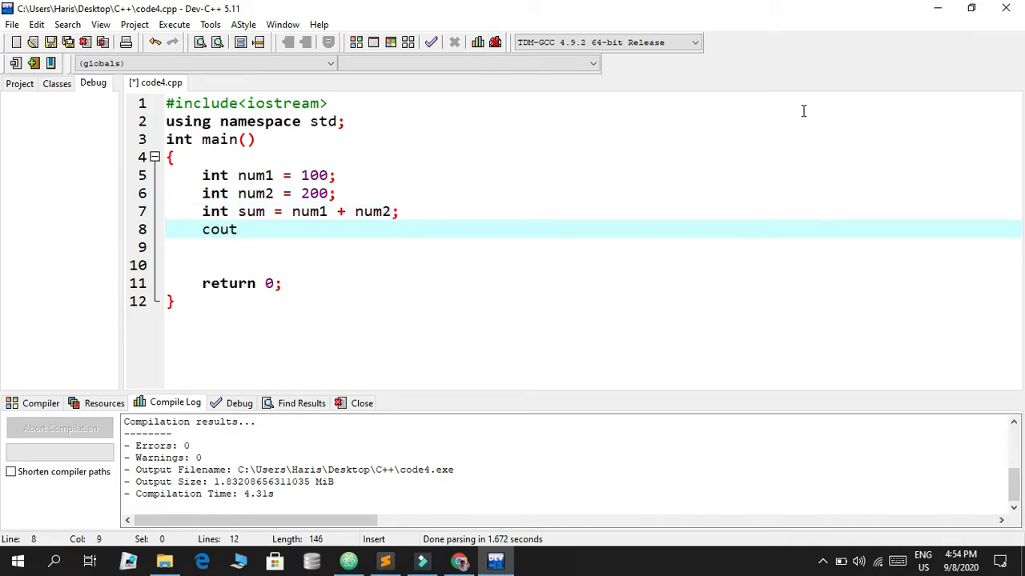
{"action": "type", "text": "<<sum<<"}
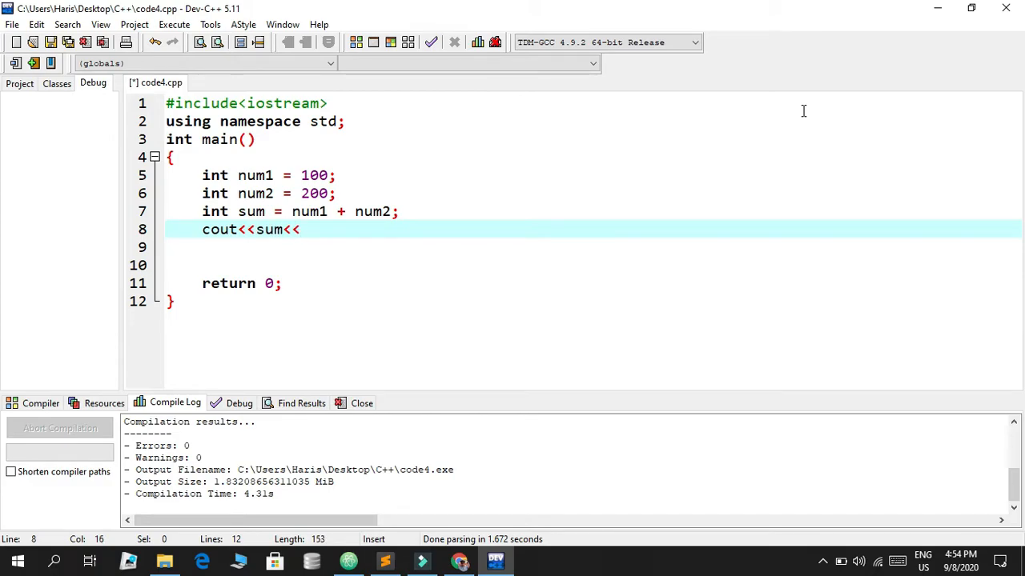
{"action": "type", "text": "endl;"}
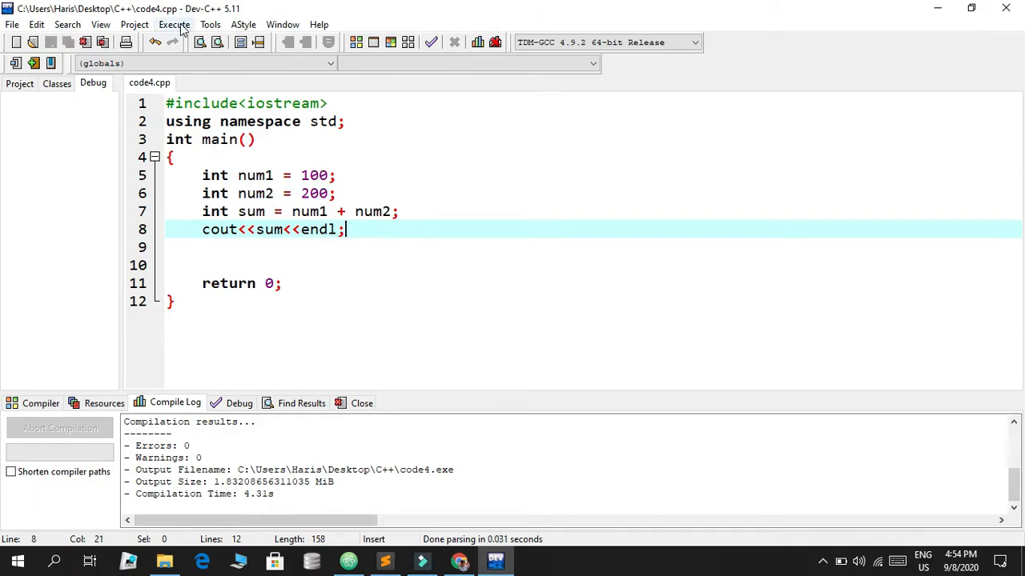
Compile and run the sum version of the program.
{"action": "left_click", "coordinate": [173, 24]}
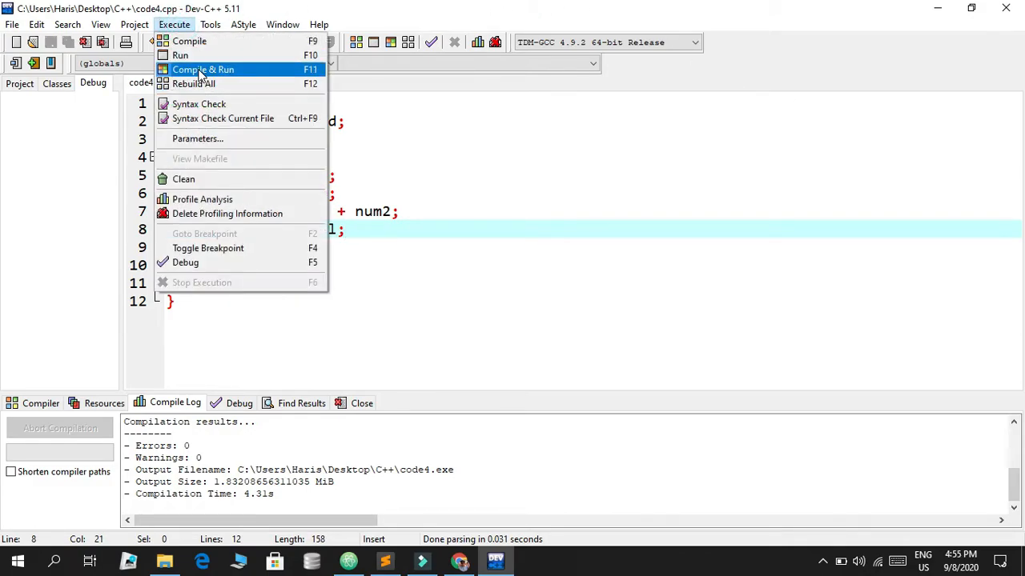
{"action": "left_click", "coordinate": [201, 71]}
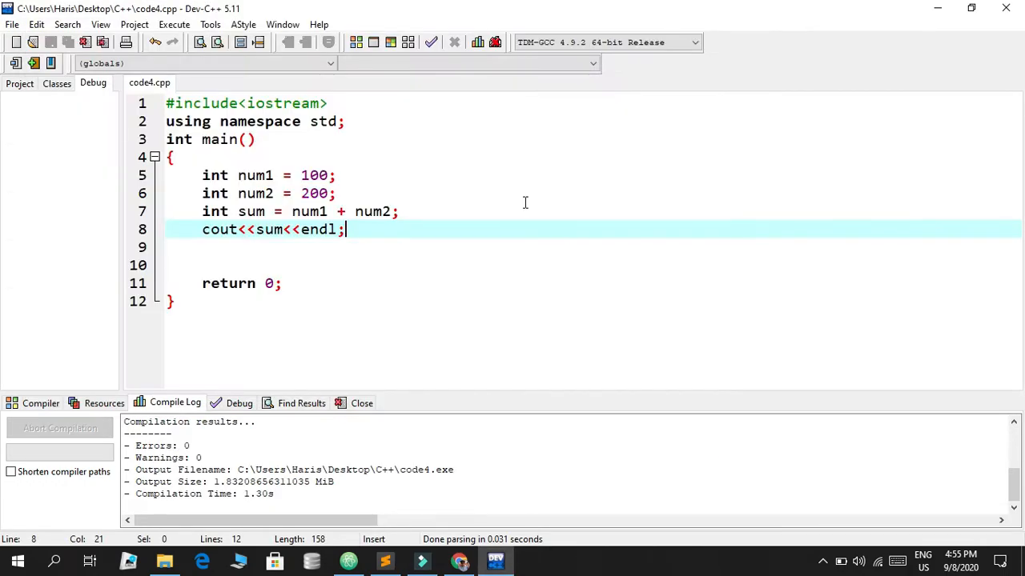
Change the line to pro = num1 * num2, print pro, and compile and run it.
{"action": "left_click", "coordinate": [336, 192]}
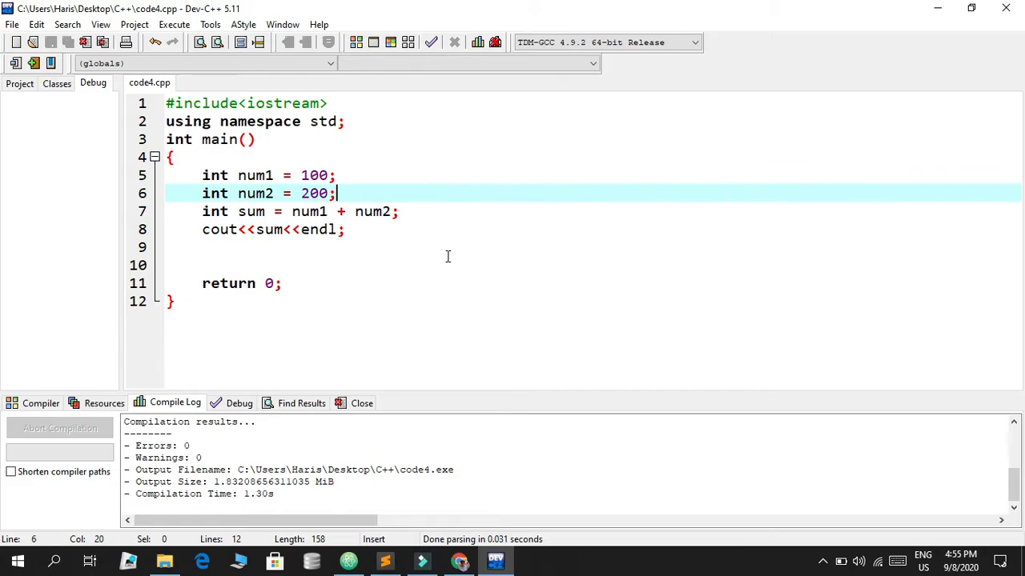
{"action": "left_click", "coordinate": [254, 211]}
{"action": "type", "text": "pro"}
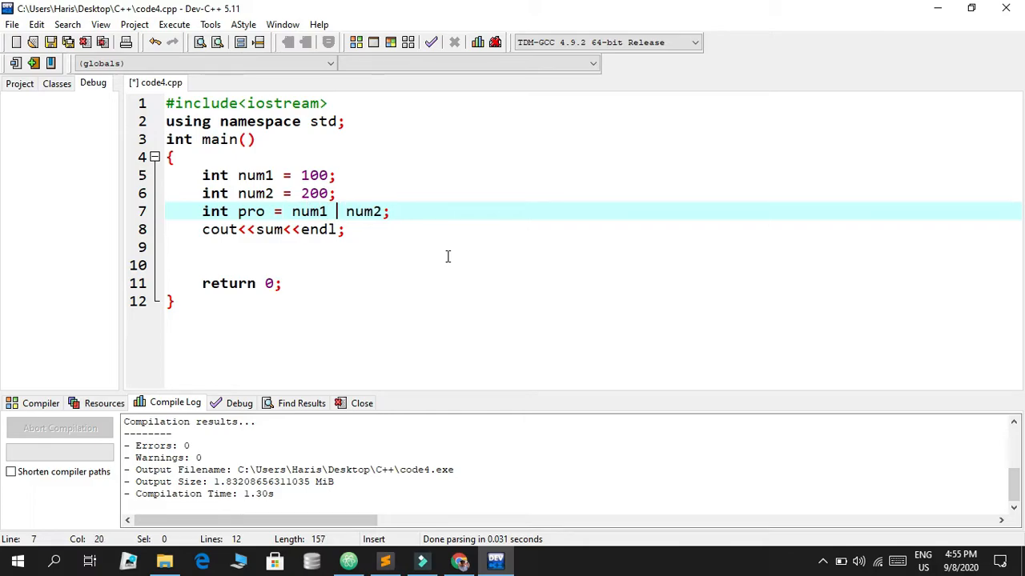
{"action": "type", "text": "*"}
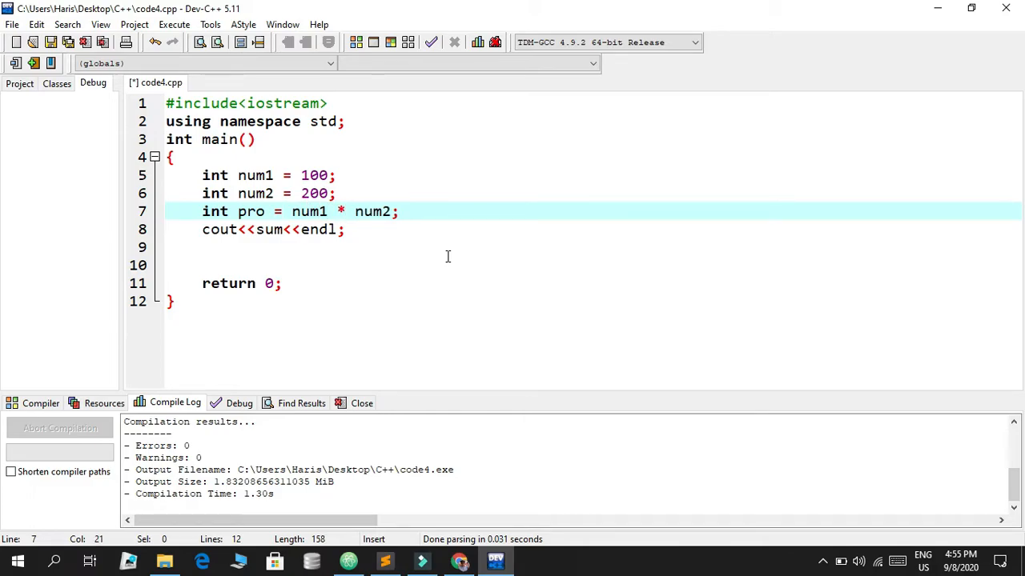
{"action": "left_click", "coordinate": [336, 230]}
{"action": "type", "text": "pr"}
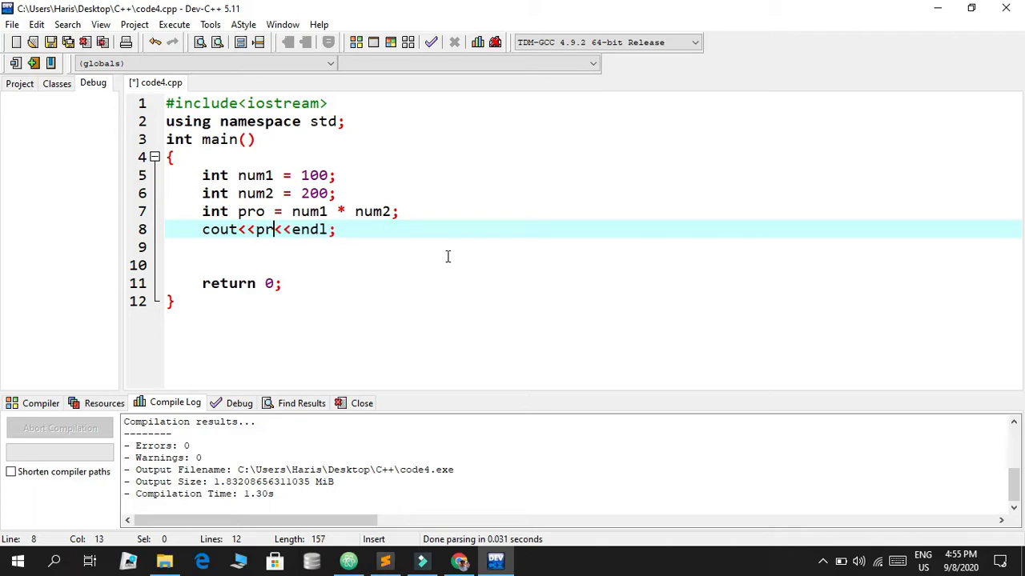
{"action": "type", "text": "o"}
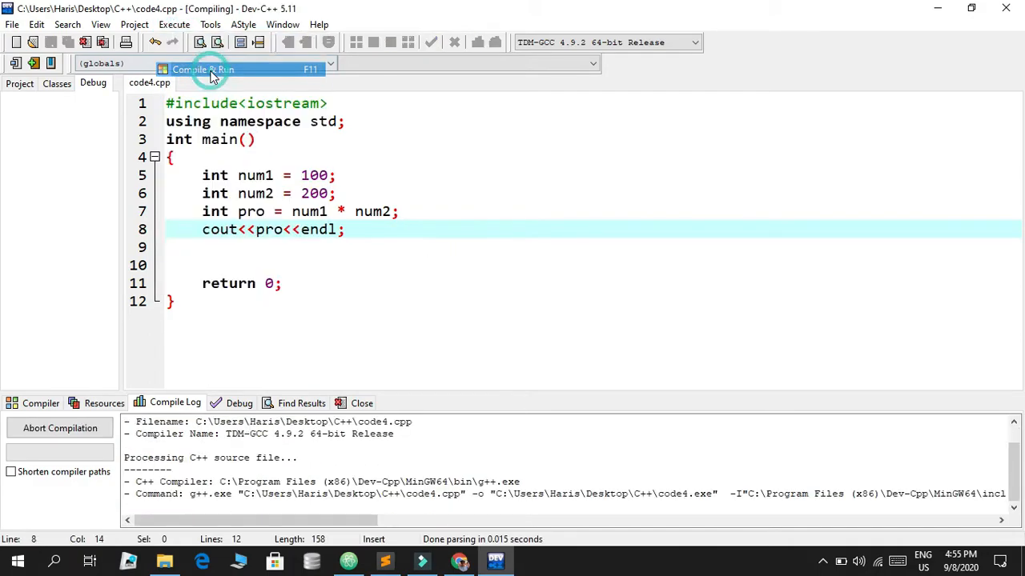
{"action": "left_click", "coordinate": [202, 69]}
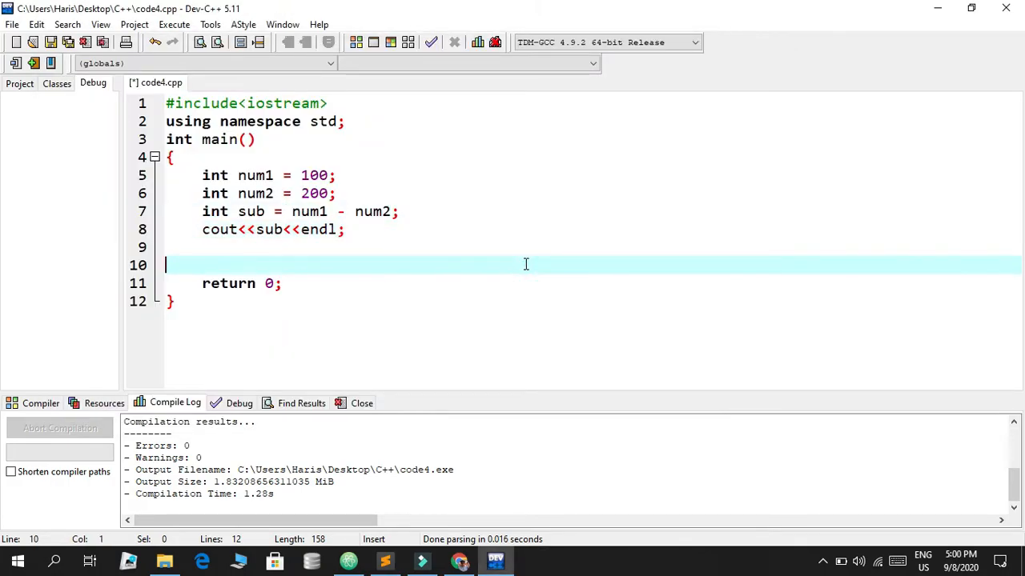
Run the subtraction as num2 - num1, close the console, then restore num1 - num2 and run again.
{"action": "left_click", "coordinate": [239, 211]}
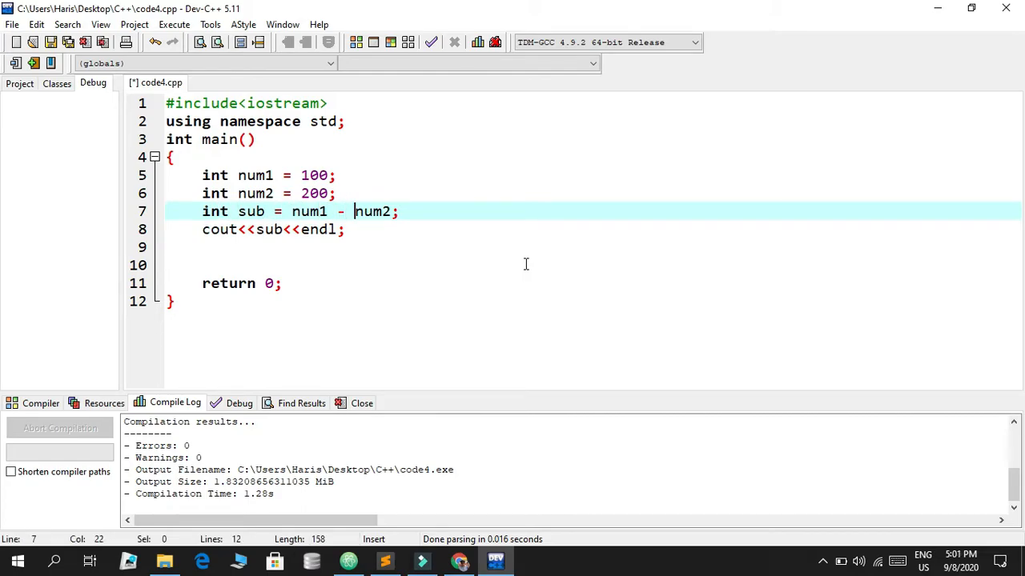
{"action": "left_click", "coordinate": [333, 212]}
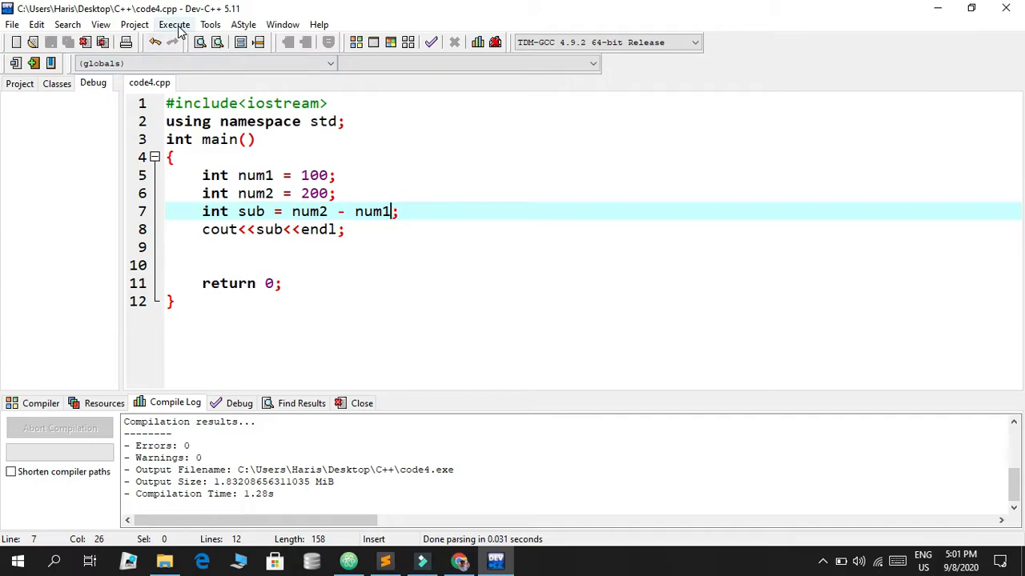
{"action": "left_click", "coordinate": [173, 24]}
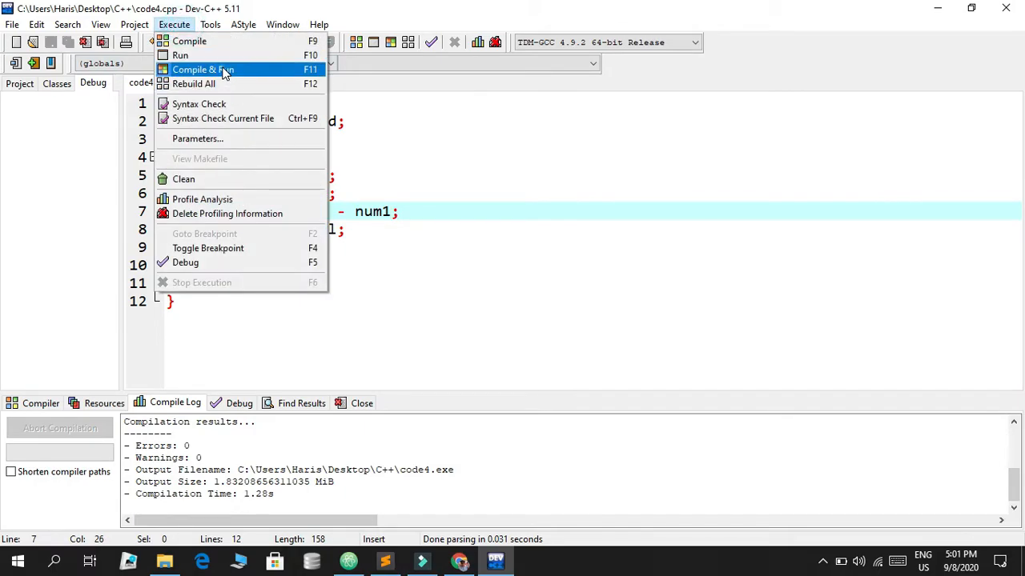
{"action": "left_click", "coordinate": [202, 71]}
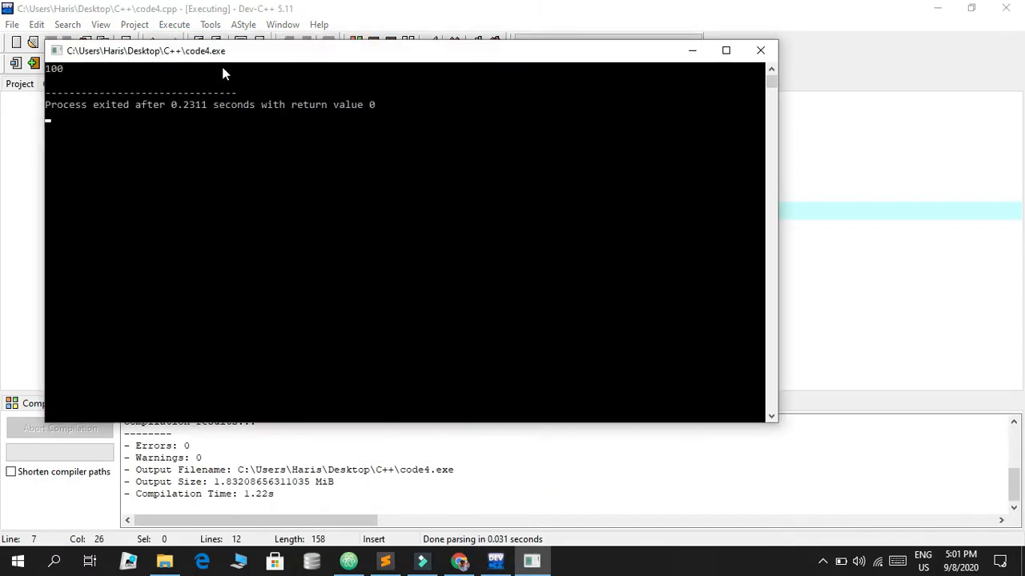
{"action": "left_click", "coordinate": [759, 49]}
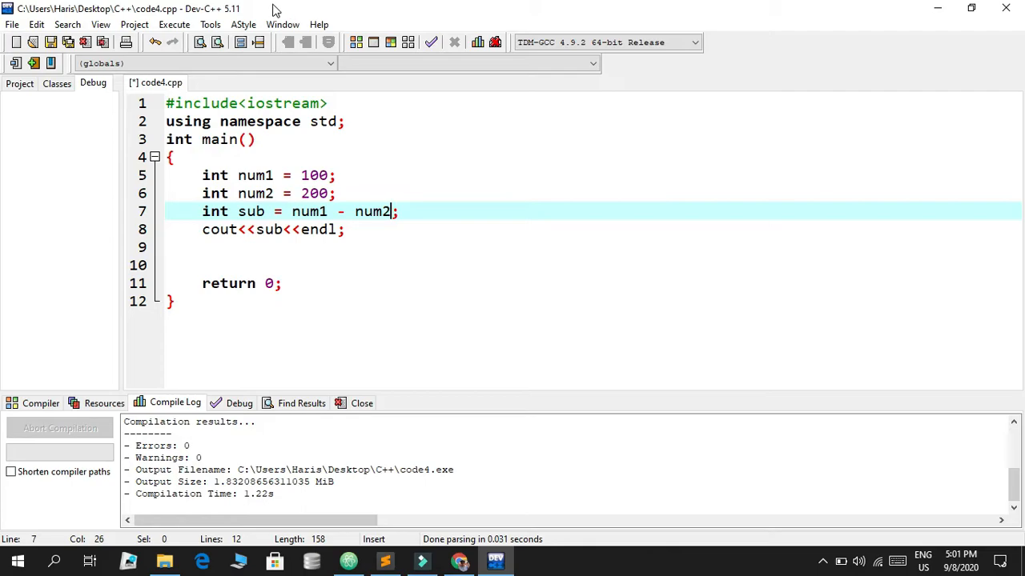
{"action": "left_click", "coordinate": [173, 24]}
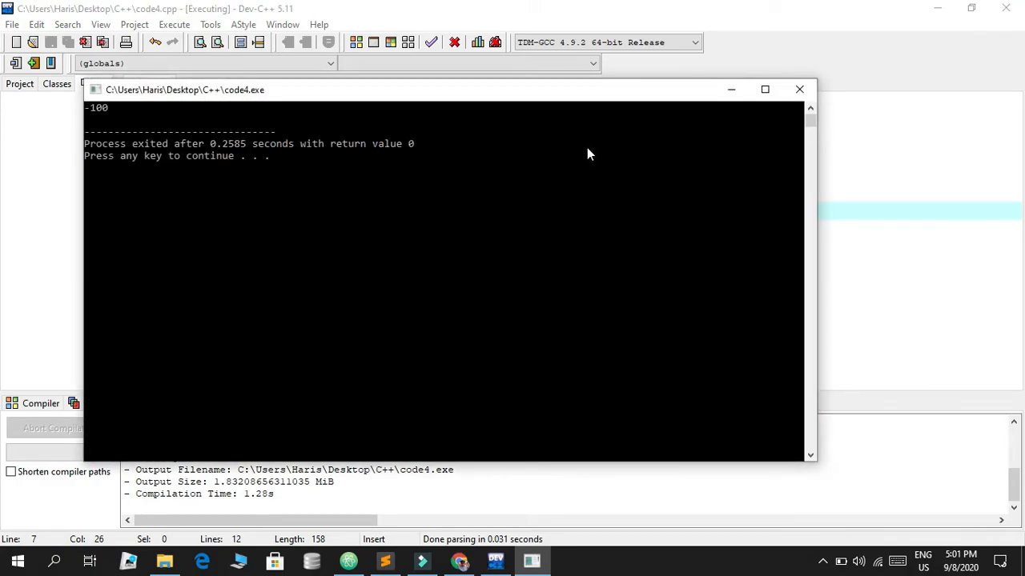
Close the console and rewrite the line as div = num1 / num2, printing div.
{"action": "left_click", "coordinate": [797, 90]}
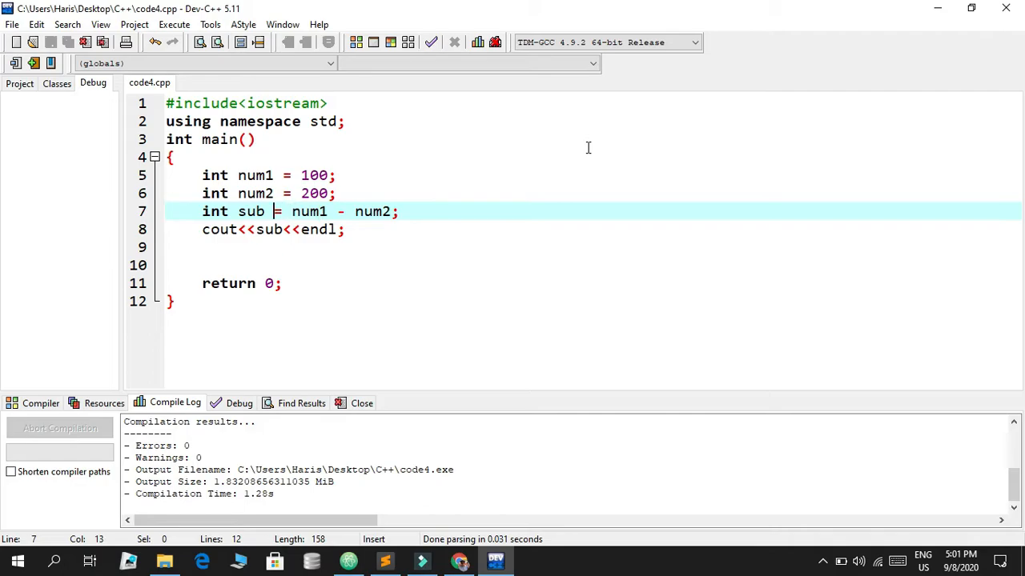
{"action": "type", "text": "div"}
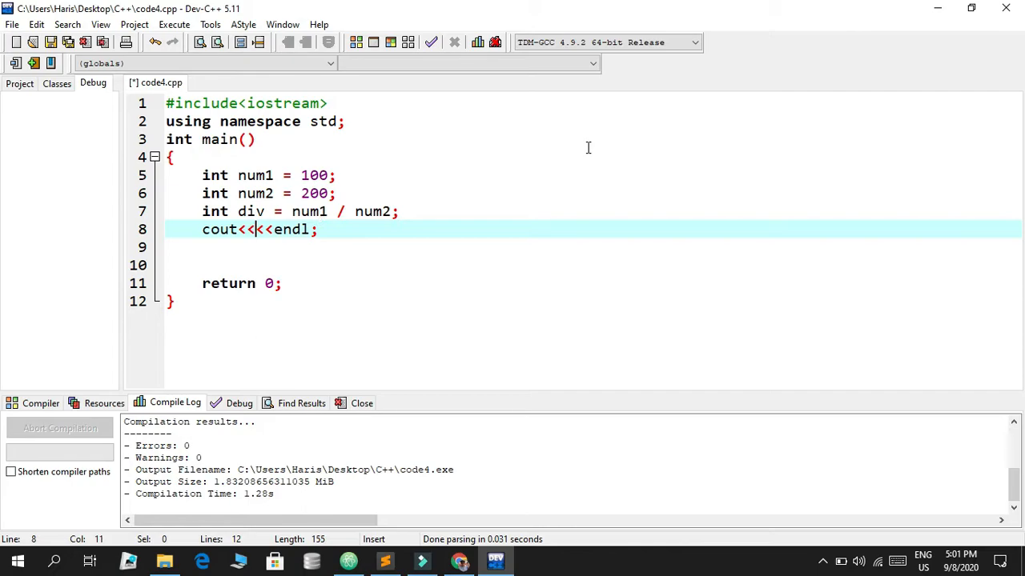
{"action": "type", "text": "div"}
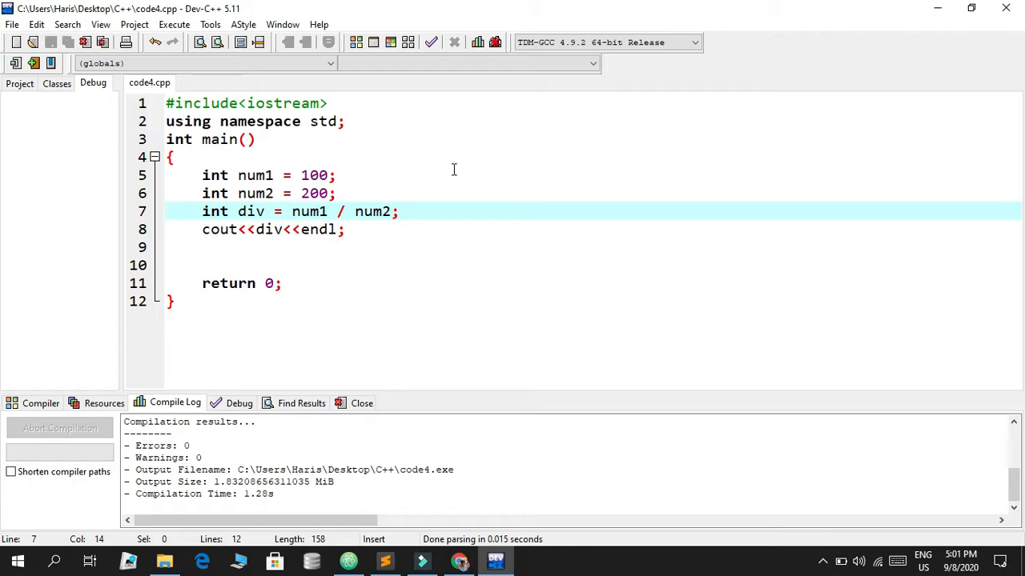
{"action": "left_click", "coordinate": [285, 192]}
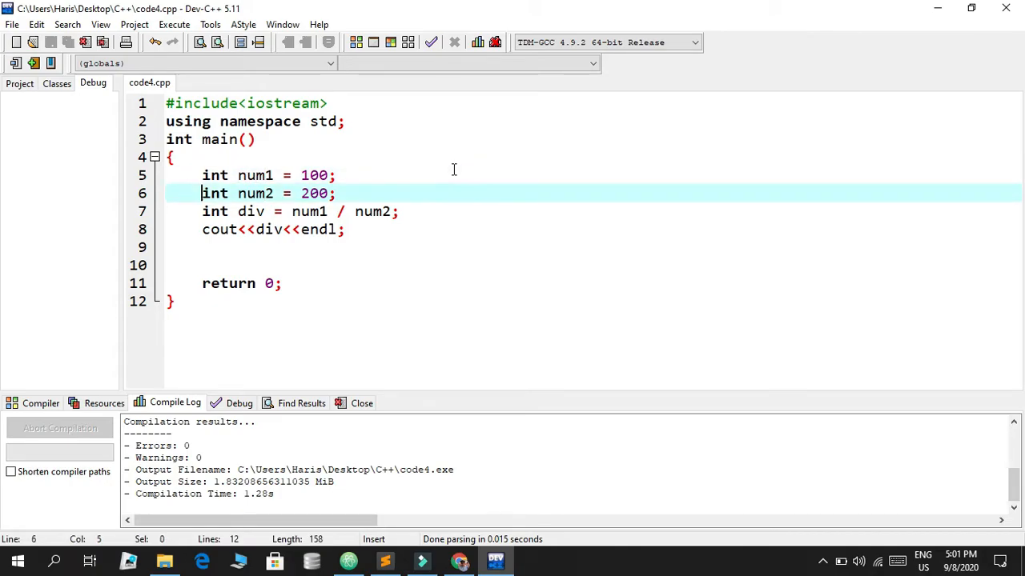
{"action": "left_click", "coordinate": [214, 192]}
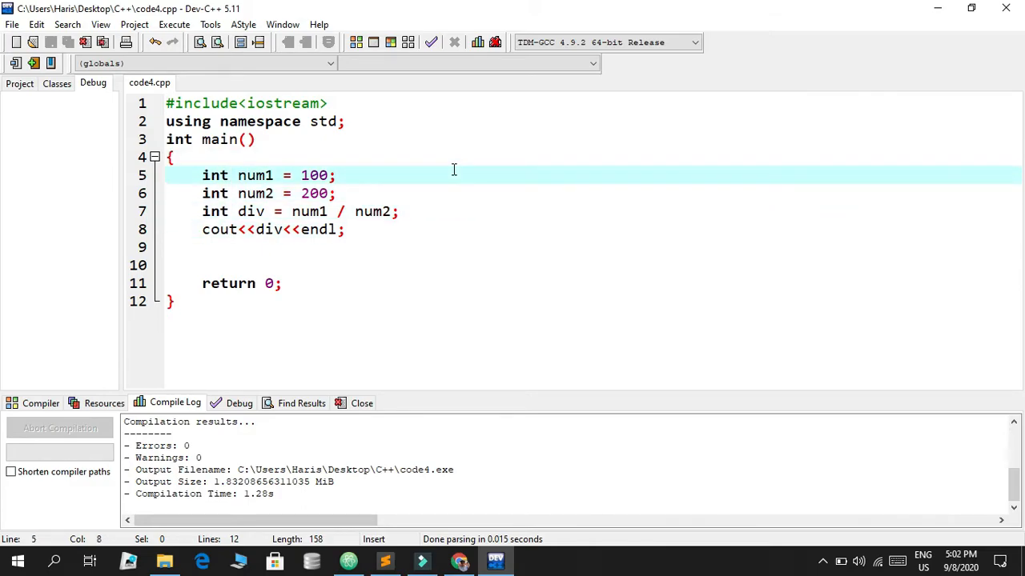
Declare num1, num2 and div as float instead of int and recompile.
{"action": "double_click", "coordinate": [215, 175]}
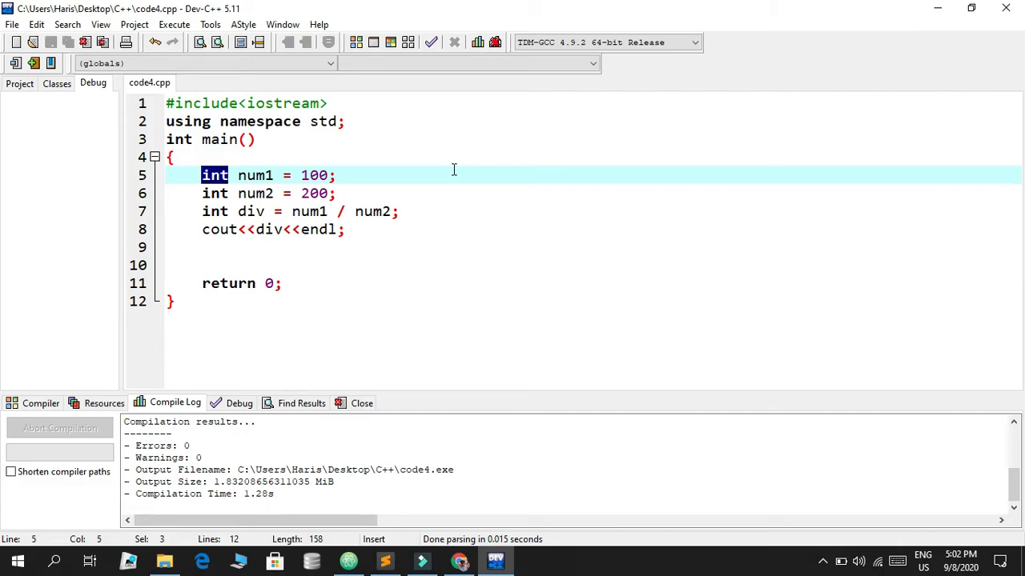
{"action": "type", "text": "float"}
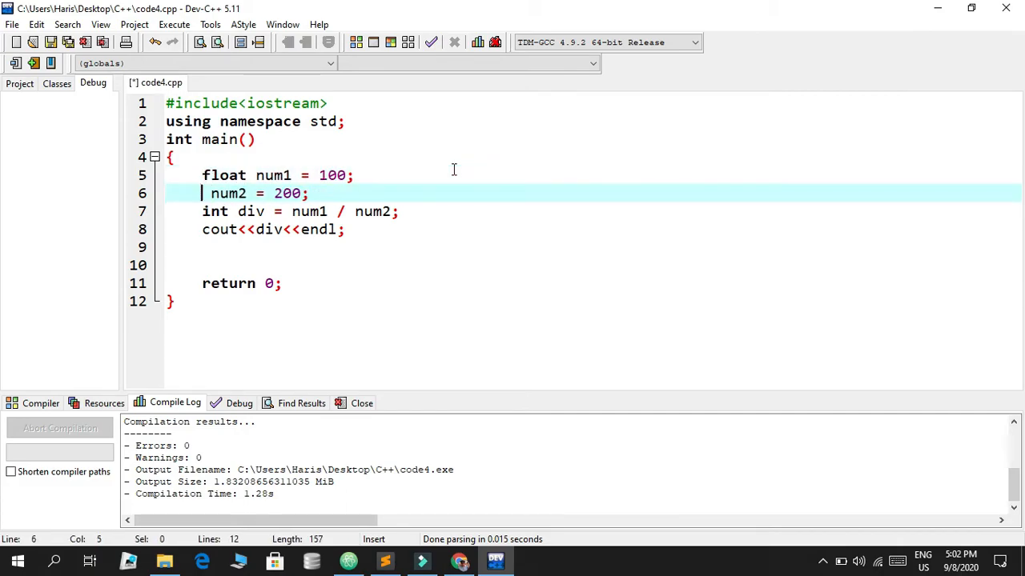
{"action": "type", "text": "float"}
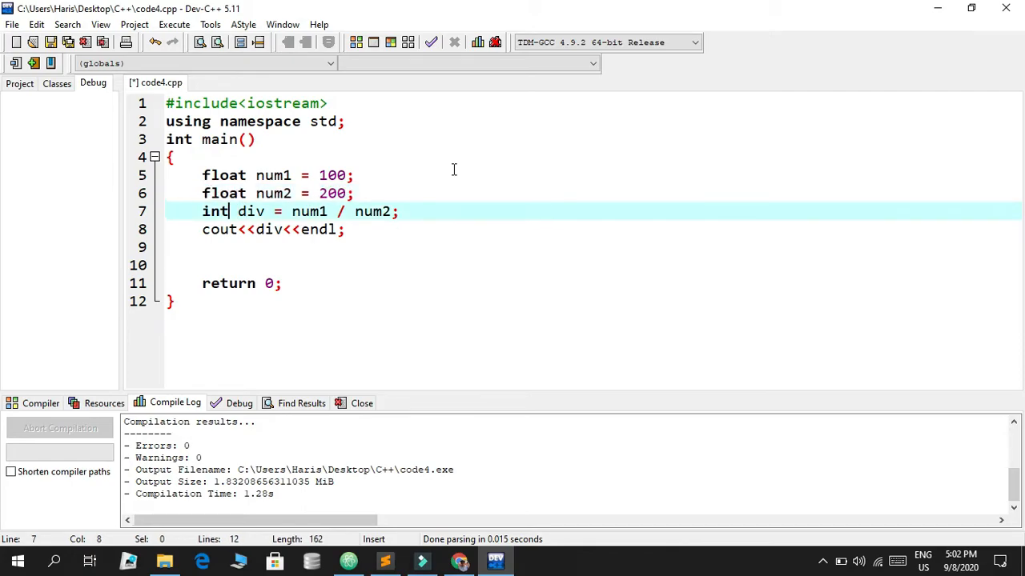
{"action": "type", "text": "float"}
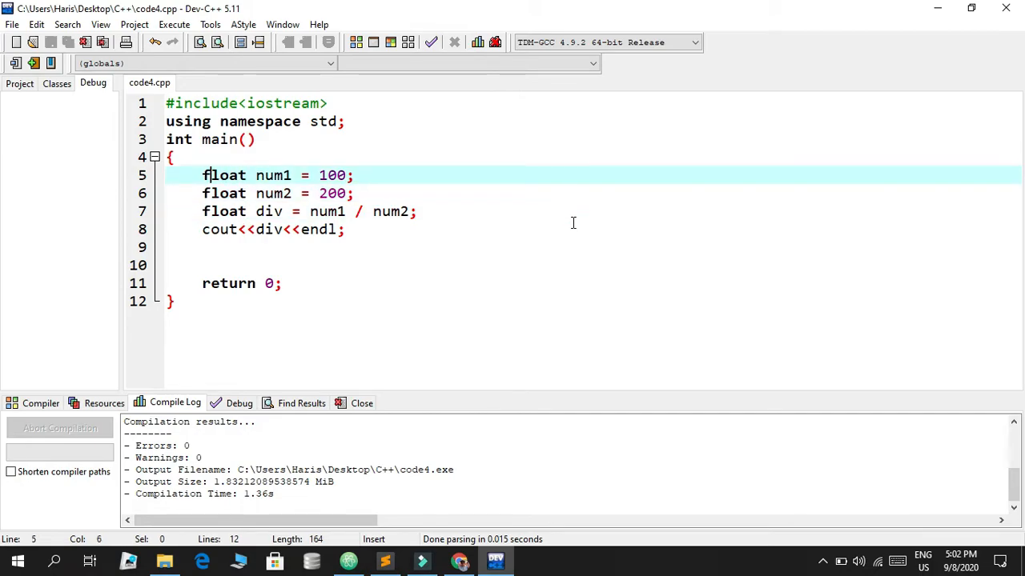
Delete all the existing statements inside main.
{"action": "left_click_drag", "start_coordinate": [202, 175], "coordinate": [201, 247]}
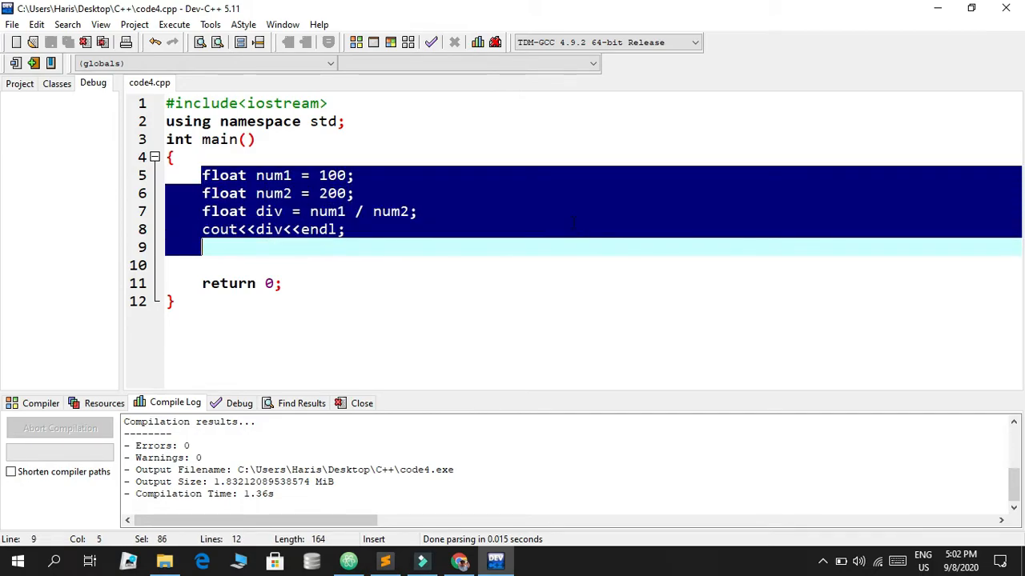
{"action": "key", "text": "Delete"}
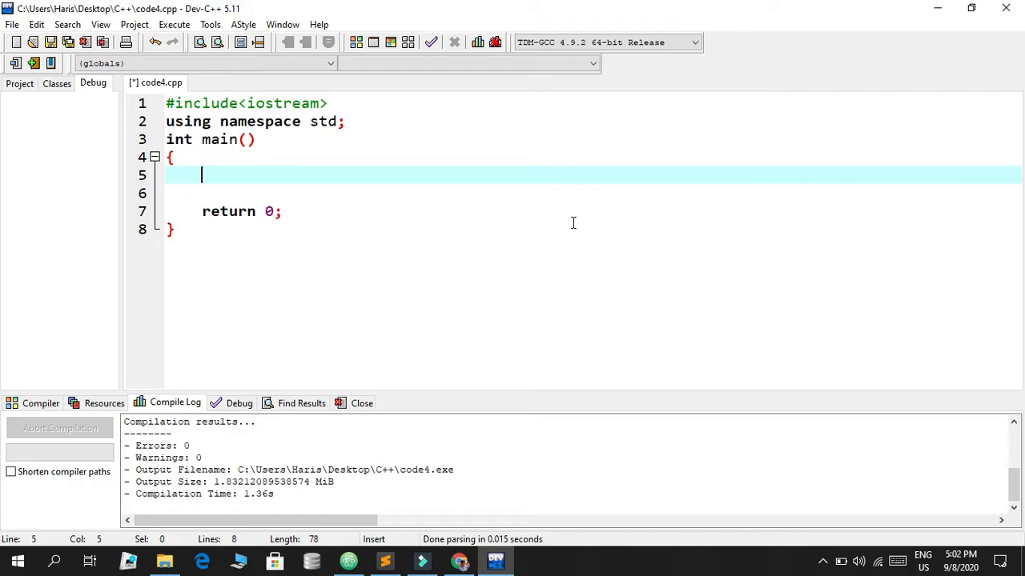
Write cout<<"Enter two numbers"<<endl; as main's first statement.
{"action": "type", "text": "c"}
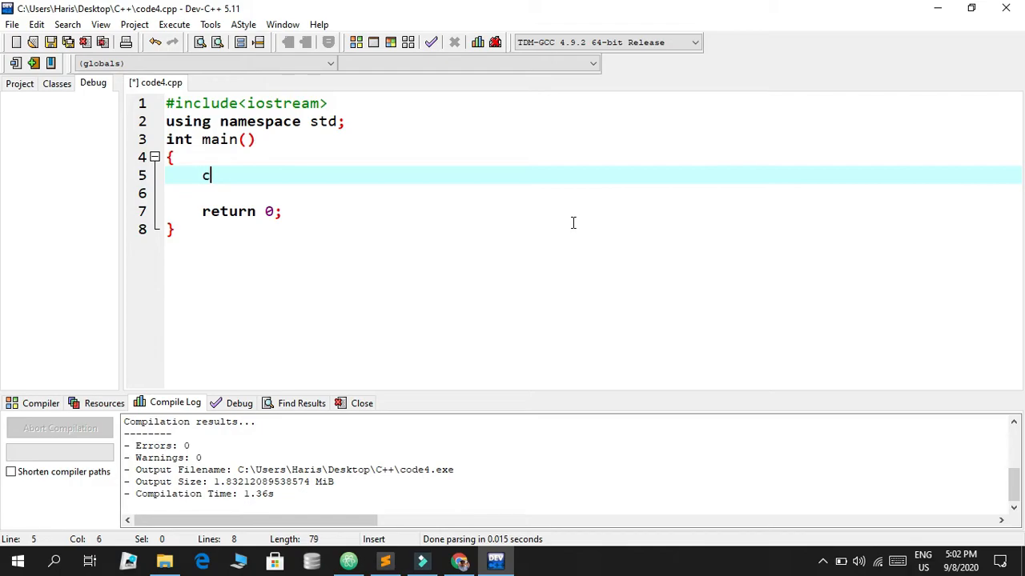
{"action": "type", "text": "out"}
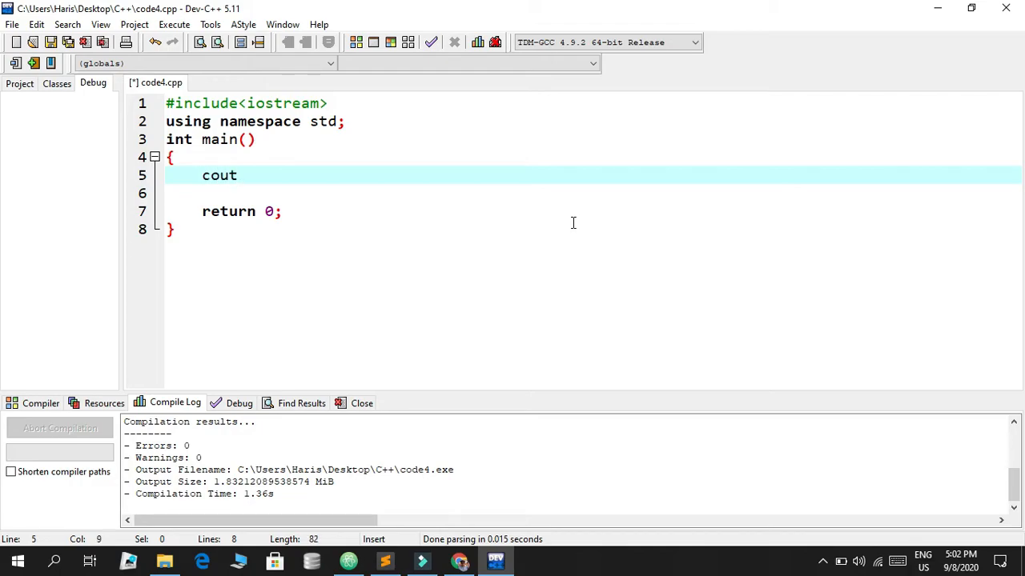
{"action": "type", "text": "<<"}
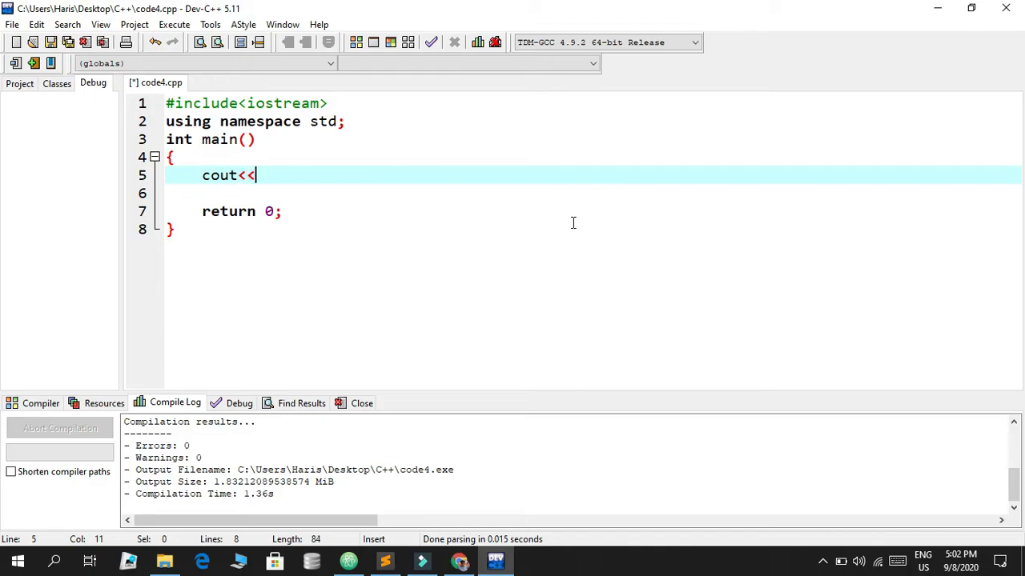
{"action": "type", "text": "\"En\""}
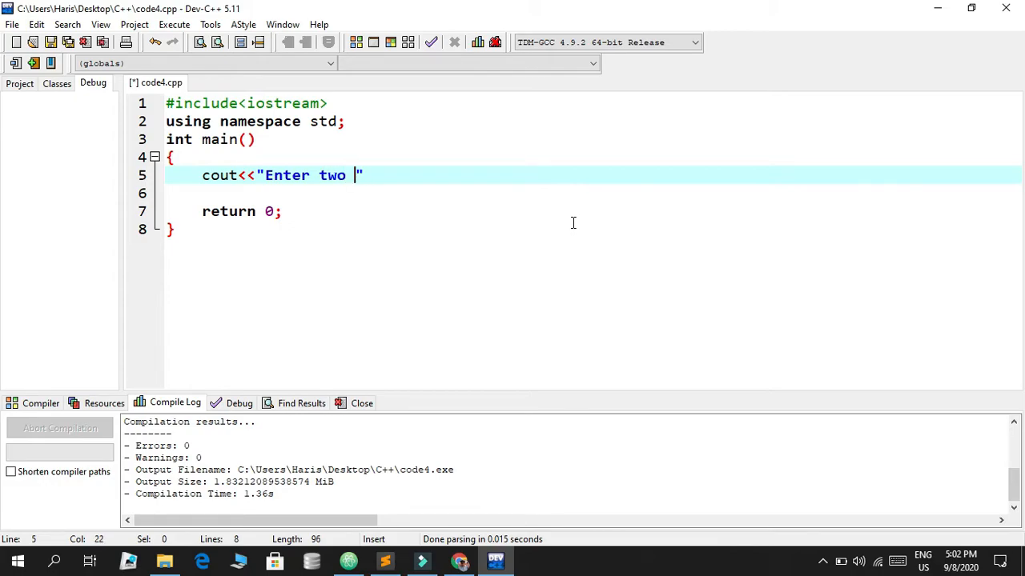
{"action": "type", "text": "numbers"}
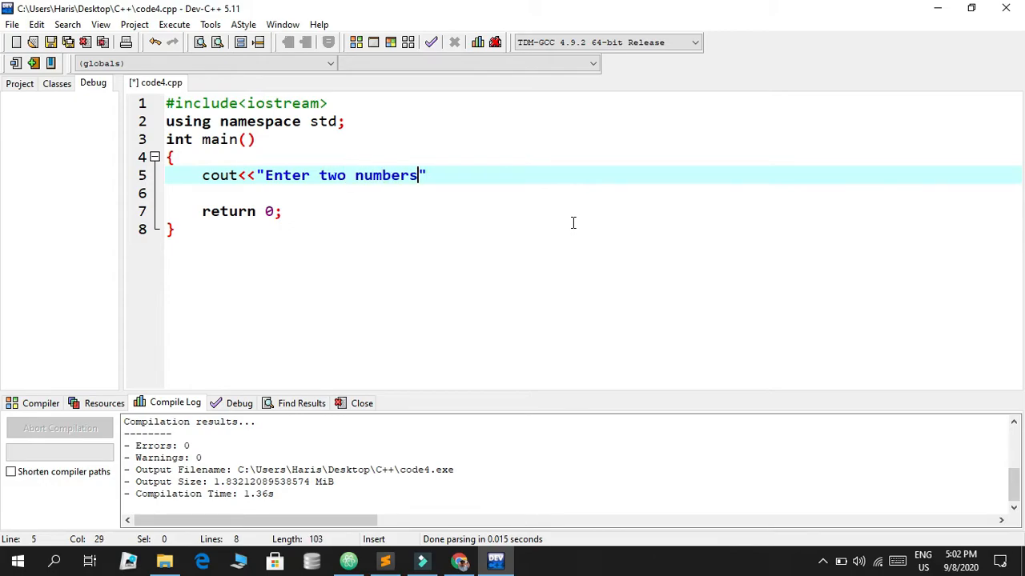
{"action": "type", "text": "<<endl;"}
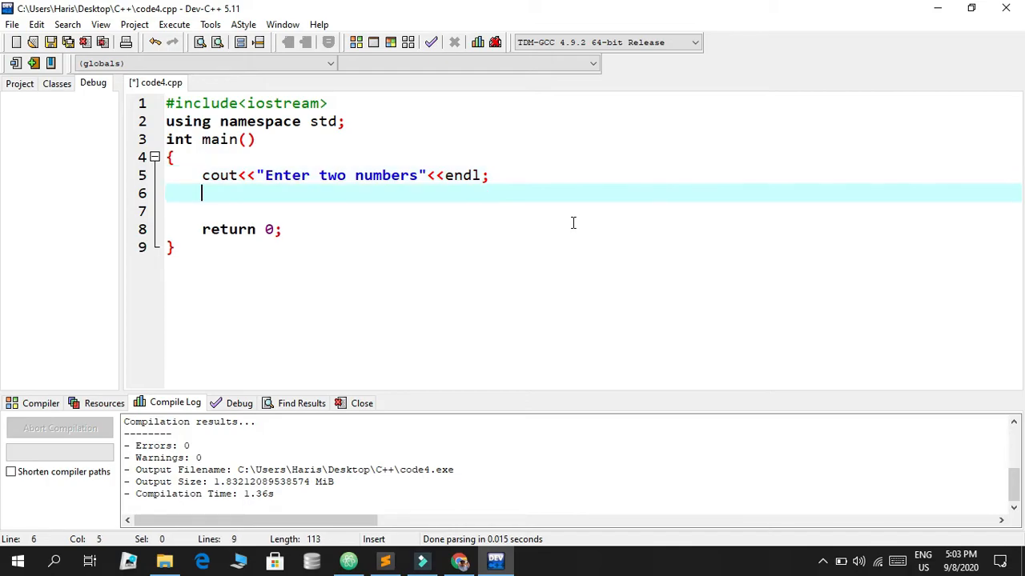
Declare int num1 = 0; and int num2 = 0; above the prompt line.
{"action": "type", "text": "cin"}
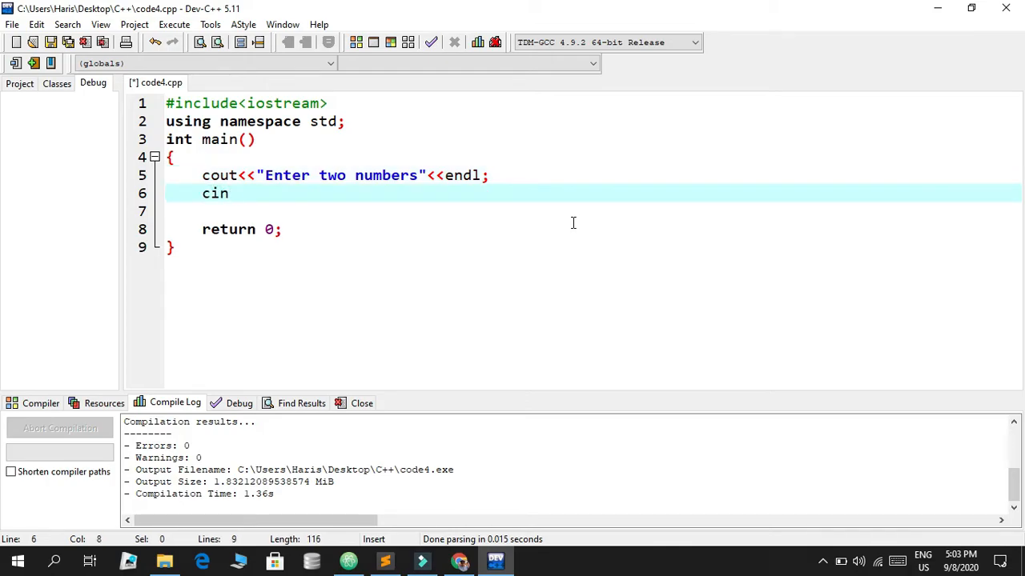
{"action": "type", "text": ">>"}
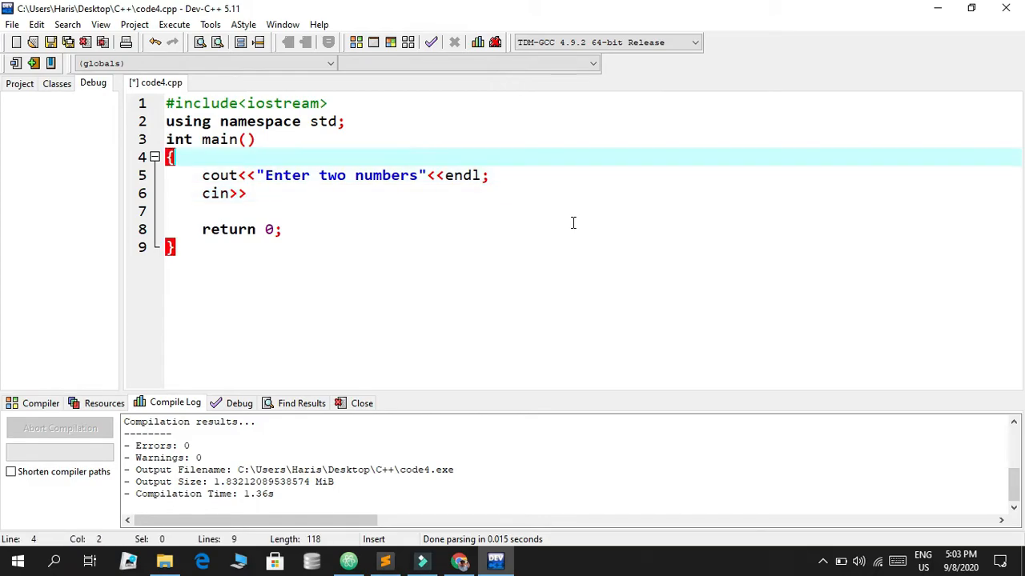
{"action": "type", "text": "int num"}
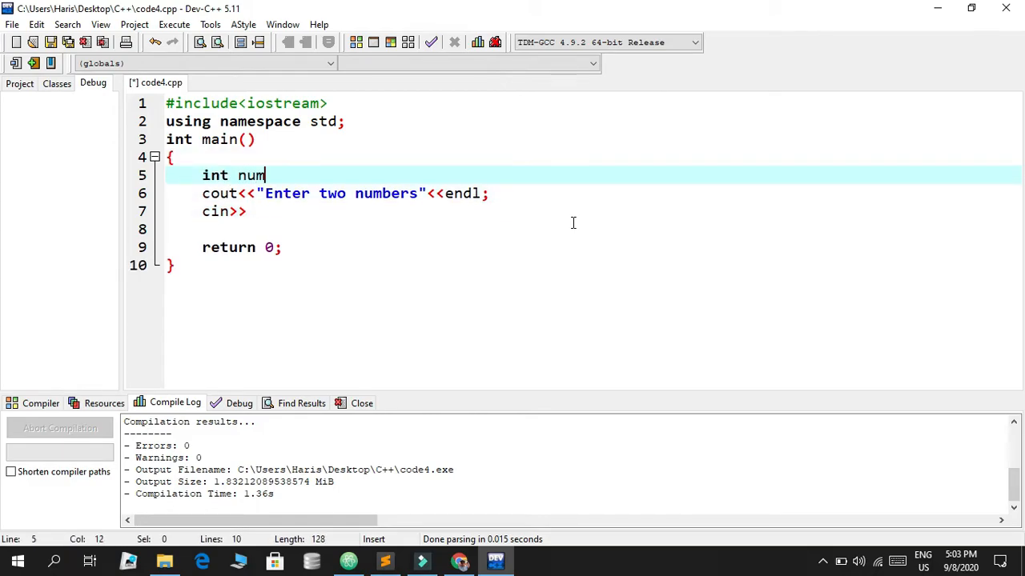
{"action": "type", "text": "1 = 0;"}
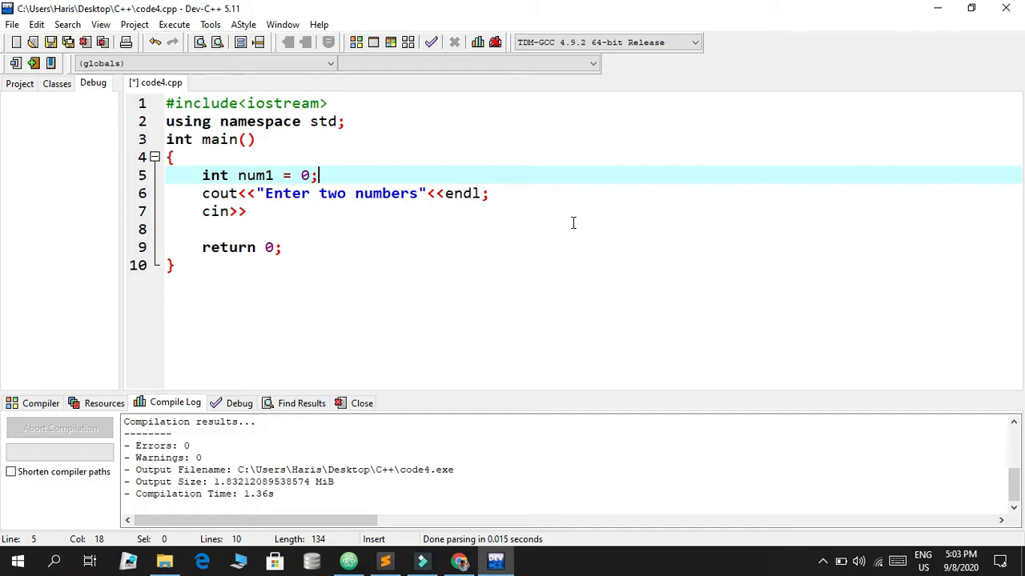
{"action": "type", "text": "int nu"}
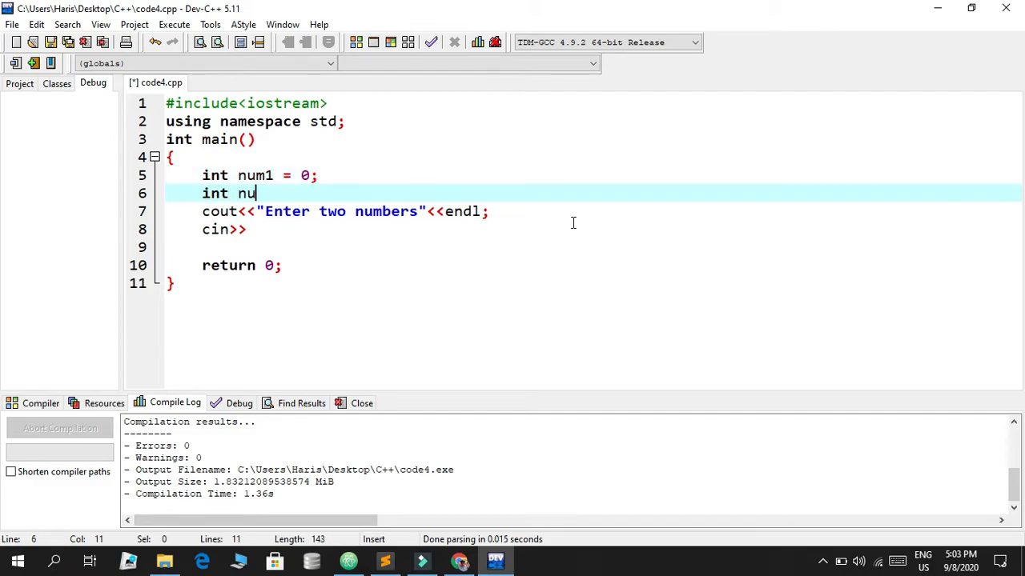
{"action": "type", "text": "m2 = 0;"}
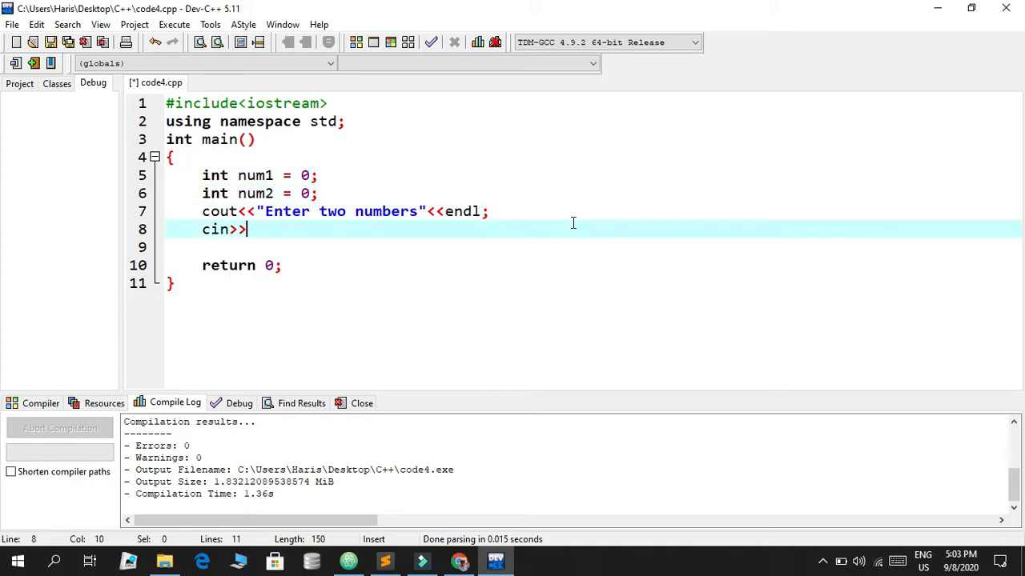
Read both numbers with a single cin>>num1>>num2; statement after the prompt.
{"action": "type", "text": "num1;"}
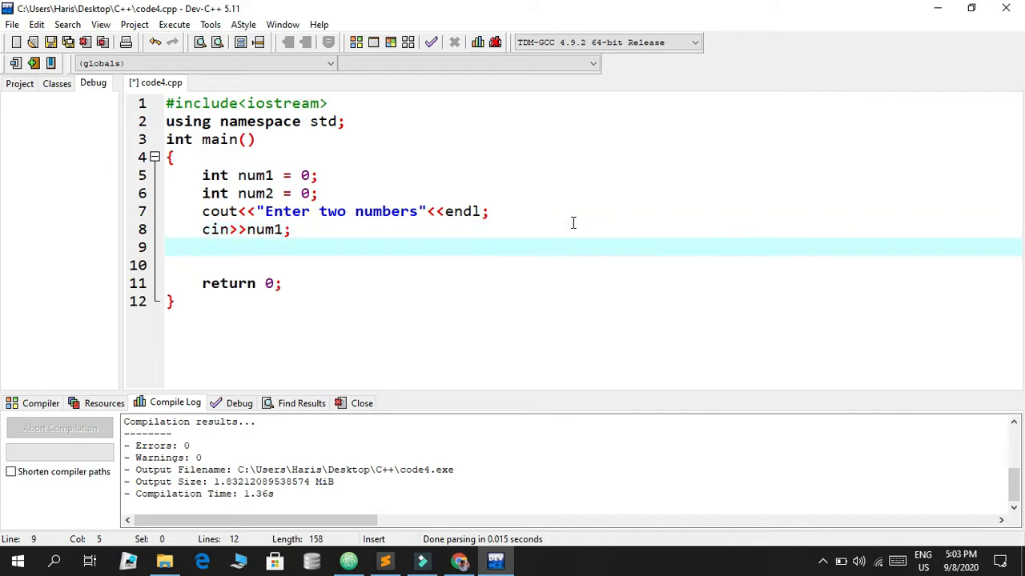
{"action": "type", "text": "cin>>num2;"}
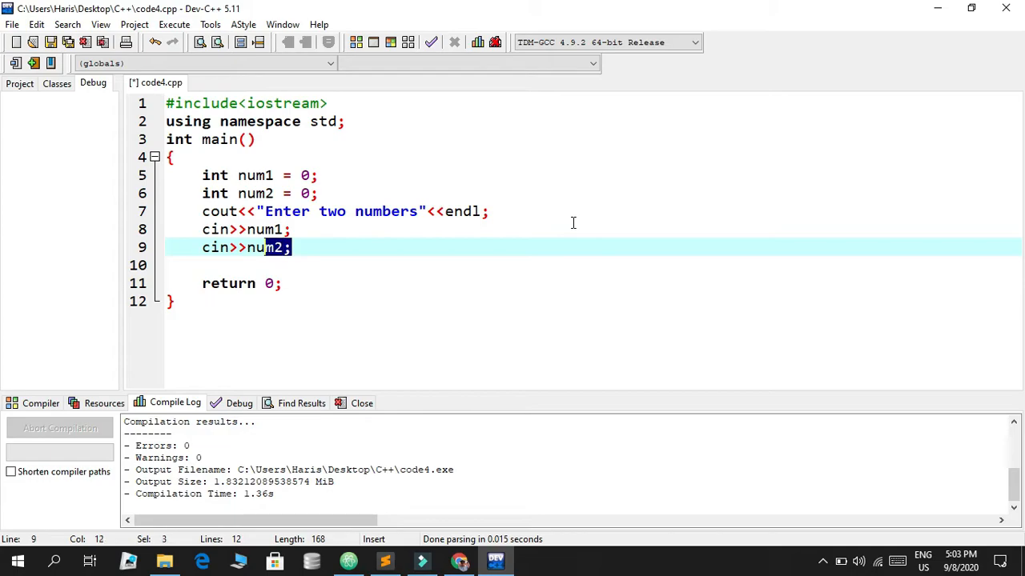
{"action": "key", "text": "Delete"}
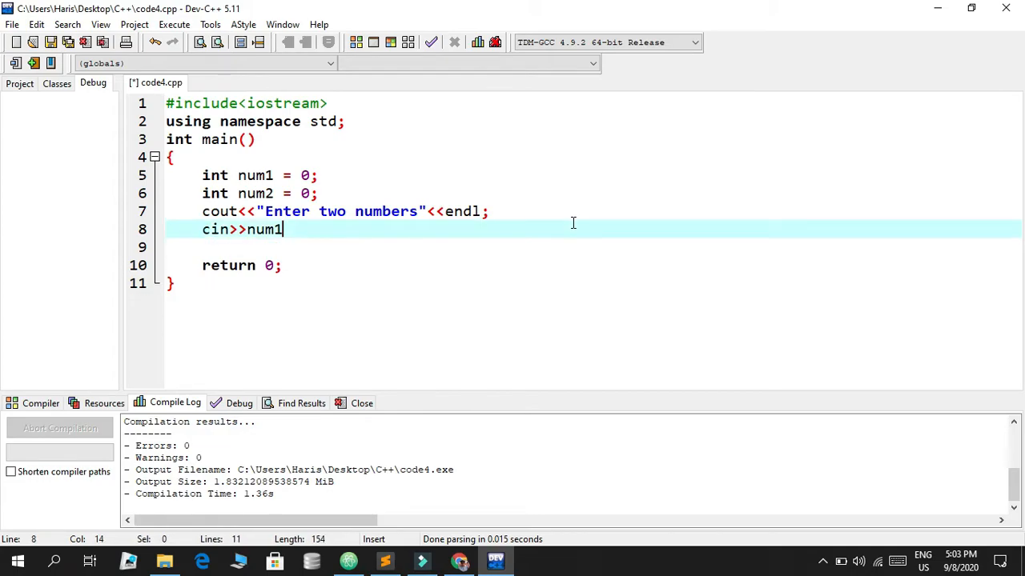
{"action": "type", "text": ">>num2;"}
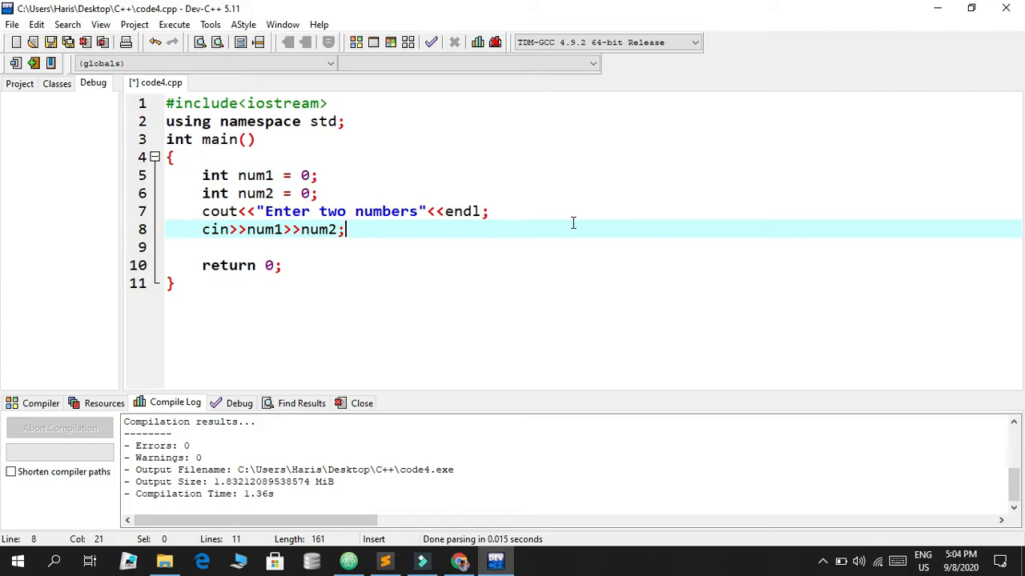
{"action": "key", "text": "enter"}
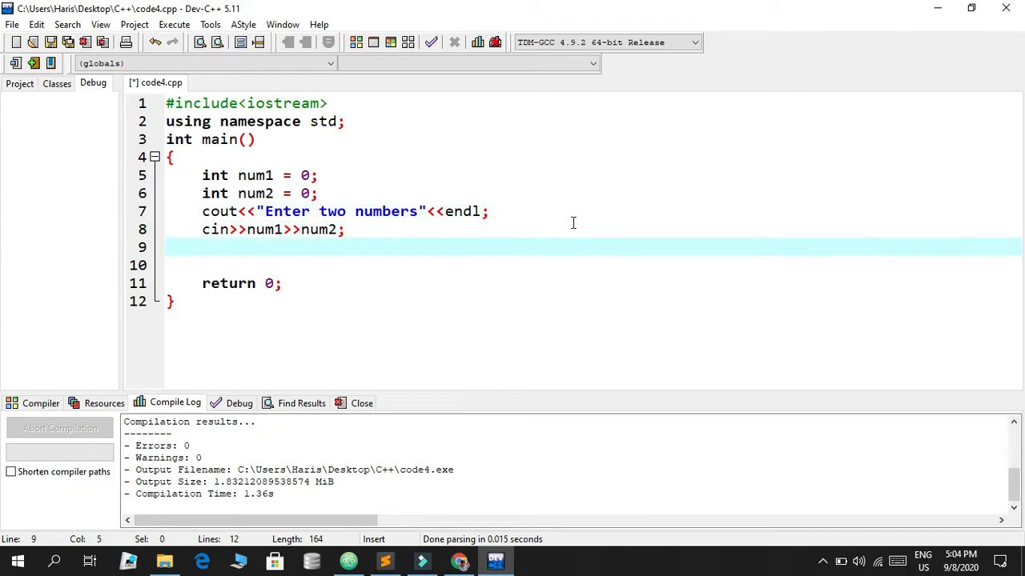
Write cout<<"Addition"<<endl; and begin a cout<<num1 output line beneath it.
{"action": "type", "text": "cout<<"}
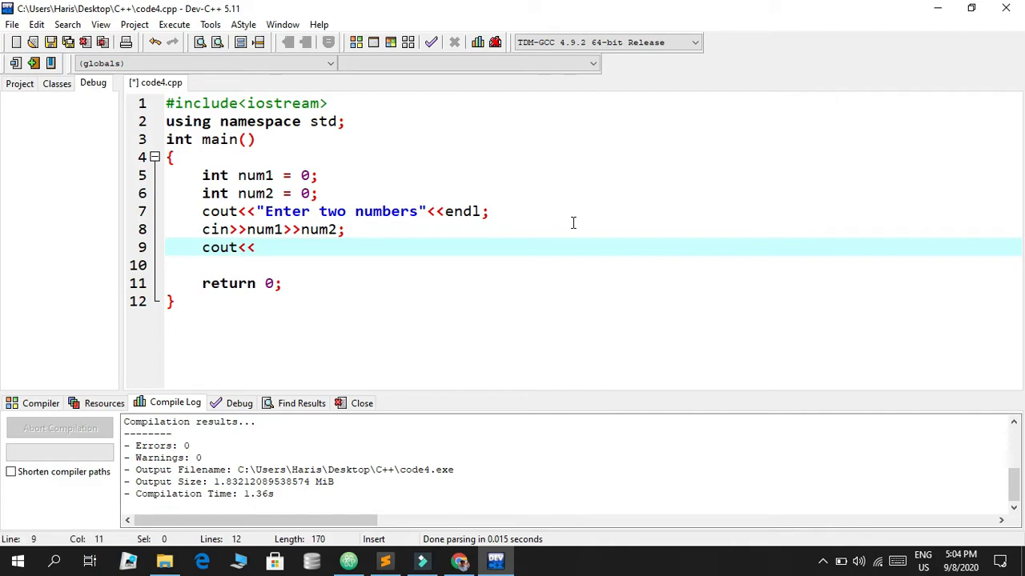
{"action": "type", "text": "\"\""}
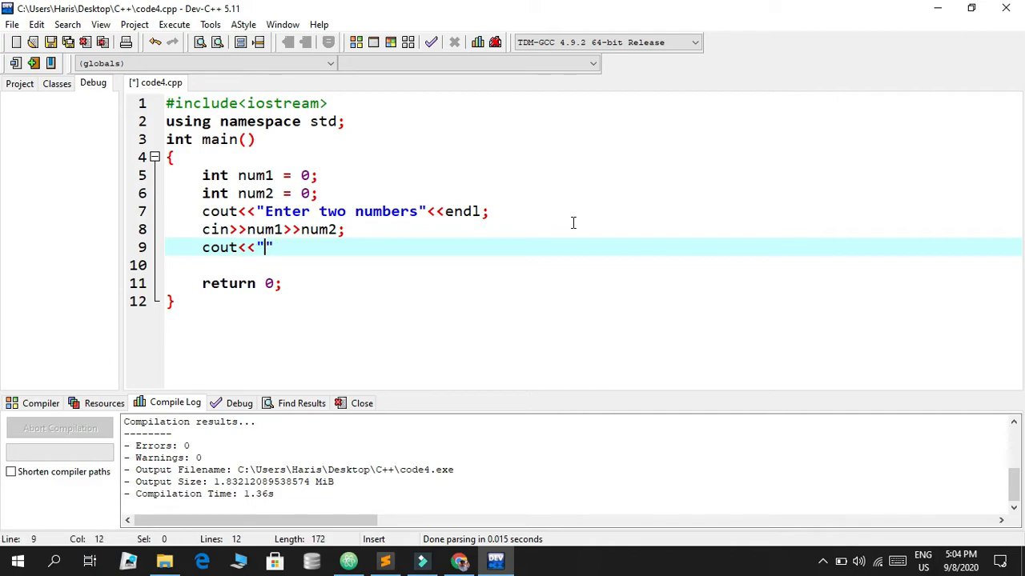
{"action": "type", "text": "Addi"}
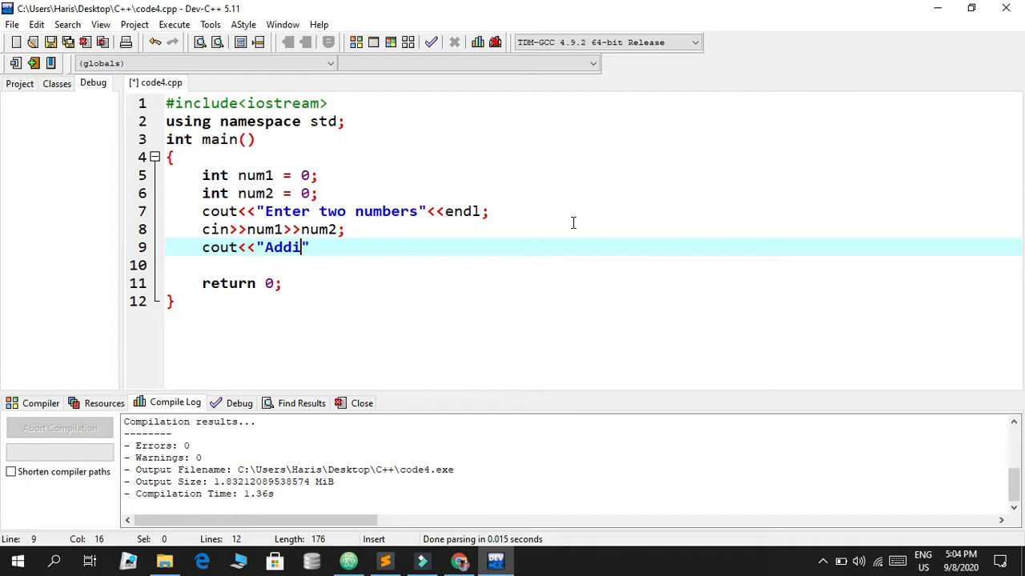
{"action": "type", "text": "tion\"<<endl;"}
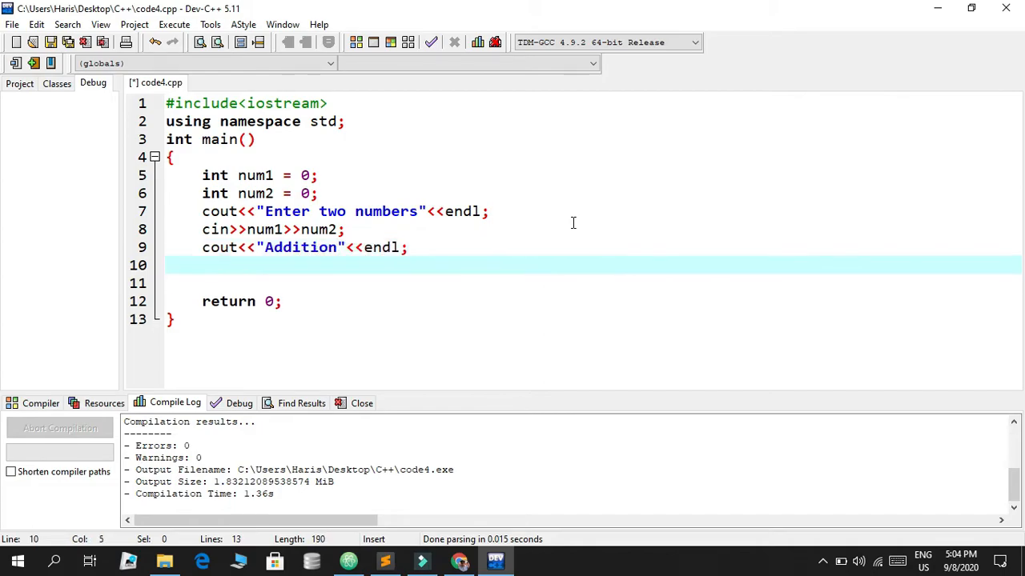
{"action": "type", "text": "cout"}
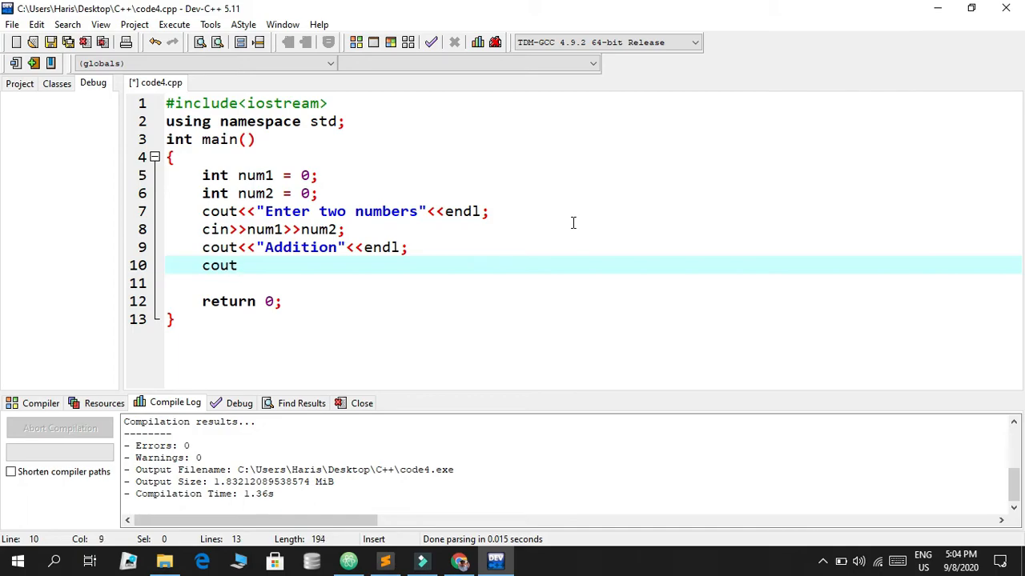
{"action": "type", "text": "<<num1_"}
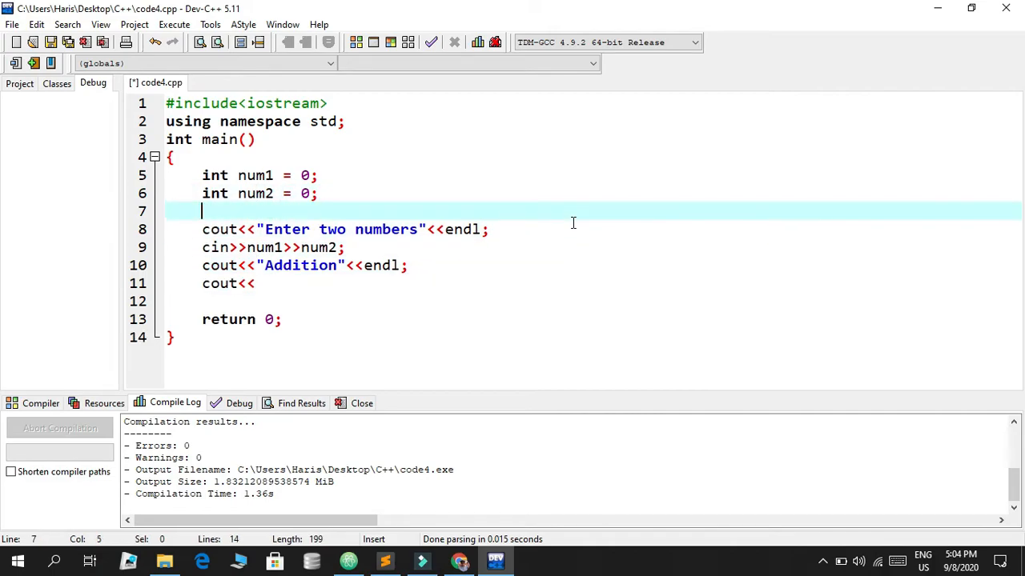
Place int sum = num1 + num2; after the input read and begin an int sub declaration.
{"action": "type", "text": "int sum"}
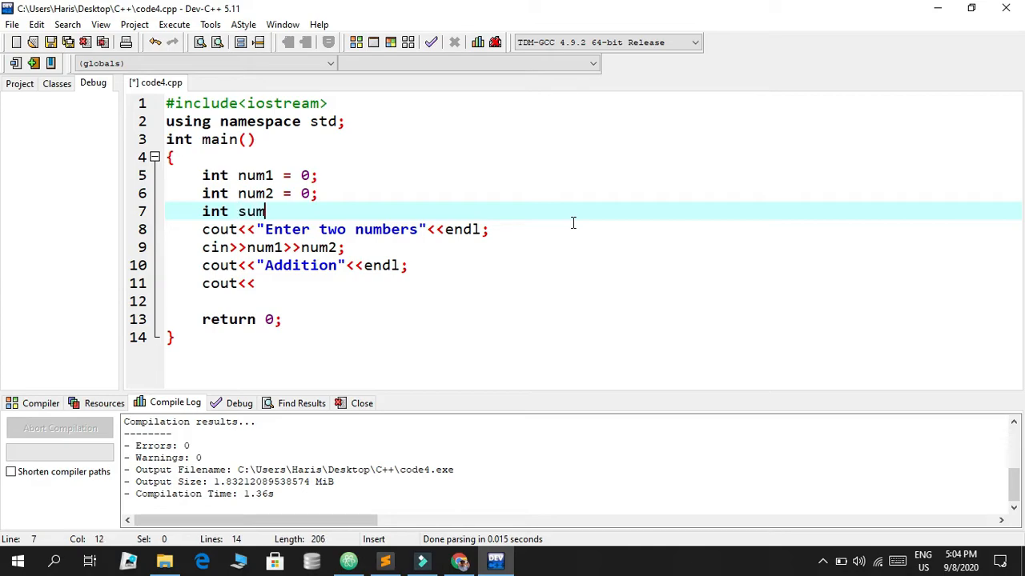
{"action": "type", "text": "= num"}
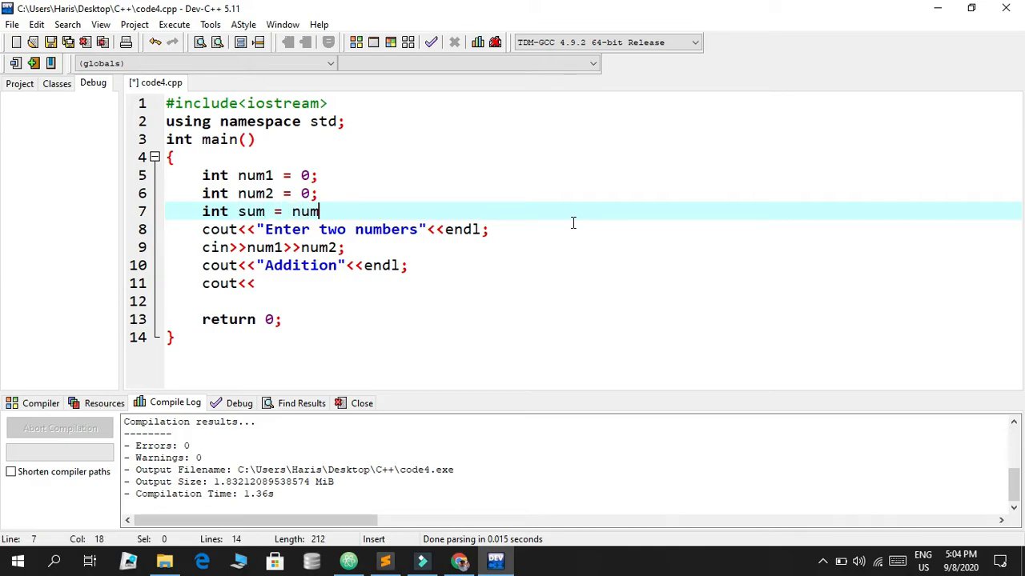
{"action": "type", "text": "1"}
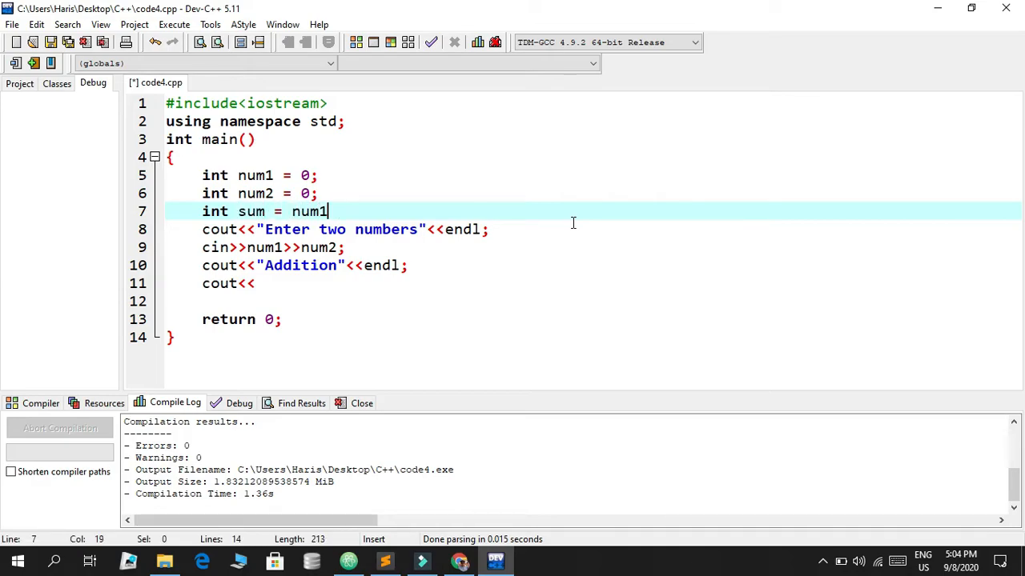
{"action": "type", "text": "+ num2"}
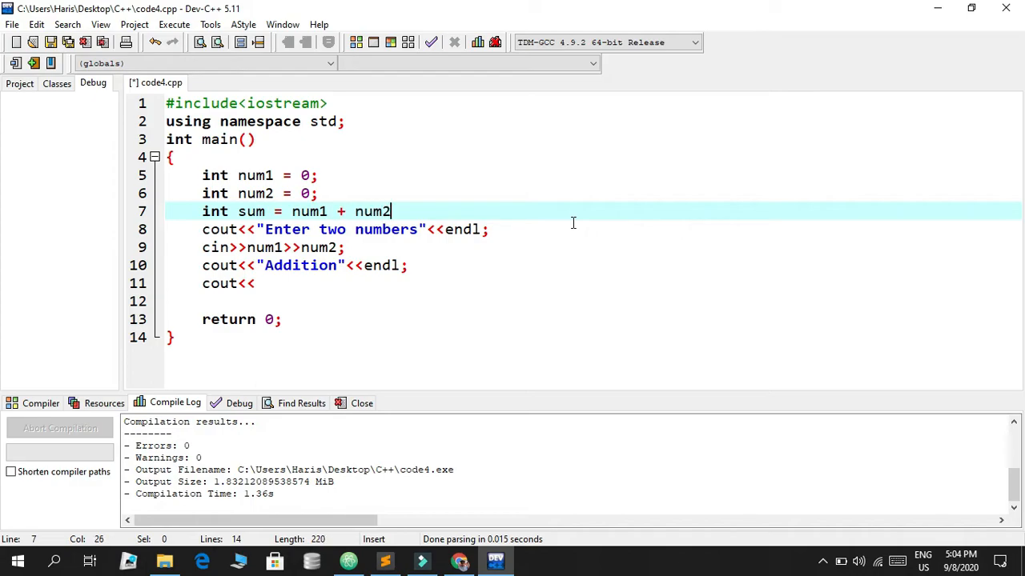
{"action": "type", "text": "int"}
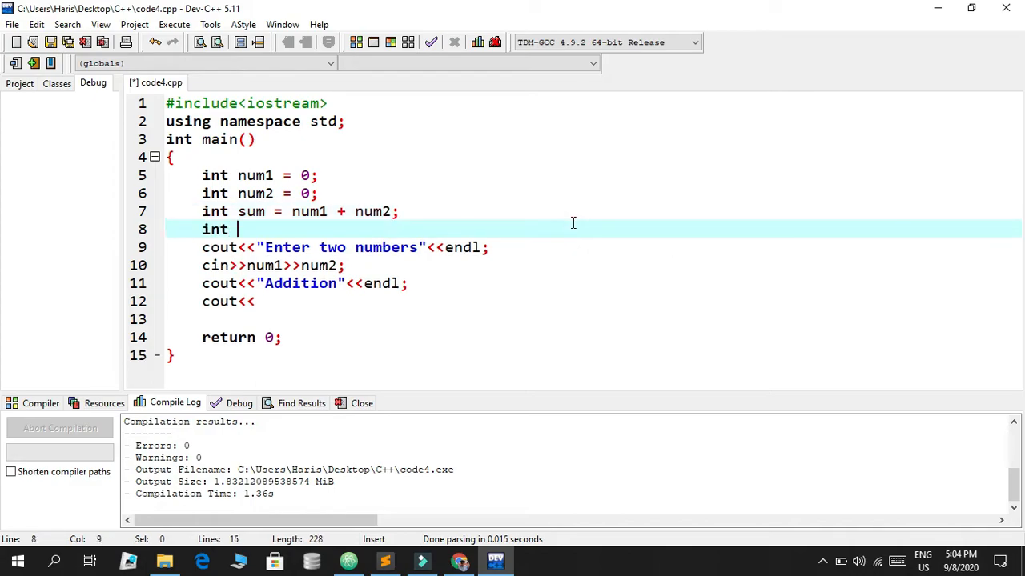
{"action": "type", "text": "sub"}
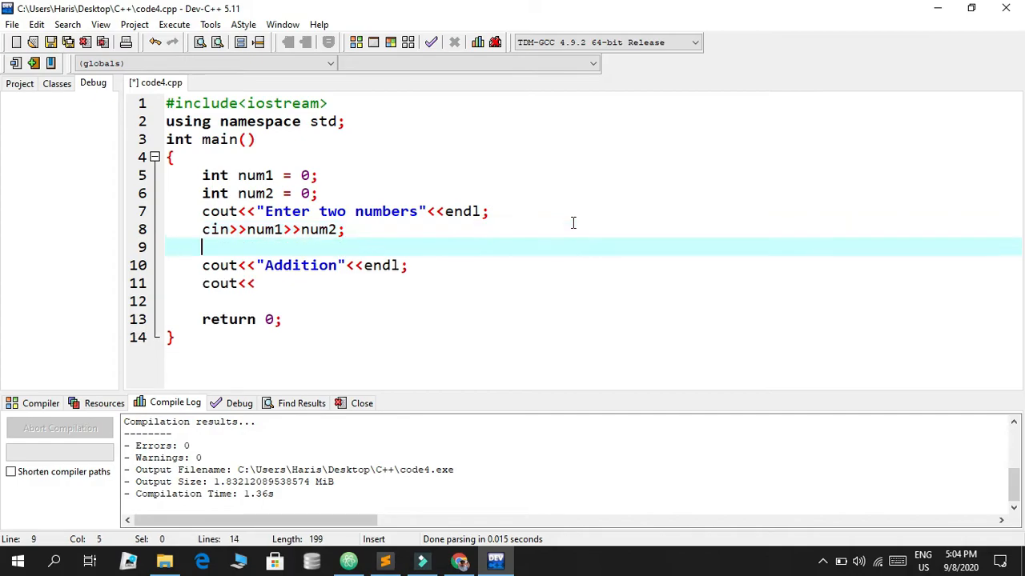
{"action": "type", "text": "int sum = num1 + num2;"}
{"action": "type", "text": "int sub ="}
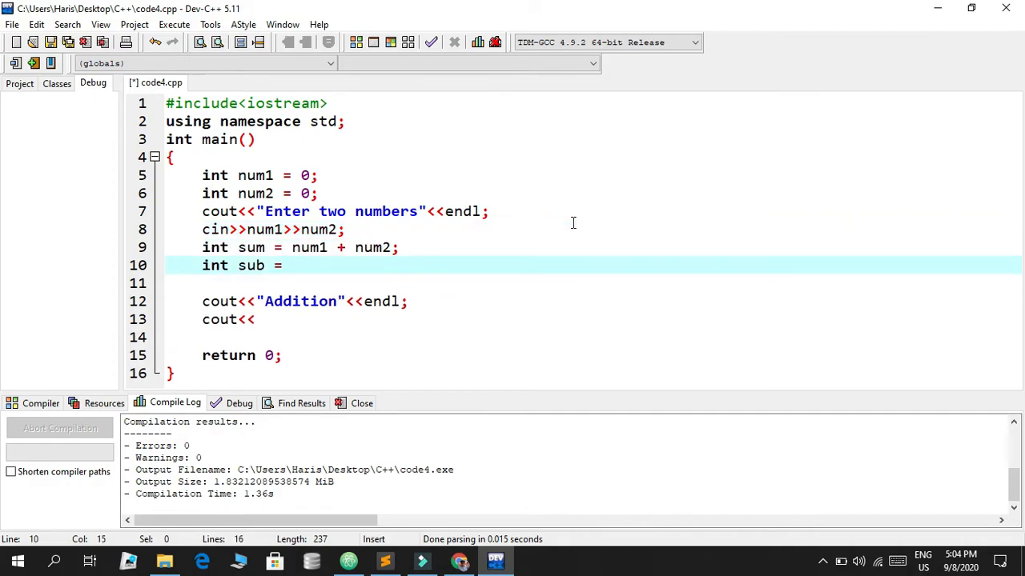
Finish int sub = num1 - num2; and add int mult = num1 * num2;.
{"action": "type", "text": "num1 -"}
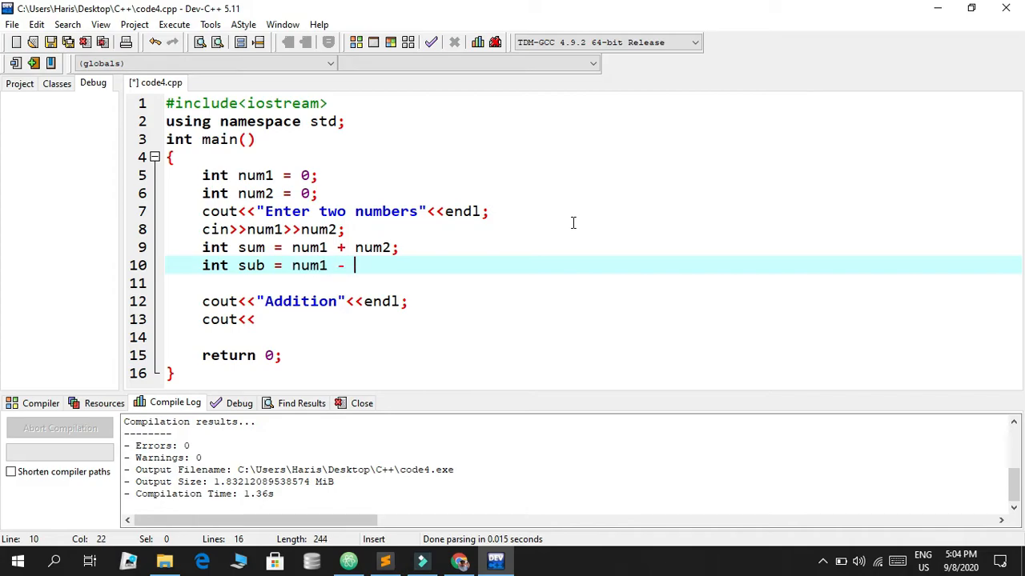
{"action": "type", "text": "num2;"}
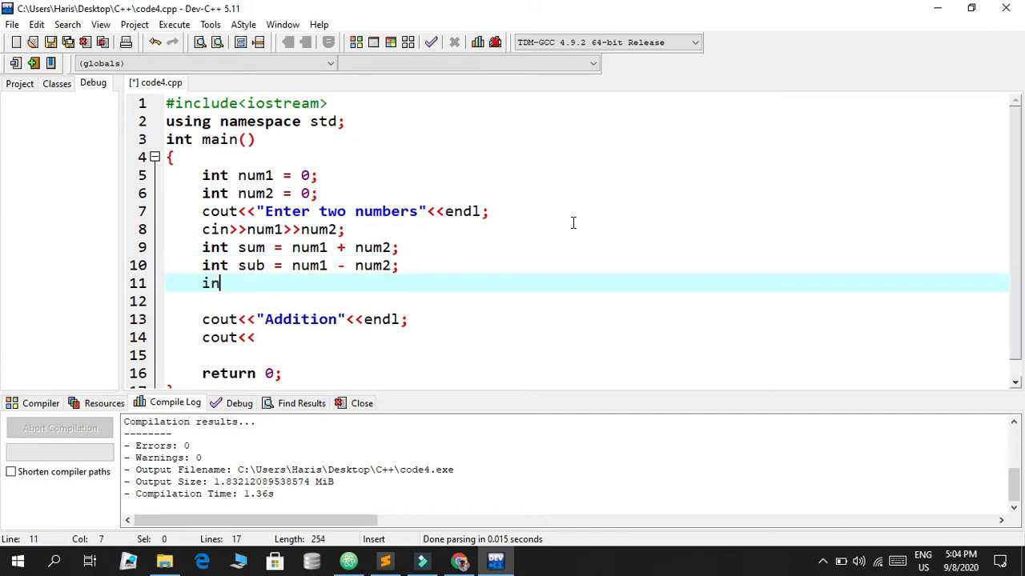
{"action": "type", "text": "t"}
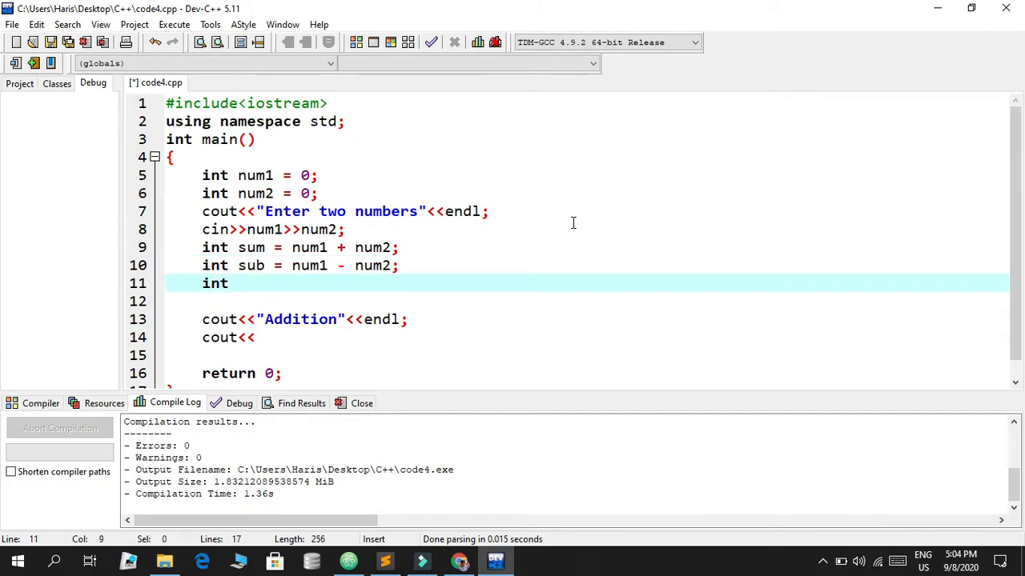
{"action": "type", "text": "mult"}
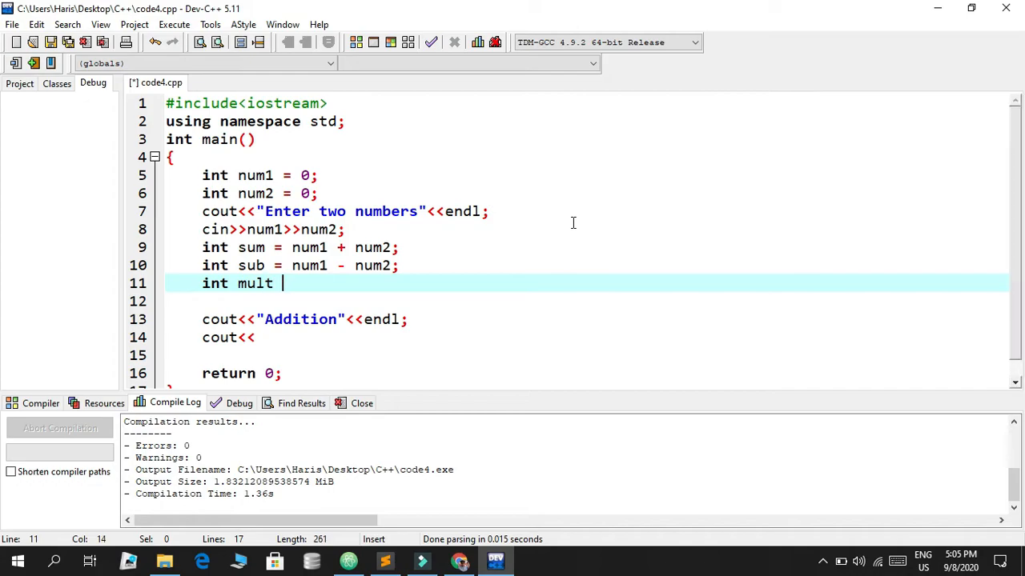
{"action": "type", "text": "= num"}
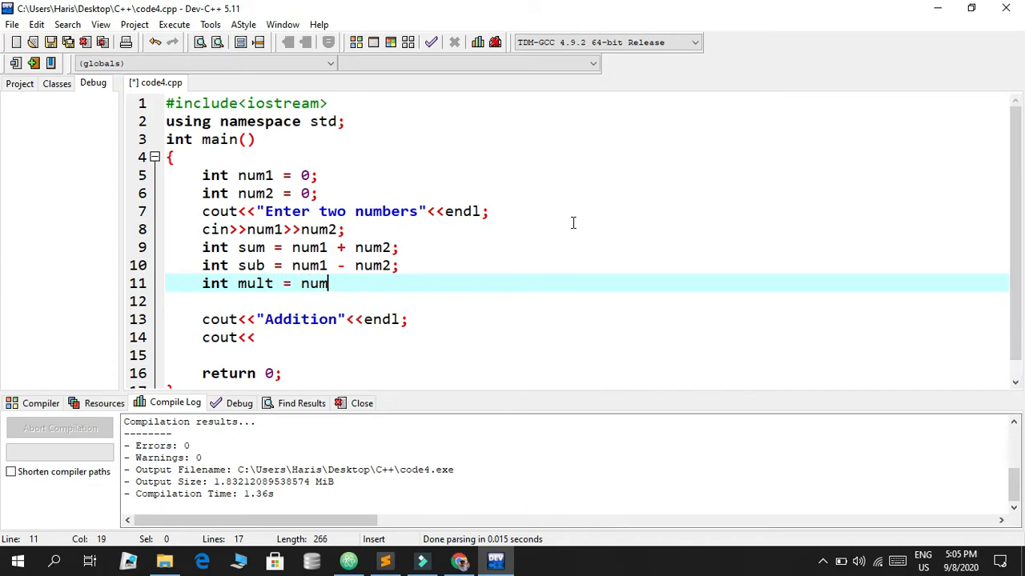
{"action": "type", "text": "1 *"}
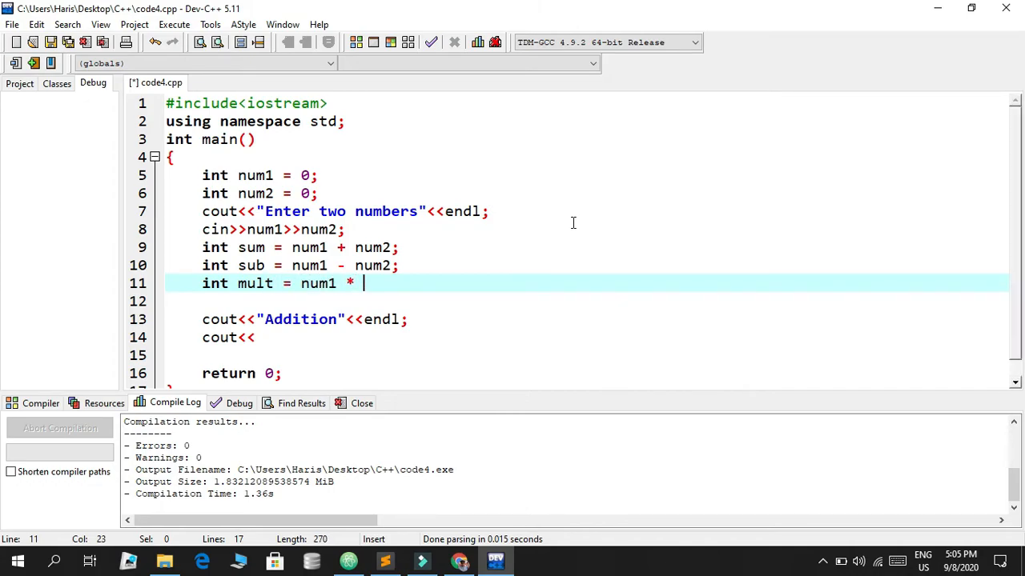
{"action": "type", "text": "num2;"}
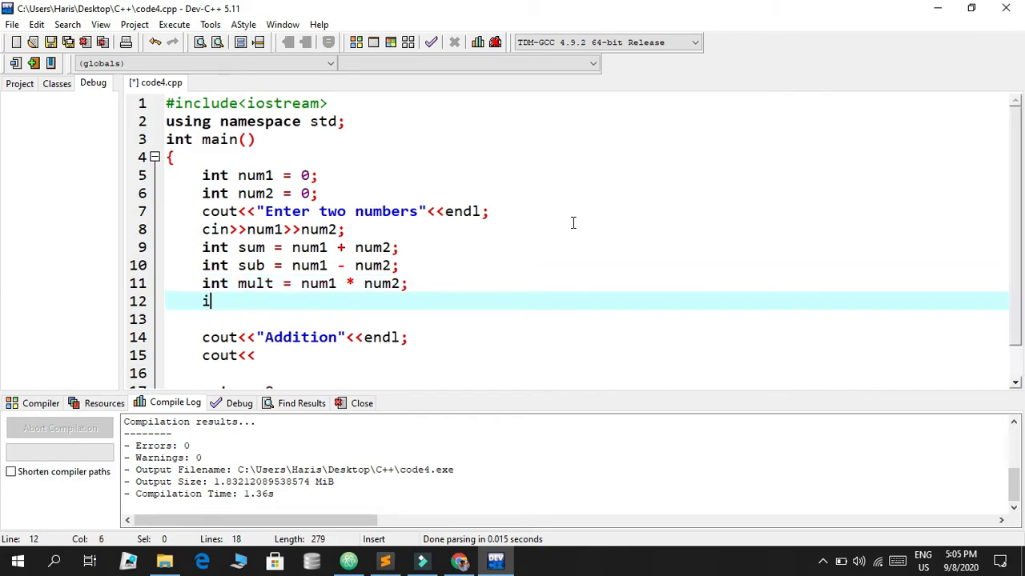
Add int div = num1 / num2; below the mult declaration.
{"action": "type", "text": "nt d"}
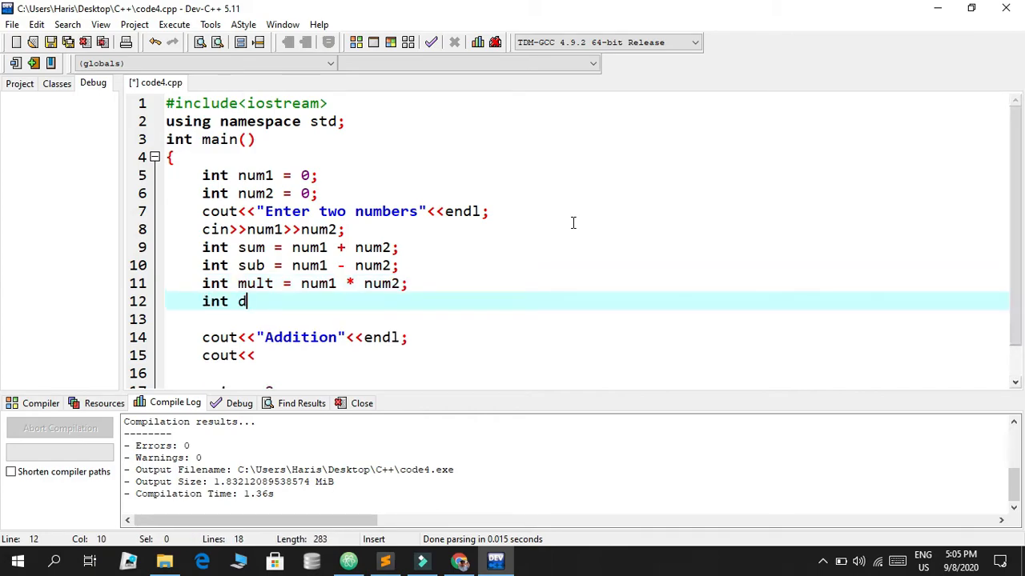
{"action": "type", "text": "iv = n"}
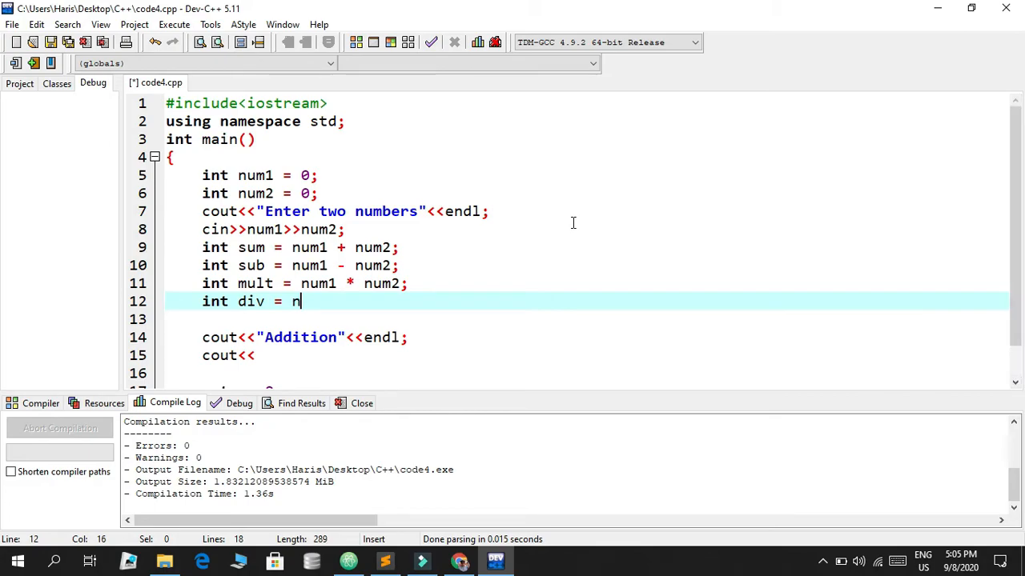
{"action": "type", "text": "uk,"}
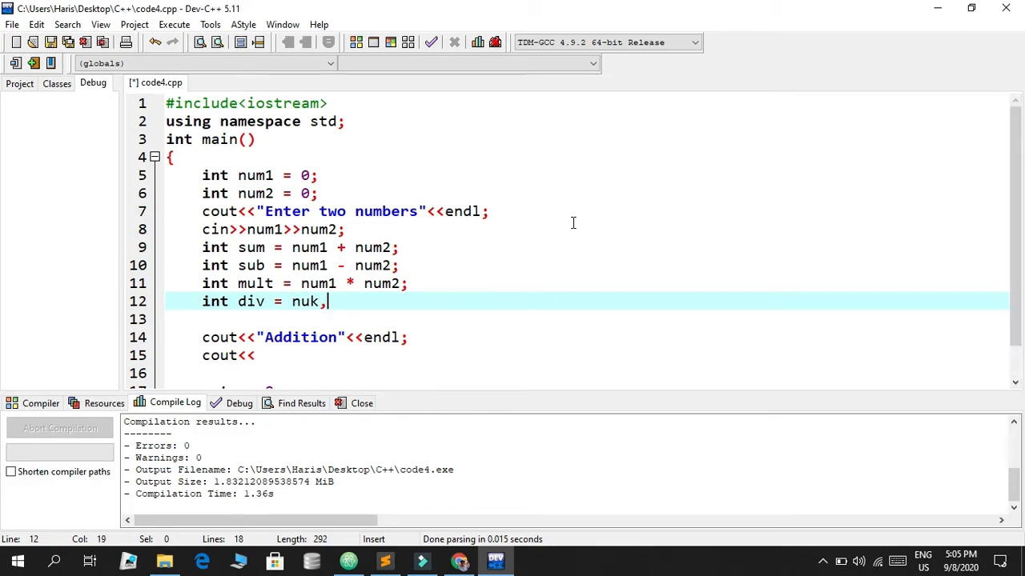
{"action": "type", "text": "num1"}
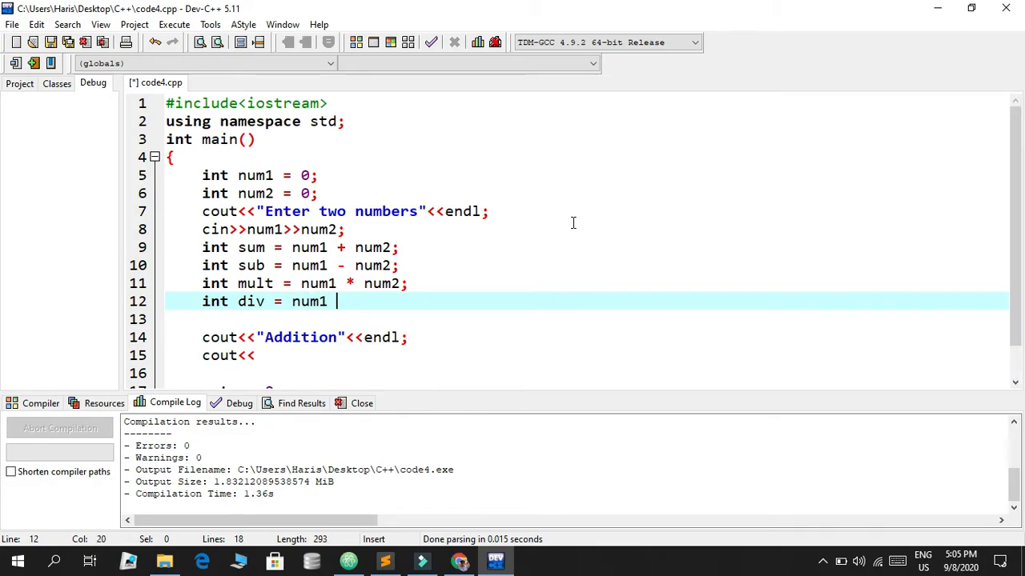
{"action": "type", "text": "/ nu,"}
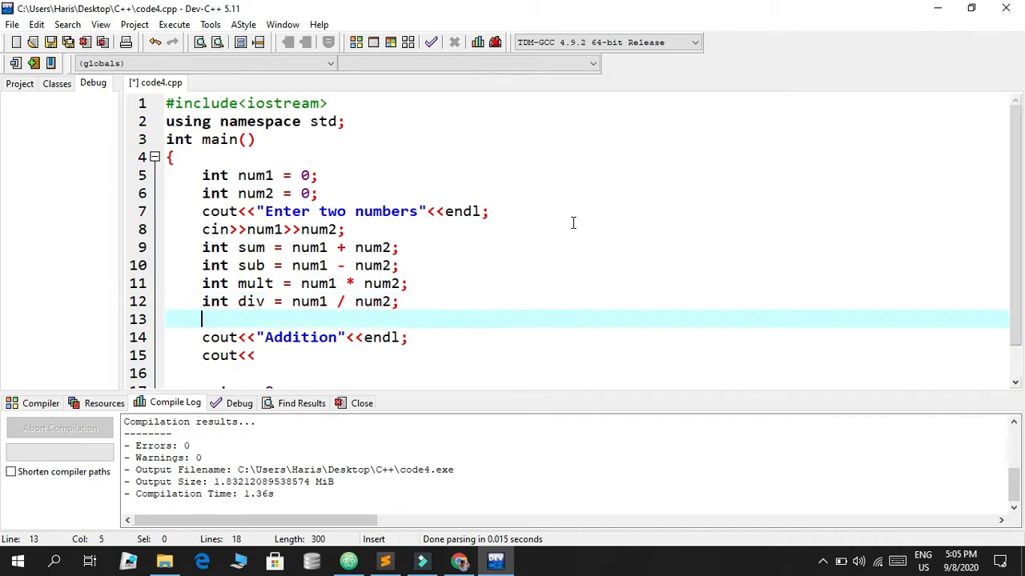
Print sum followed by a cout<<"\n"; separator, removing a stray endl statement.
{"action": "type", "text": "cout<<"}
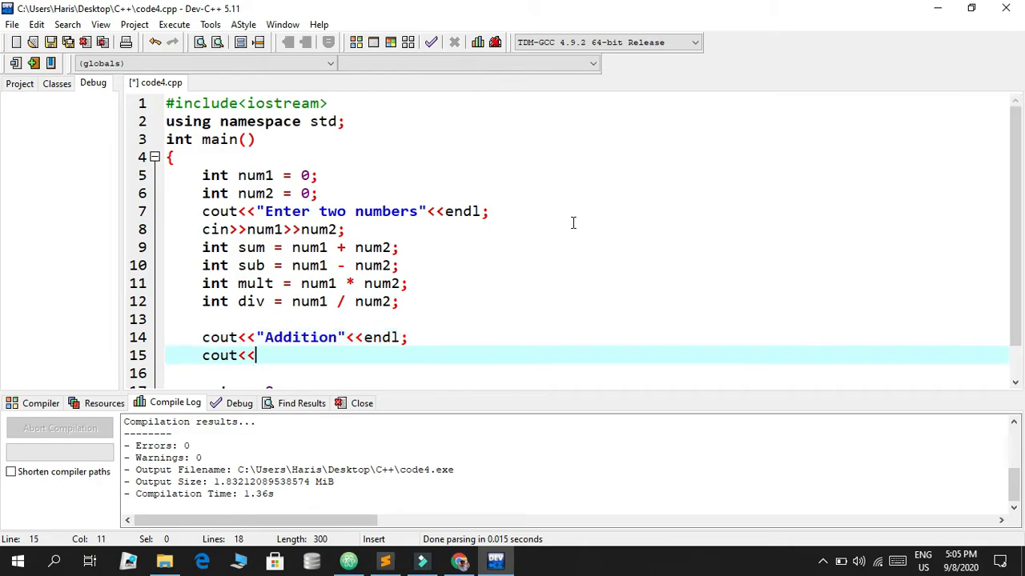
{"action": "type", "text": "sum"}
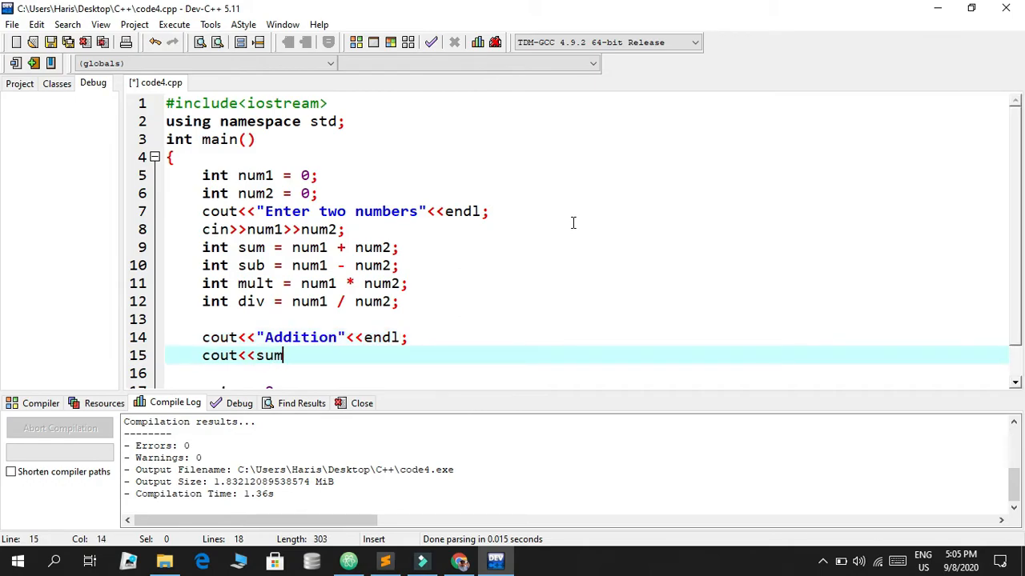
{"action": "type", "text": "<<endl;"}
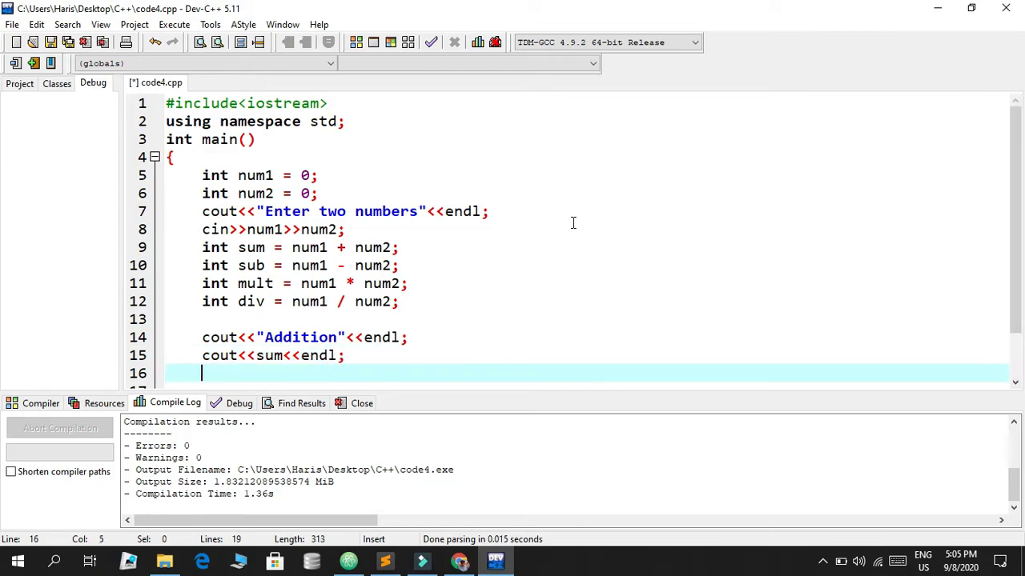
{"action": "type", "text": "cout<<"}
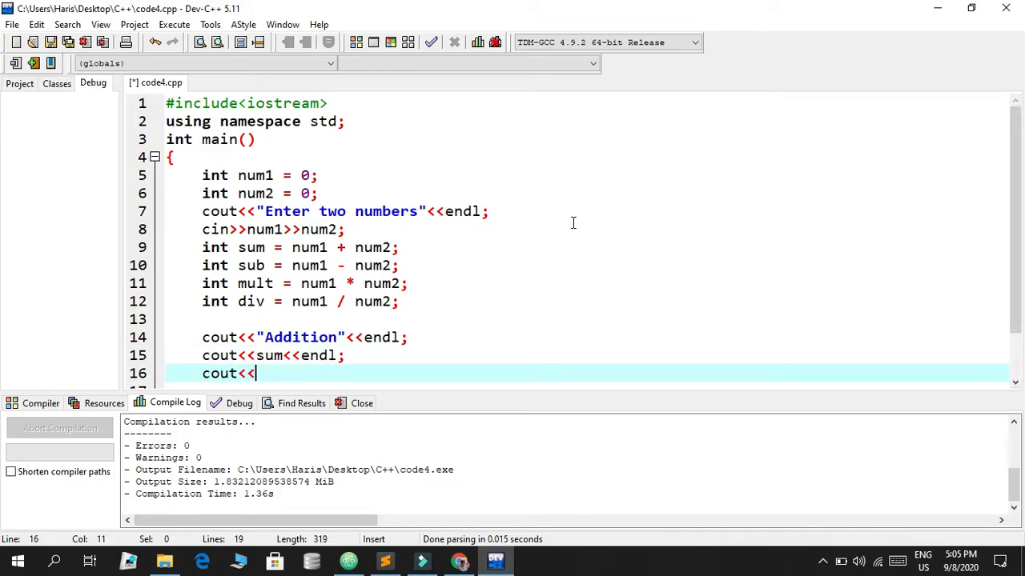
{"action": "type", "text": "\"\\\""}
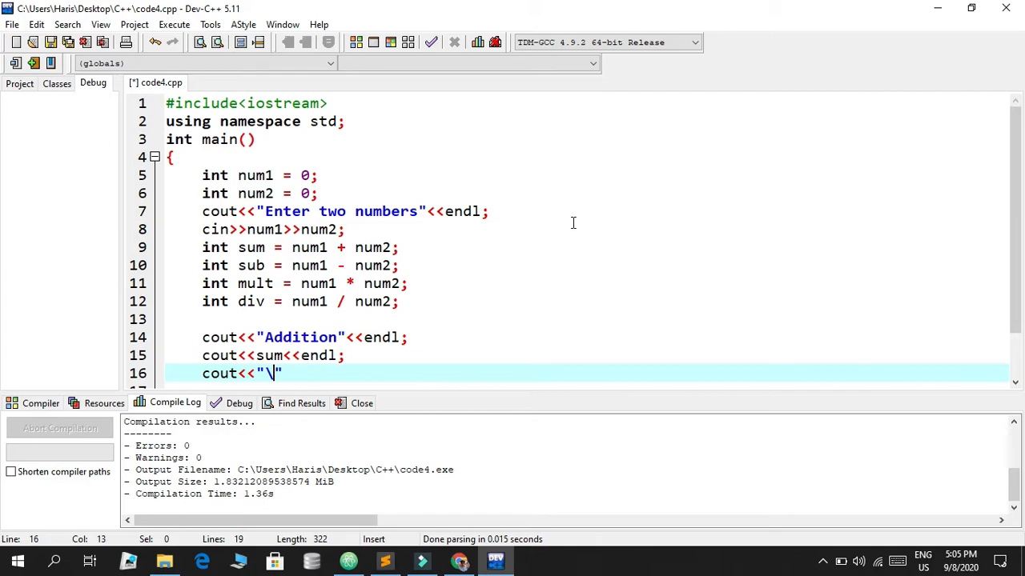
{"action": "type", "text": "n"}
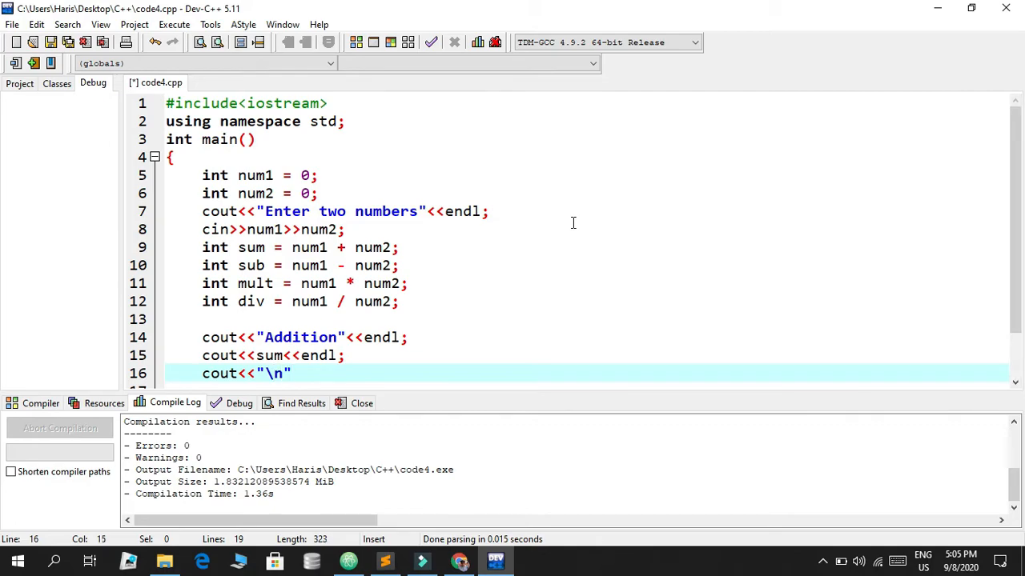
{"action": "type", "text": ";"}
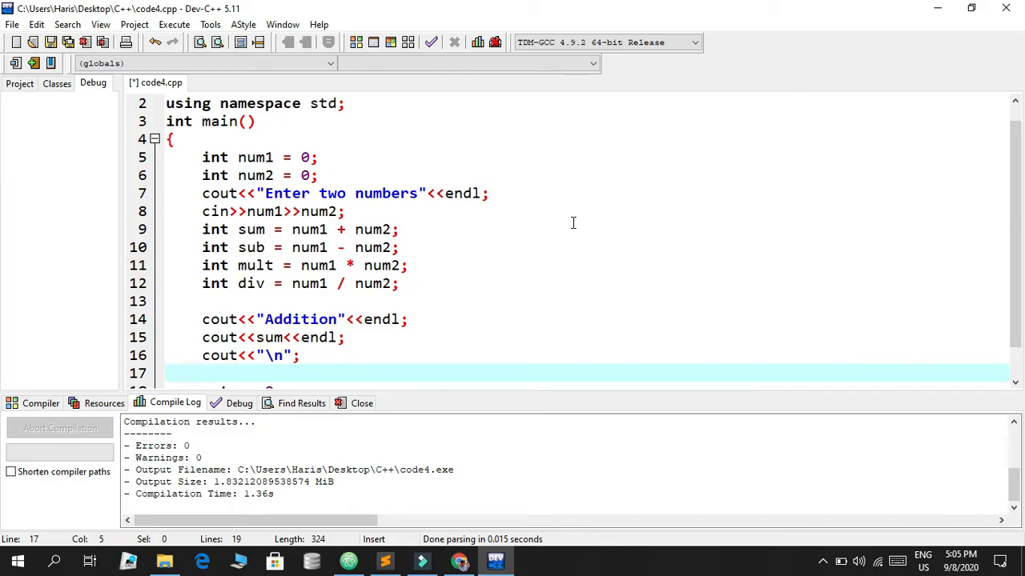
{"action": "type", "text": "end;"}
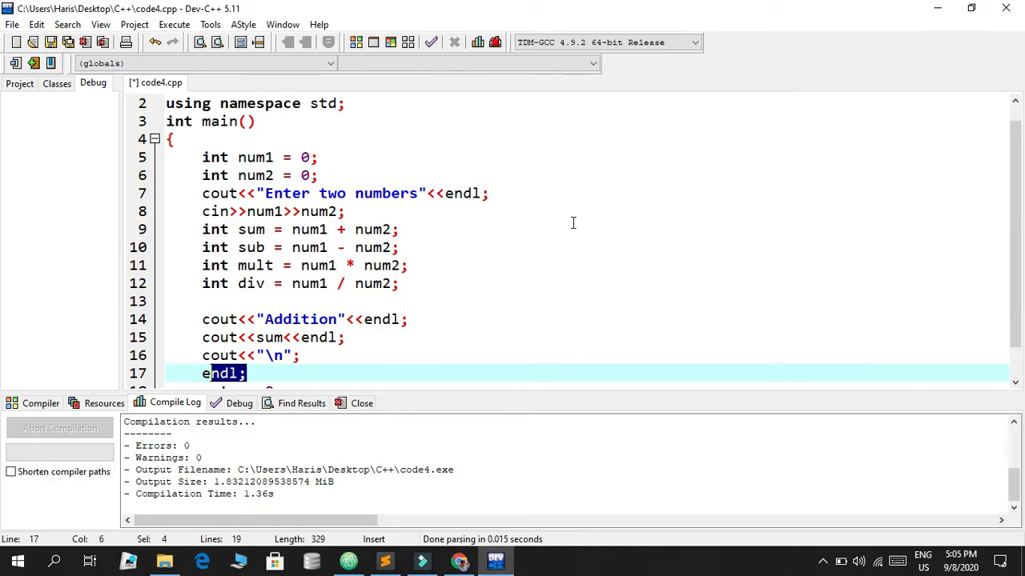
{"action": "key", "text": "Delete"}
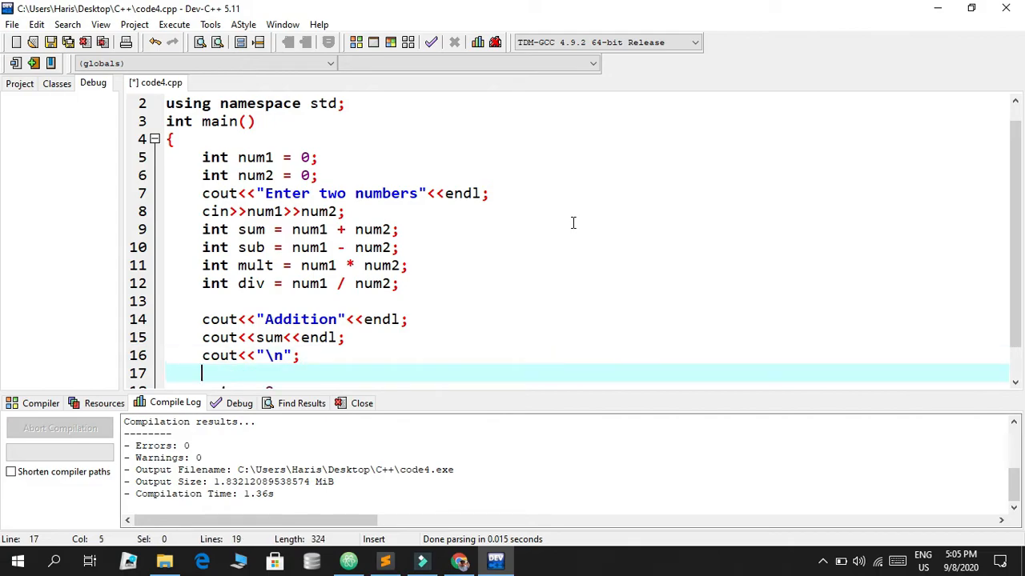
Print the "Subtraction" label and the sub result with endl.
{"action": "type", "text": "cout<<\"Sub"}
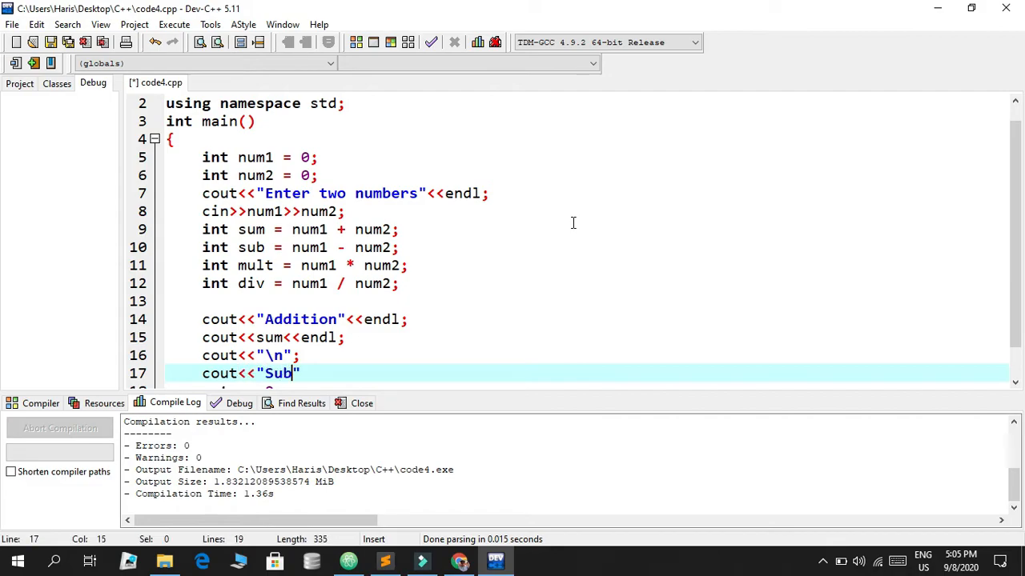
{"action": "type", "text": "tra"}
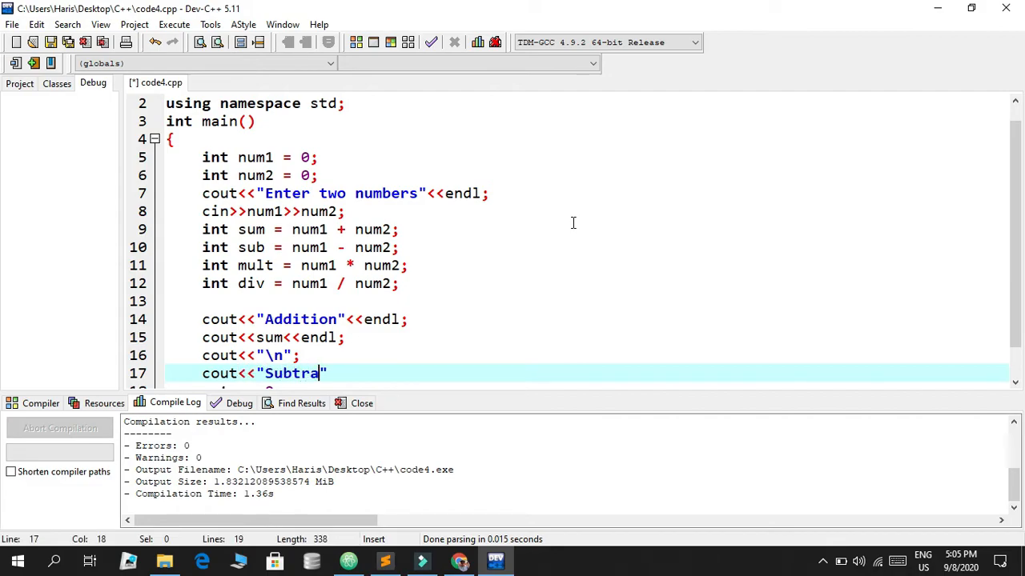
{"action": "type", "text": "ction\"<<endl;"}
{"action": "type", "text": "cout<"}
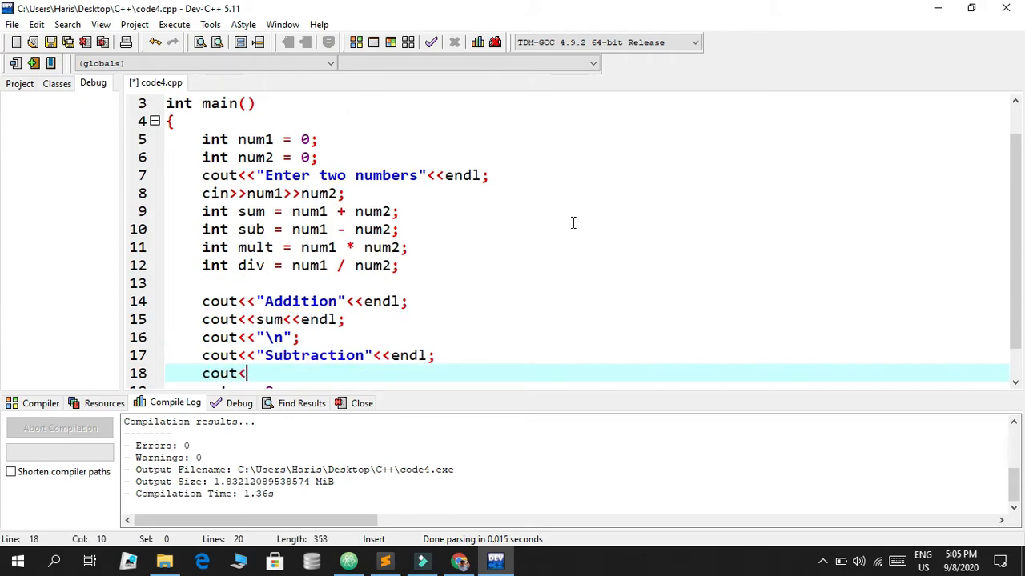
{"action": "type", "text": "sub<<"}
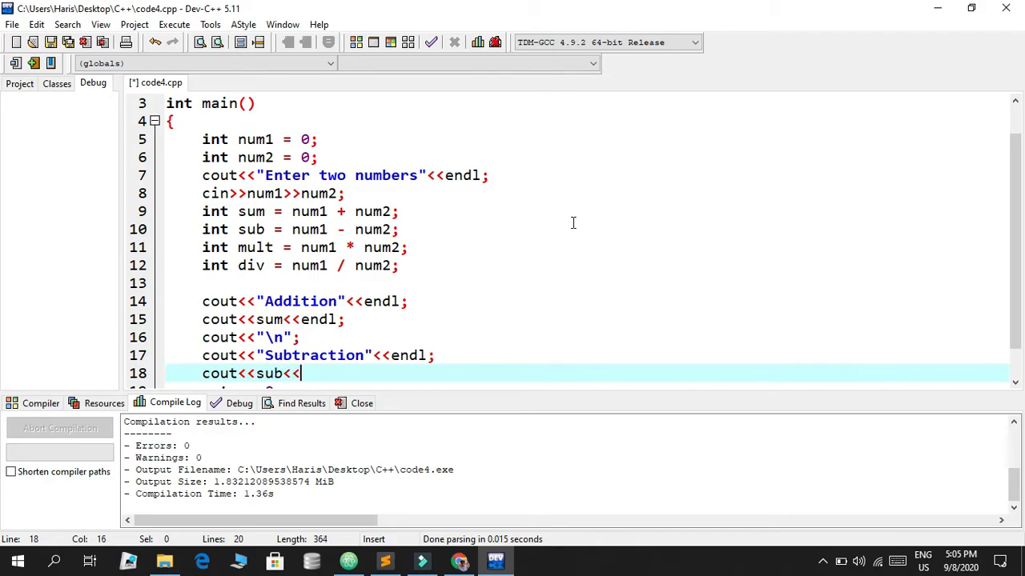
{"action": "type", "text": "e"}
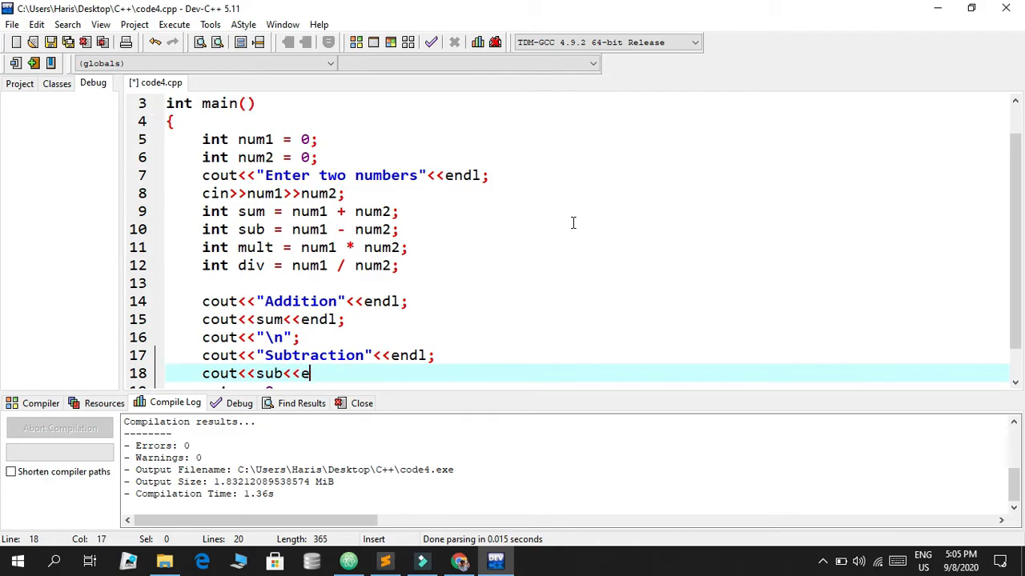
{"action": "type", "text": "bd"}
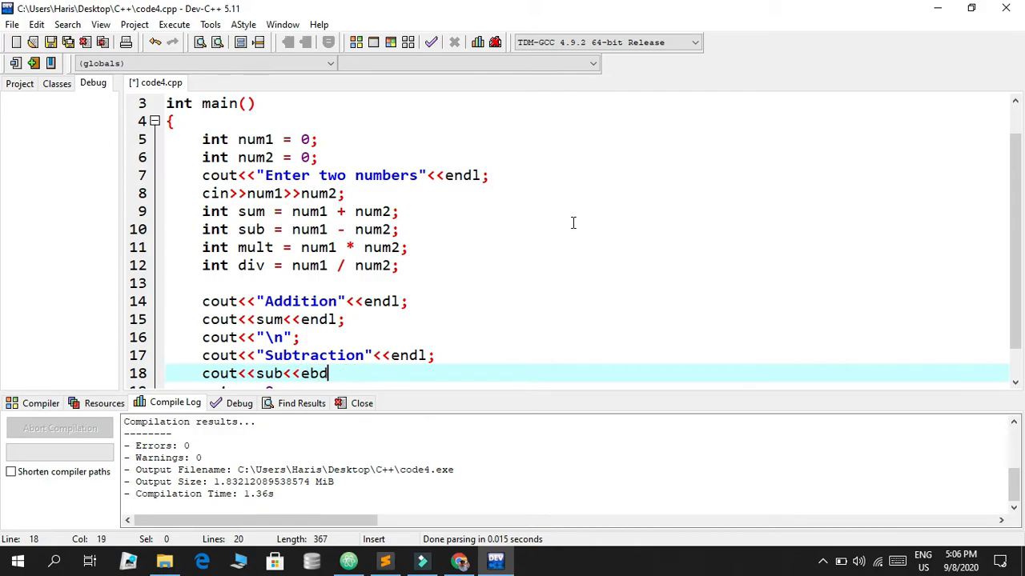
{"action": "type", "text": "ndl;"}
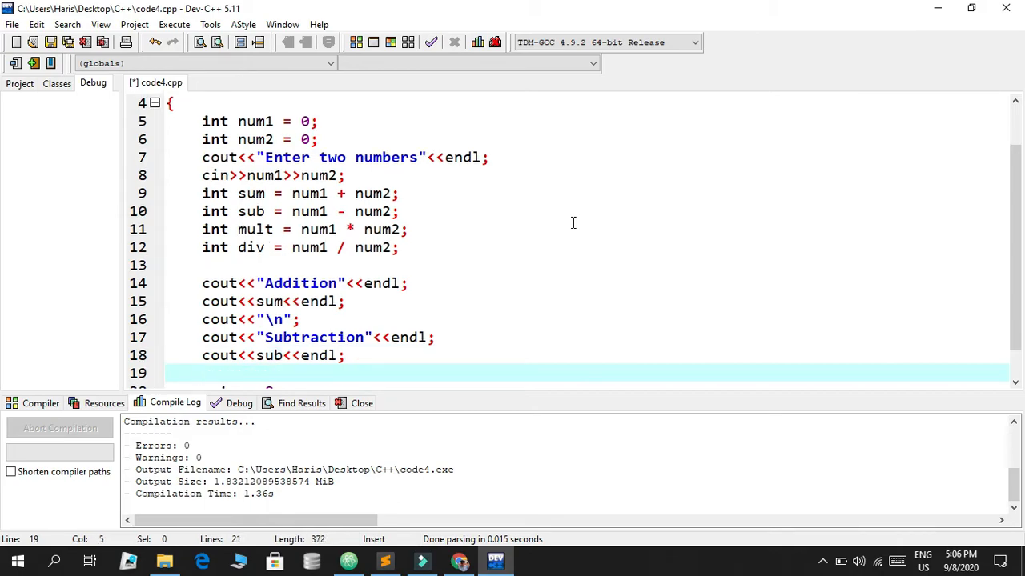
{"action": "type", "text": "cout<<\"\""}
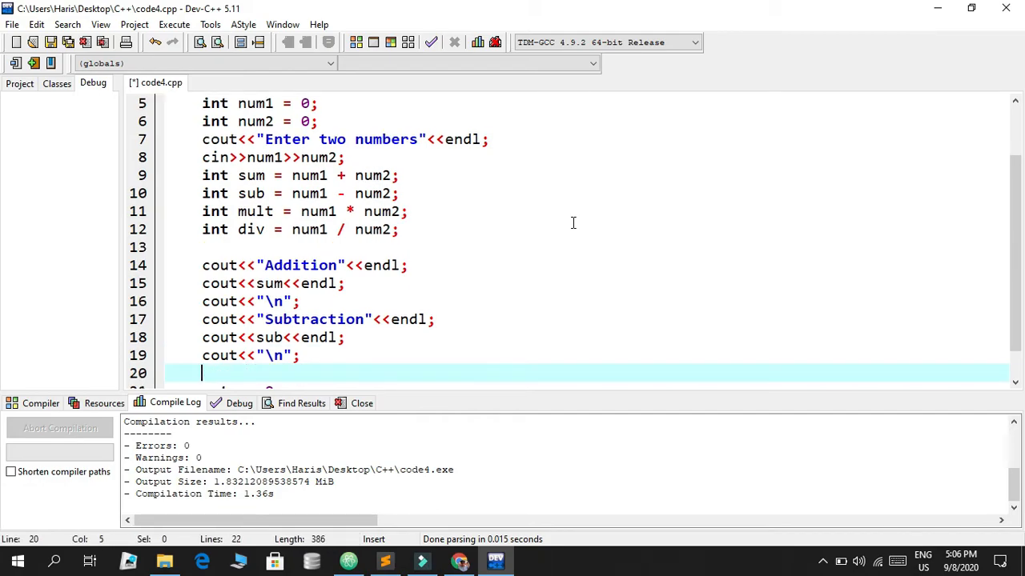
Print the "Multiplication" label and the mult result with endl.
{"action": "type", "text": "cout<<\"\""}
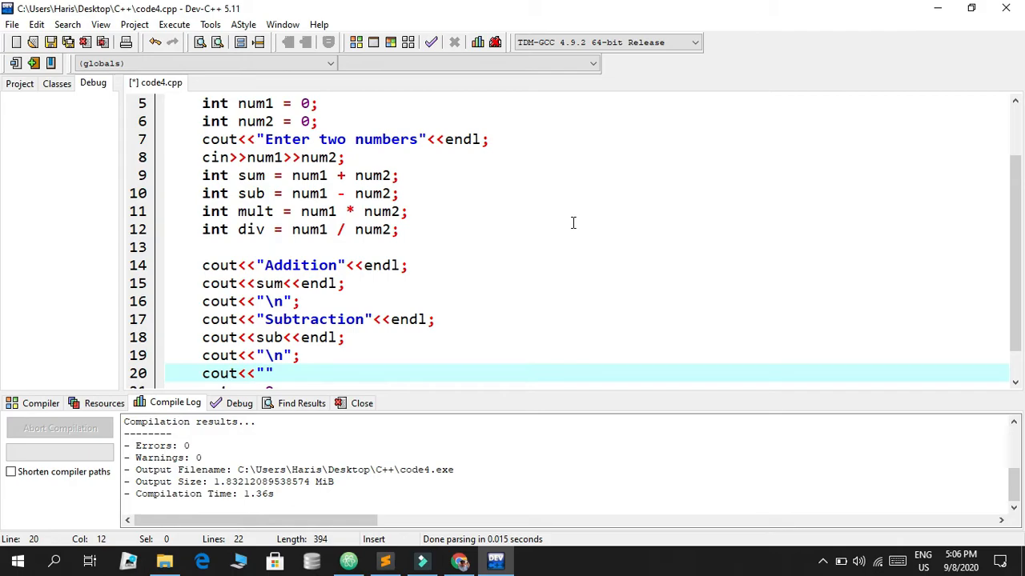
{"action": "type", "text": "Multipli"}
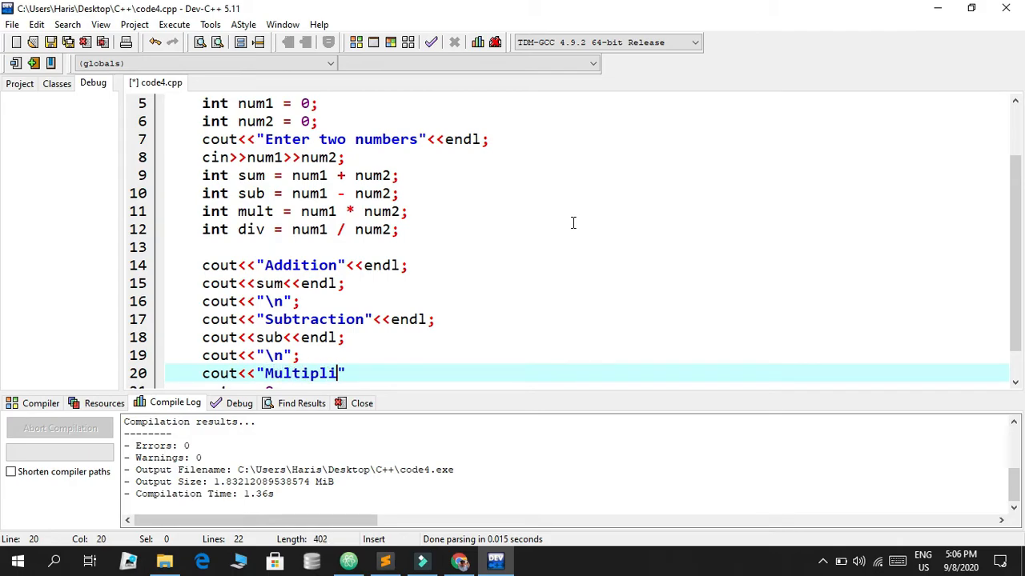
{"action": "type", "text": "cation\"M"}
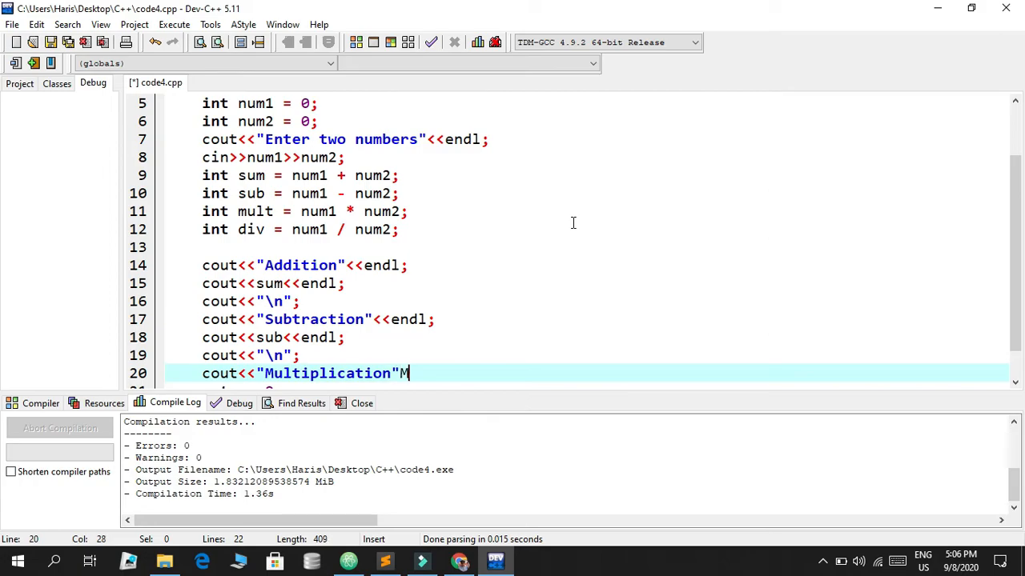
{"action": "type", "text": "<<Endl;"}
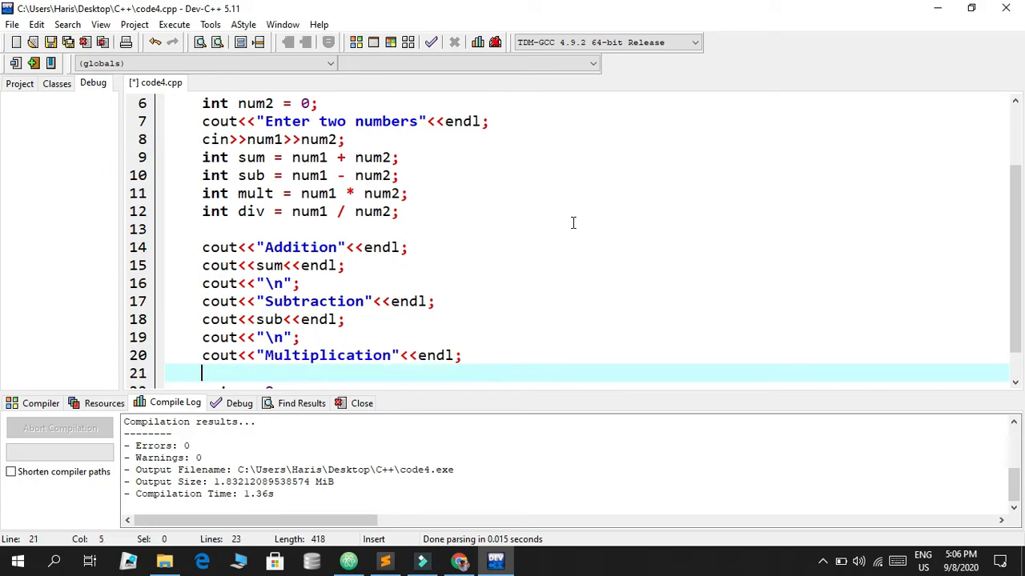
{"action": "type", "text": "cout<<"}
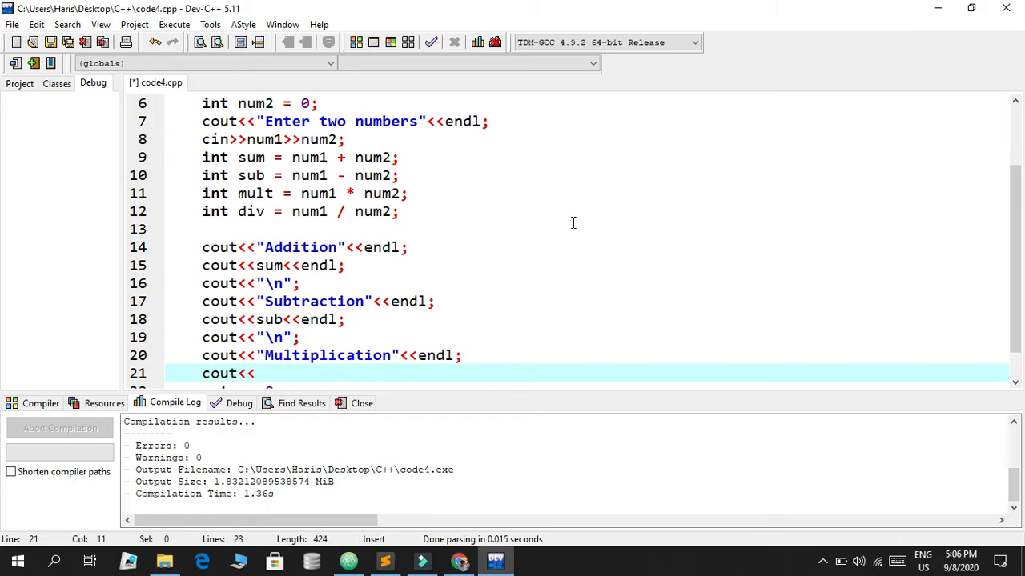
{"action": "type", "text": "mul"}
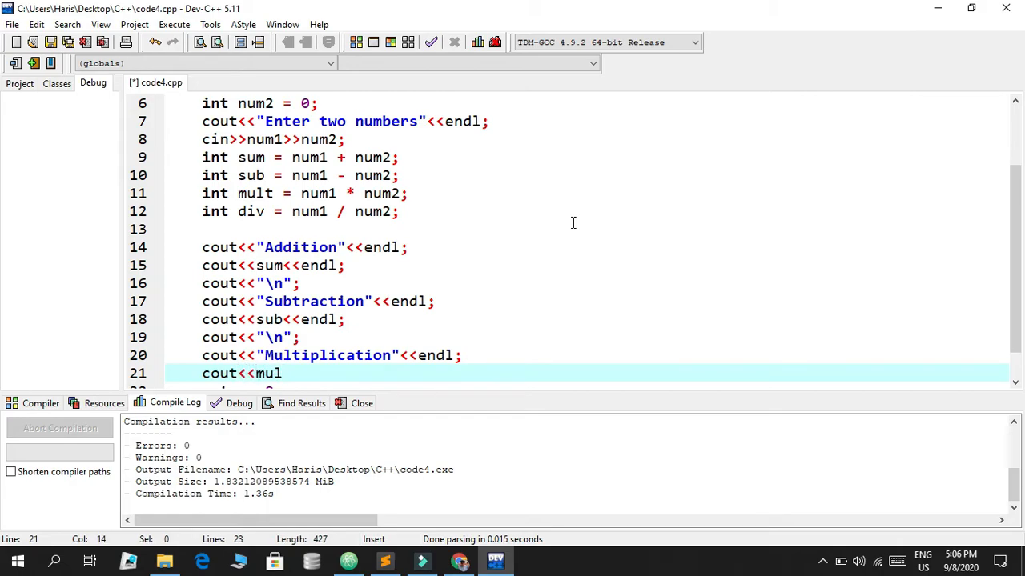
{"action": "type", "text": "<<ewnsd"}
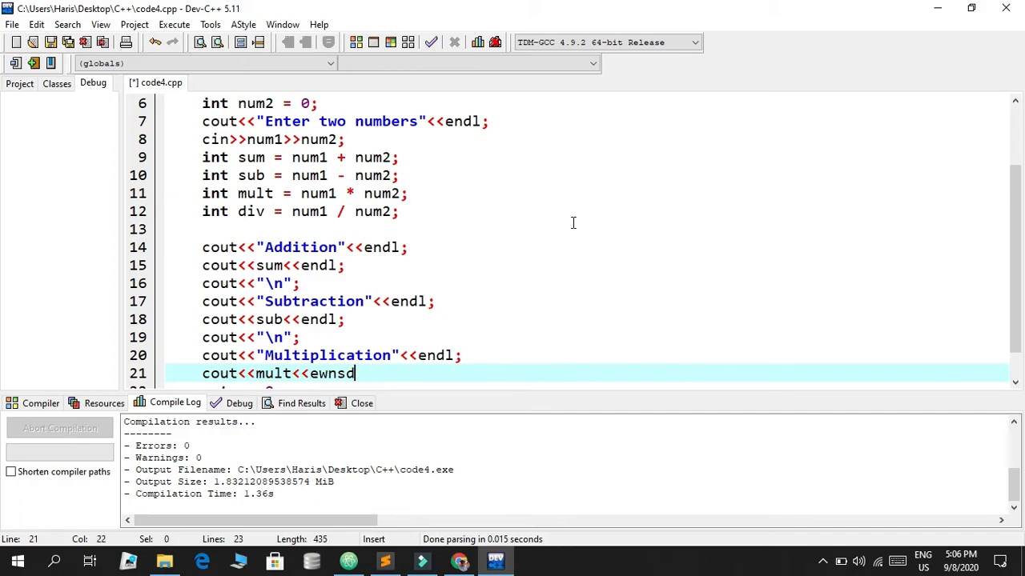
{"action": "key", "text": "BackSpace"}
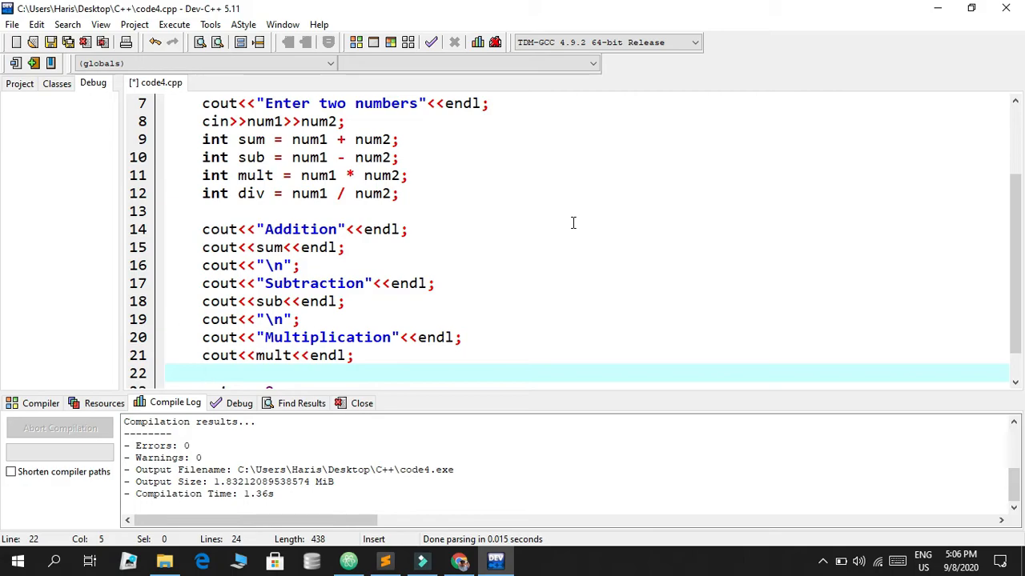
Print the "Division" label, the div result and a "\n" separator after it.
{"action": "type", "text": "cout<"}
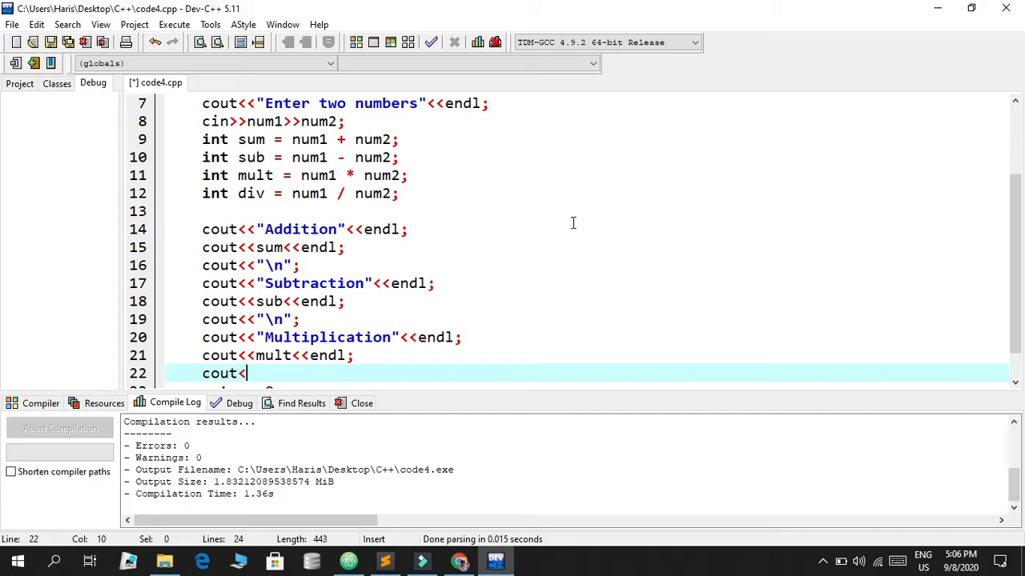
{"action": "type", "text": "<\"Div\""}
{"action": "type", "text": "cou"}
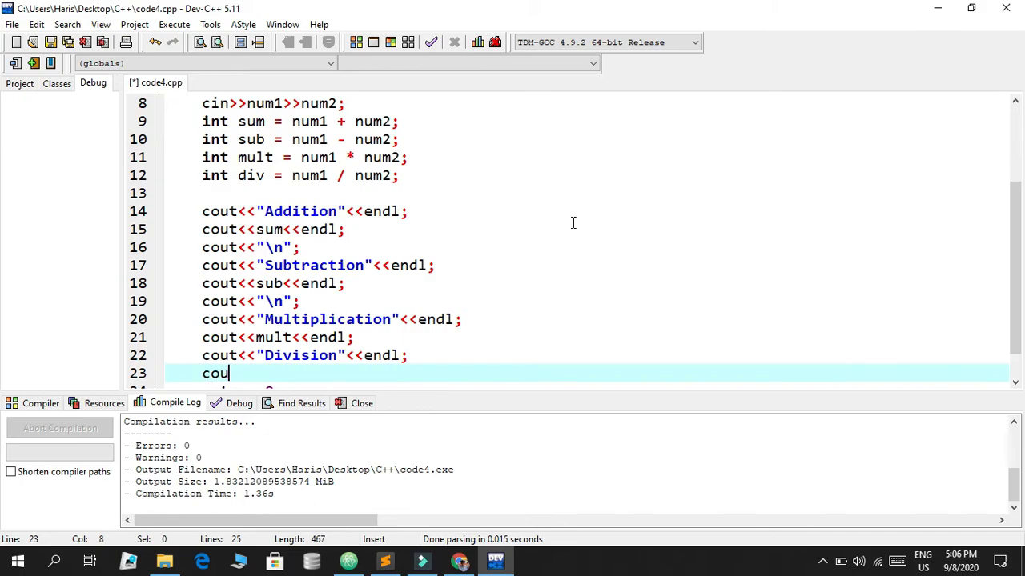
{"action": "type", "text": "t<<div"}
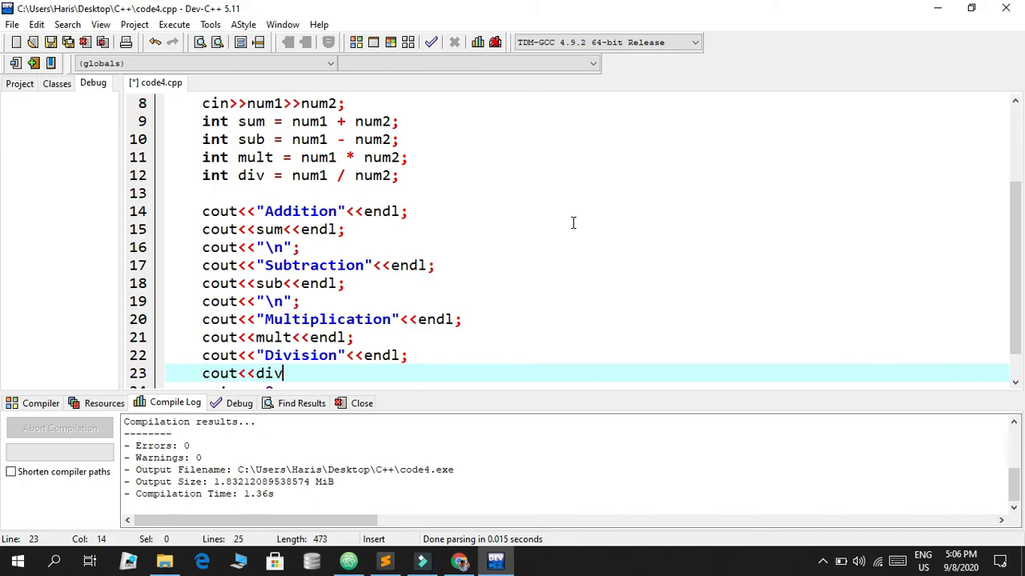
{"action": "type", "text": "<<endl;"}
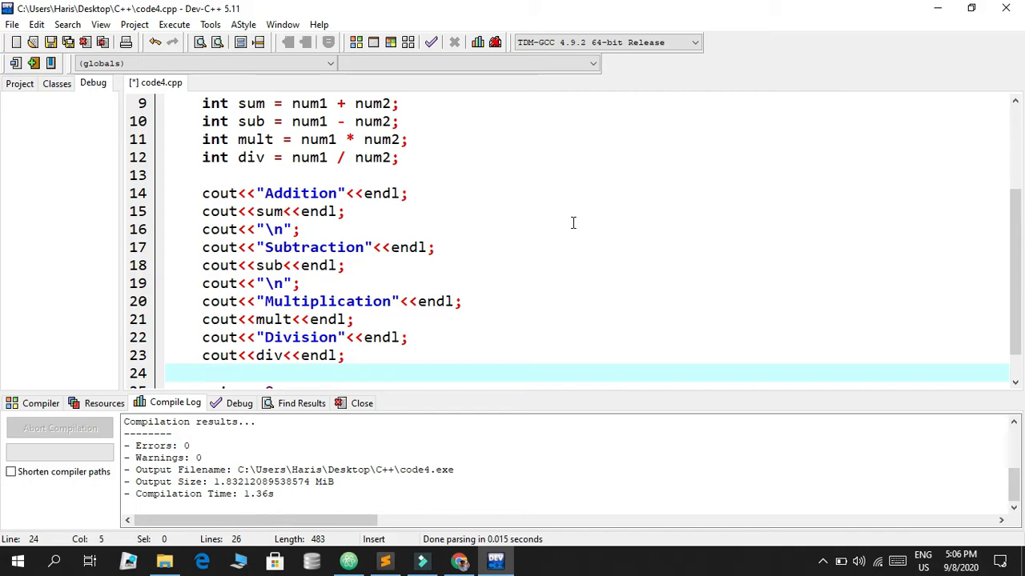
{"action": "type", "text": "cout<<"}
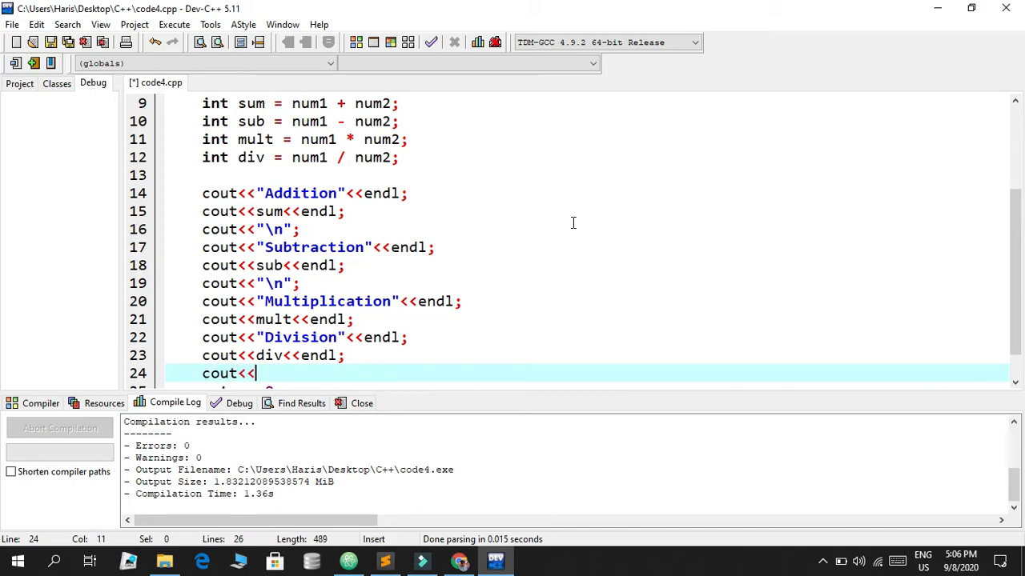
{"action": "type", "text": "\"\\n\";"}
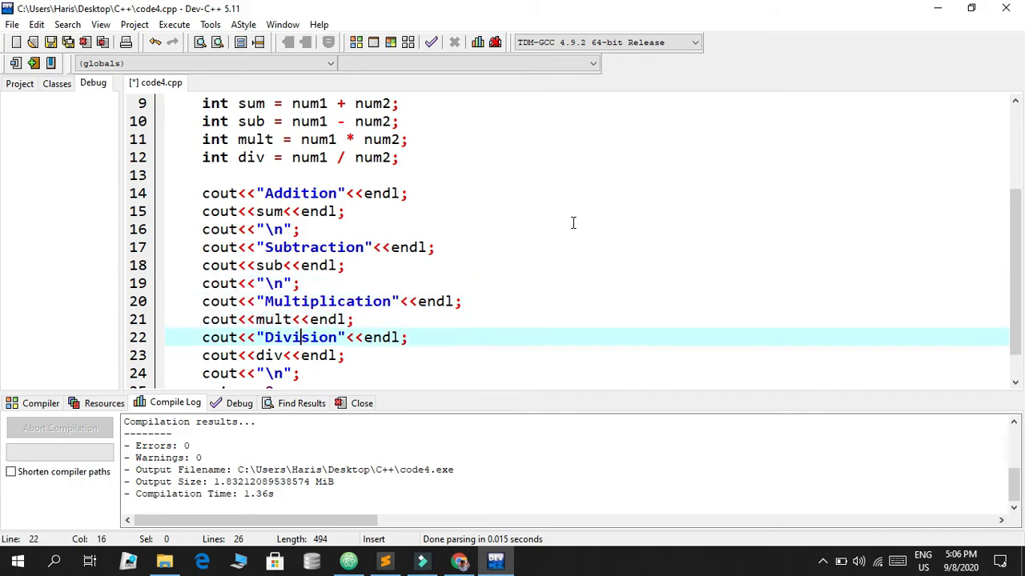
Insert a cout<<"\n"; separator above the Division label and save.
{"action": "key", "text": "Enter"}
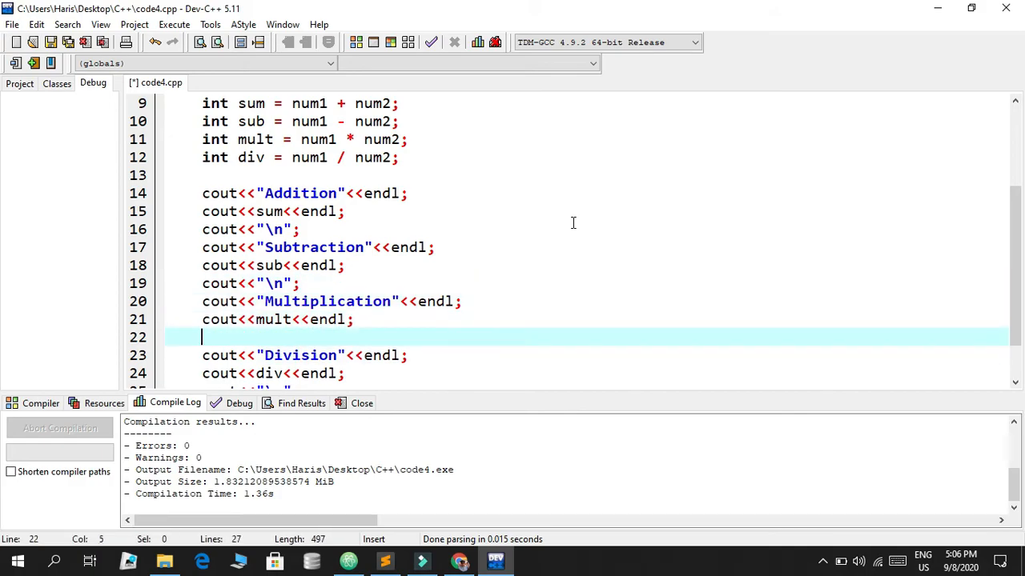
{"action": "type", "text": "cout<<"}
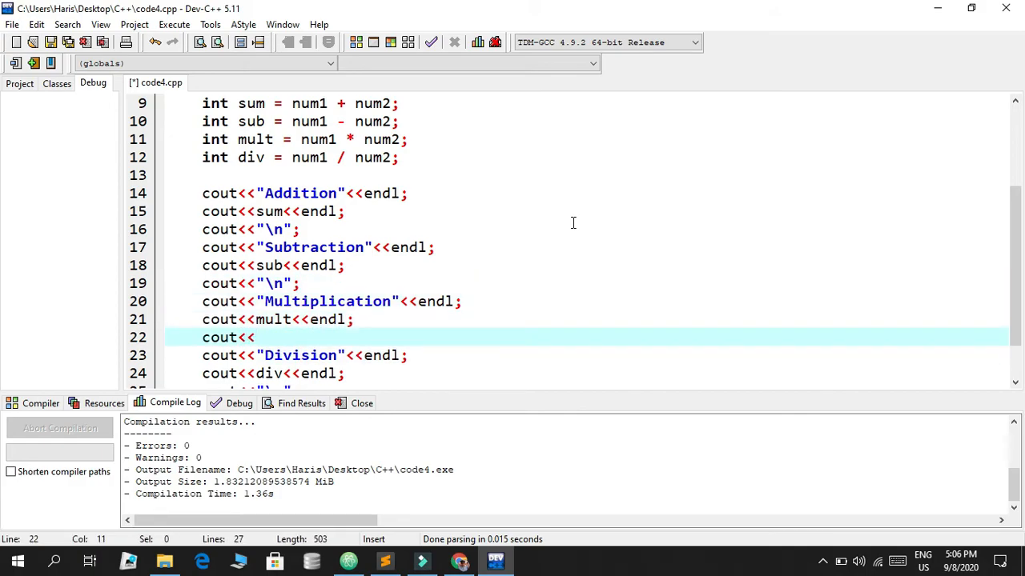
{"action": "type", "text": "\"\\n\";"}
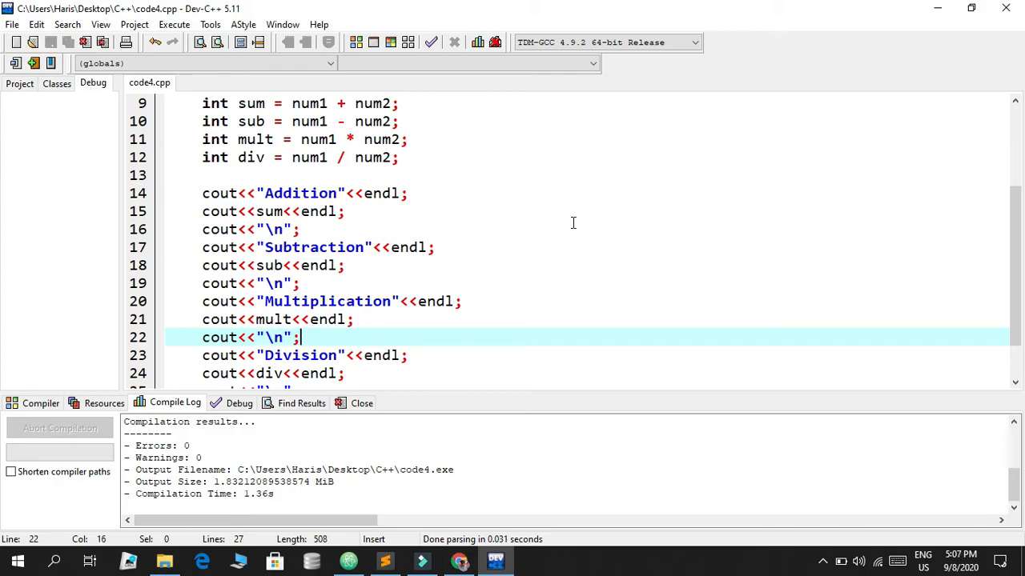
Compile and run code4.cpp via Execute, entering 10 and 25 in the console.
{"action": "left_click", "coordinate": [173, 24]}
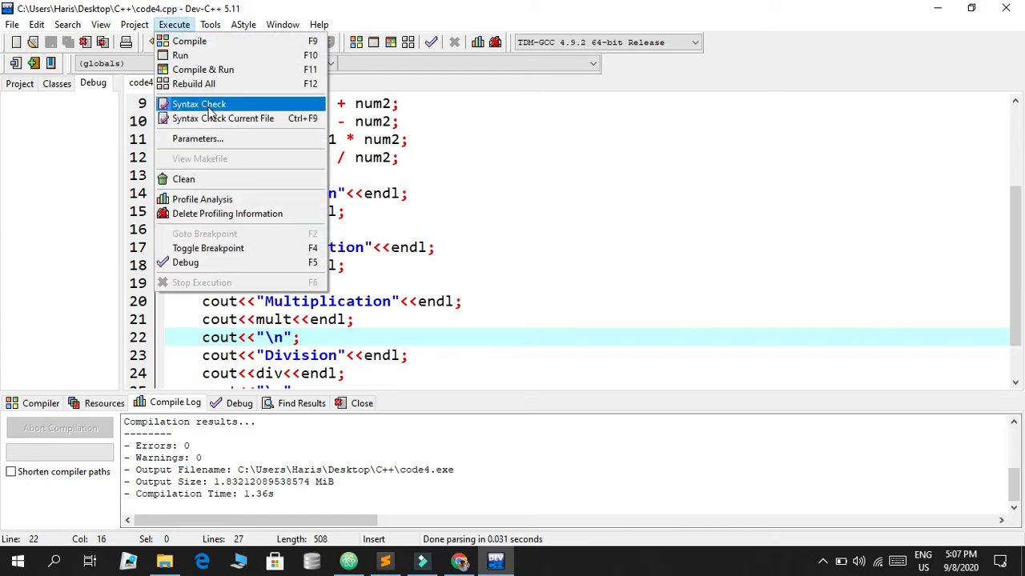
{"action": "left_click", "coordinate": [201, 69]}
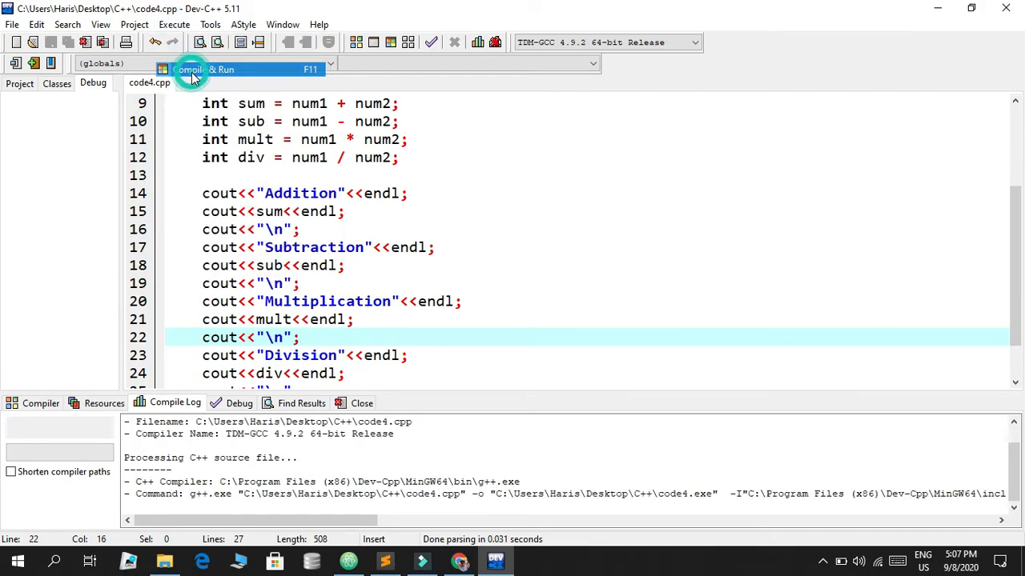
{"action": "left_click", "coordinate": [190, 69]}
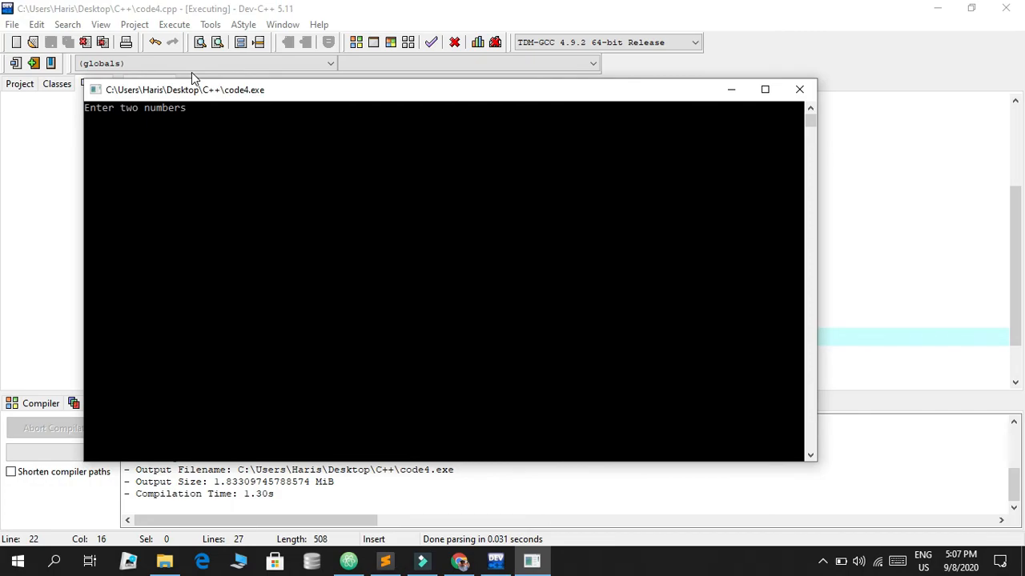
{"action": "type", "text": "10"}
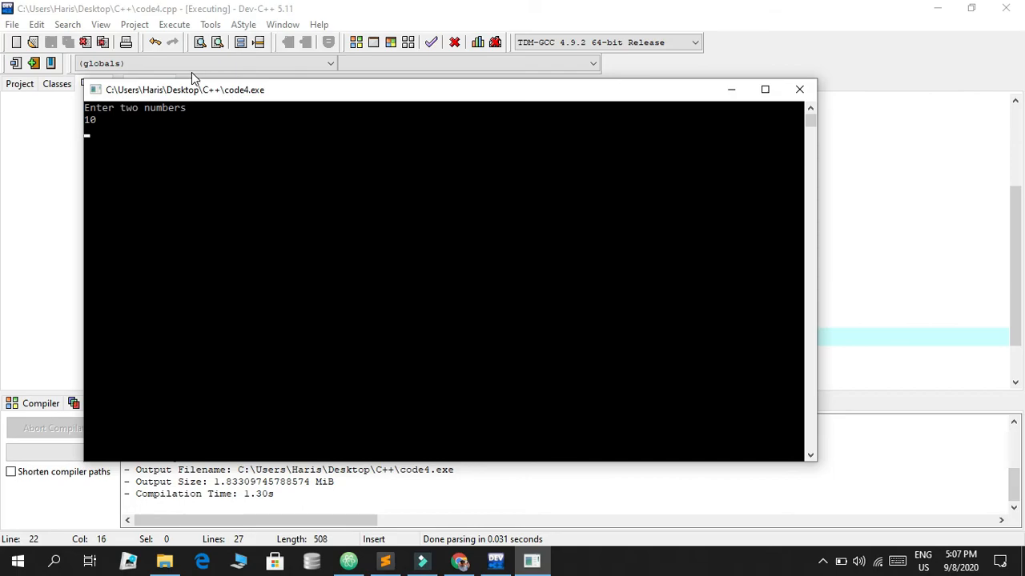
{"action": "type", "text": "25"}
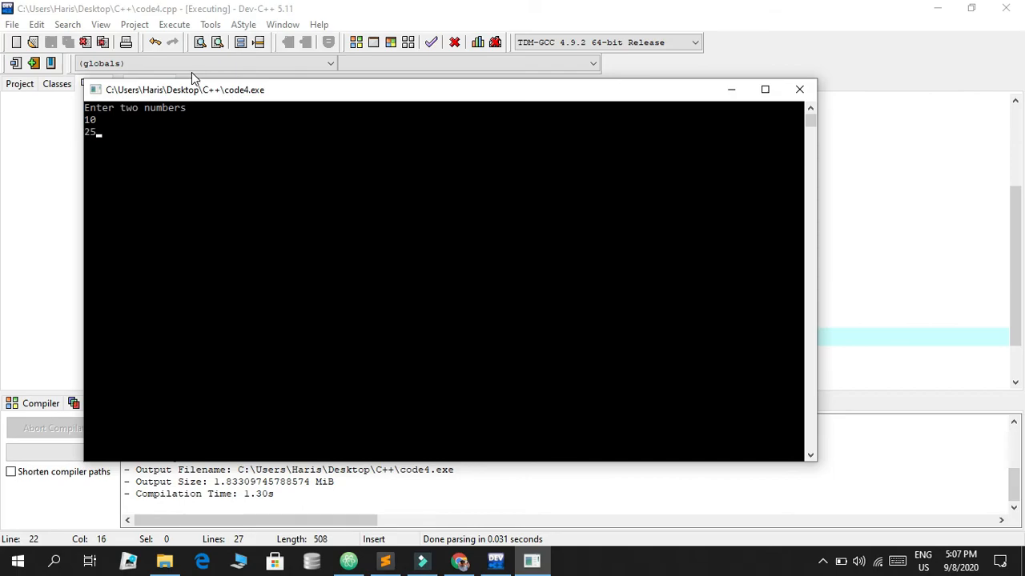
{"action": "key", "text": "enter"}
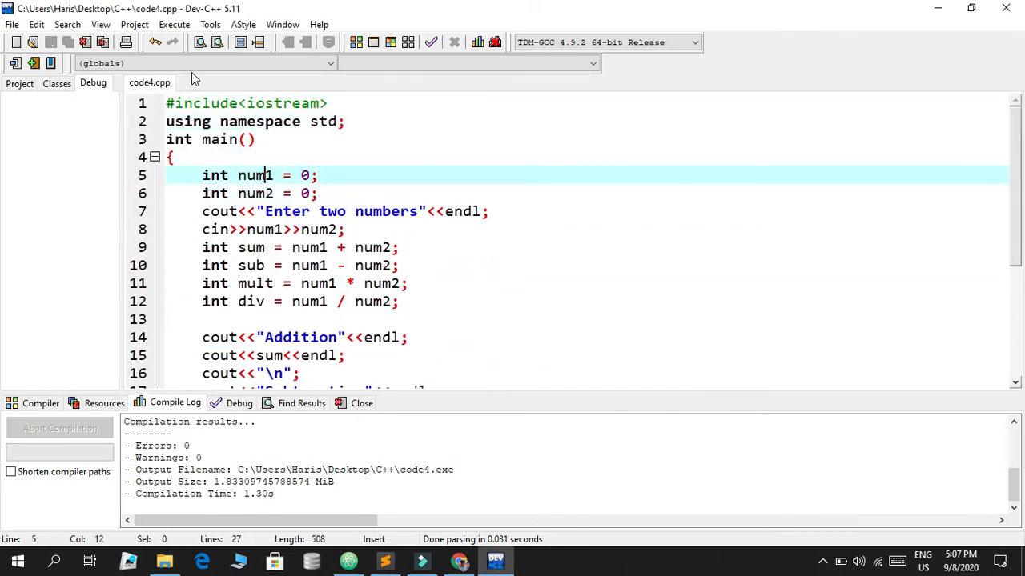
Change num1, num2, sum, sub, mult and div from int to float and save.
{"action": "type", "text": "floa"}
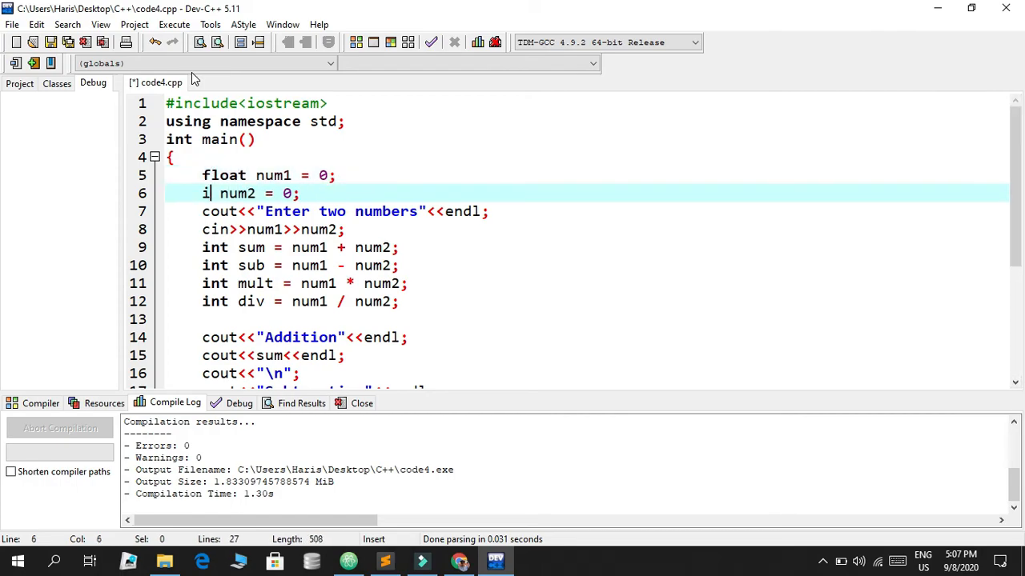
{"action": "type", "text": "float"}
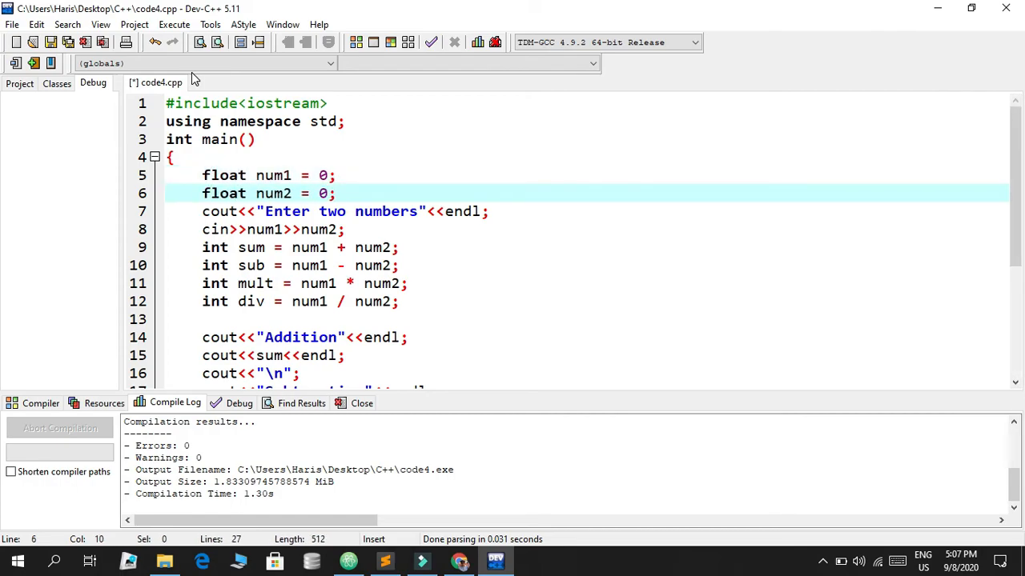
{"action": "left_click", "coordinate": [321, 265]}
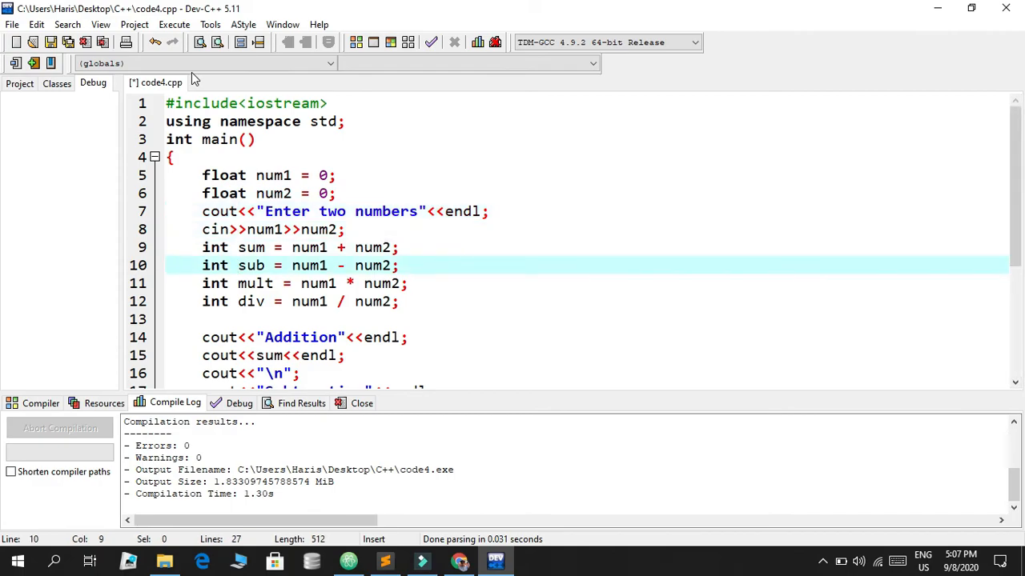
{"action": "left_click", "coordinate": [237, 247]}
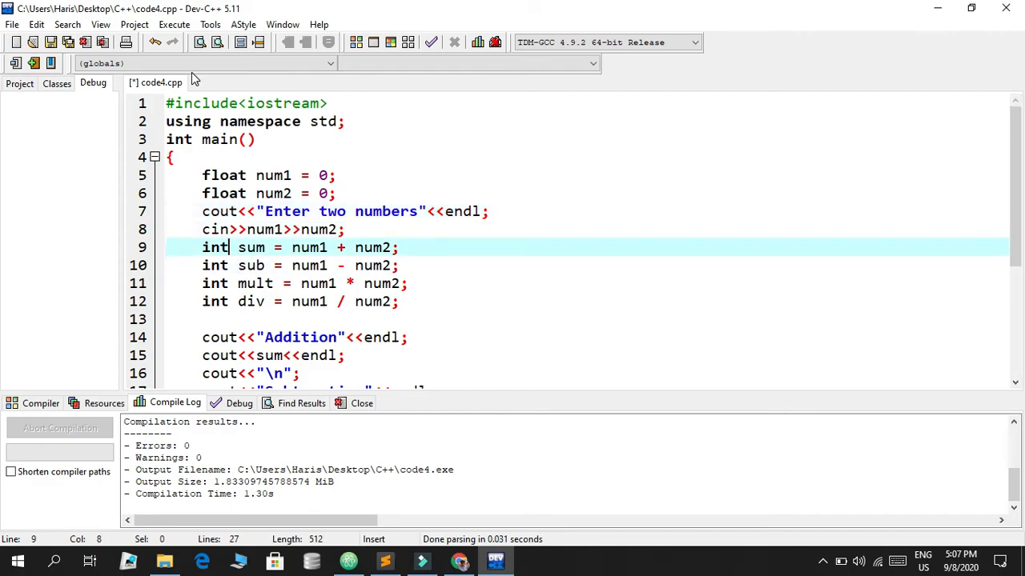
{"action": "type", "text": "float"}
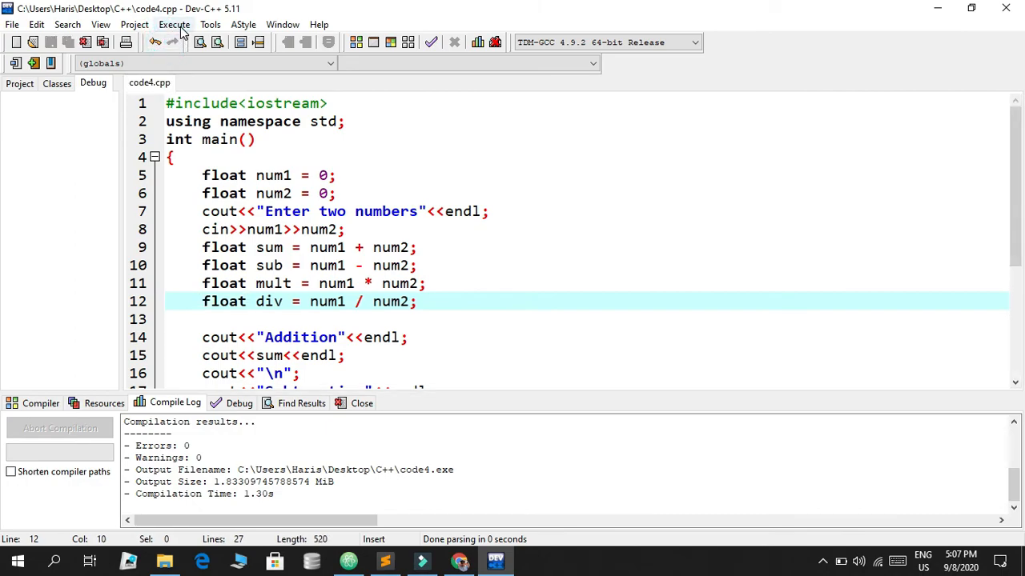
Compile and run the float version with 10 and 25, yielding 35, -15, 250 and 0.4.
{"action": "left_click", "coordinate": [173, 24]}
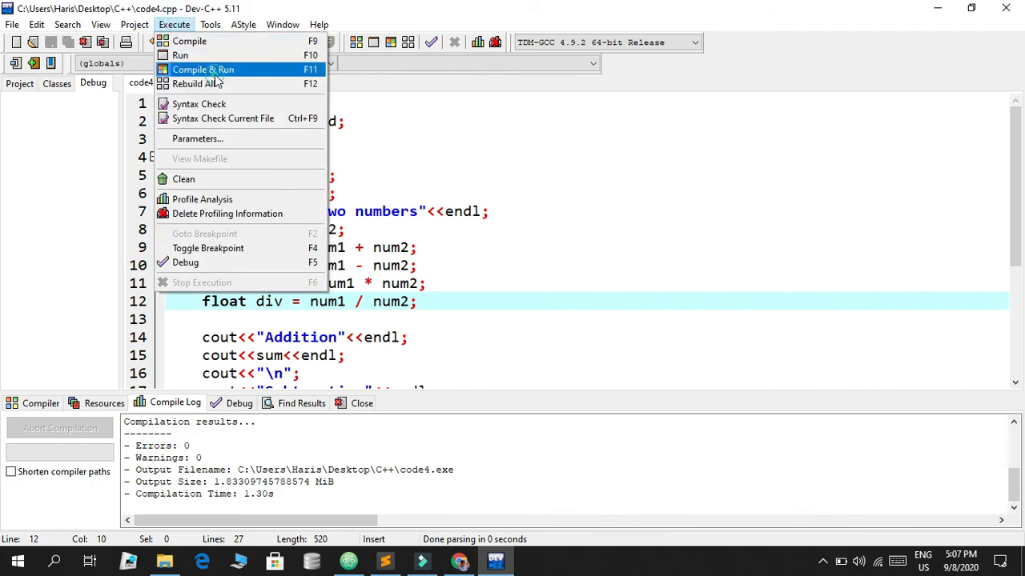
{"action": "left_click", "coordinate": [201, 69]}
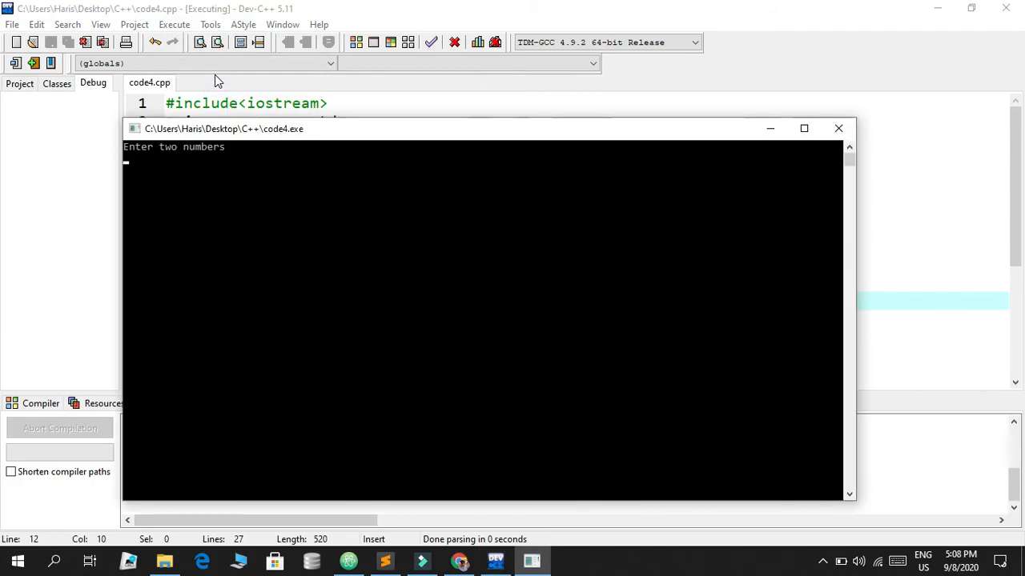
{"action": "type", "text": "10"}
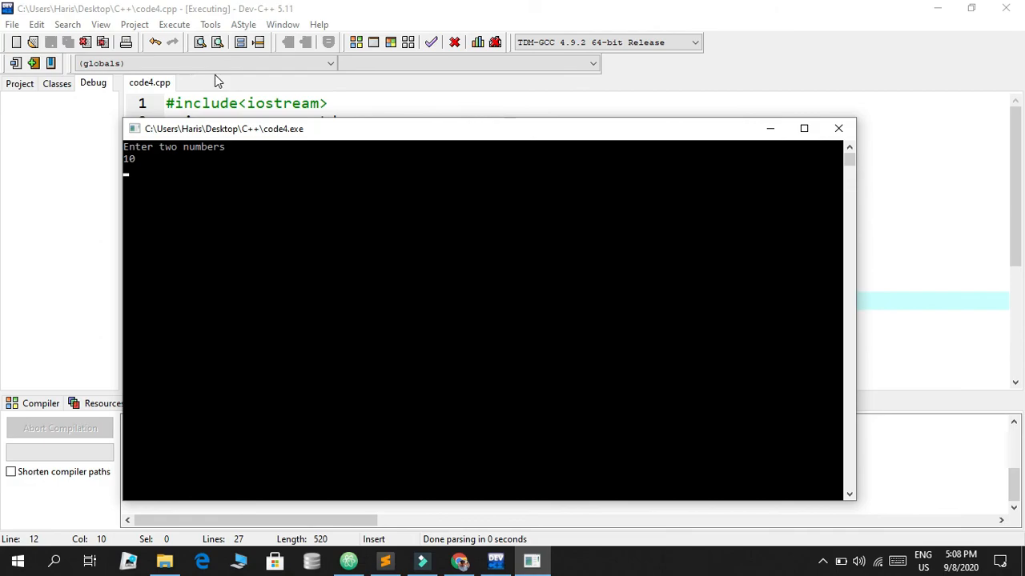
{"action": "type", "text": "2"}
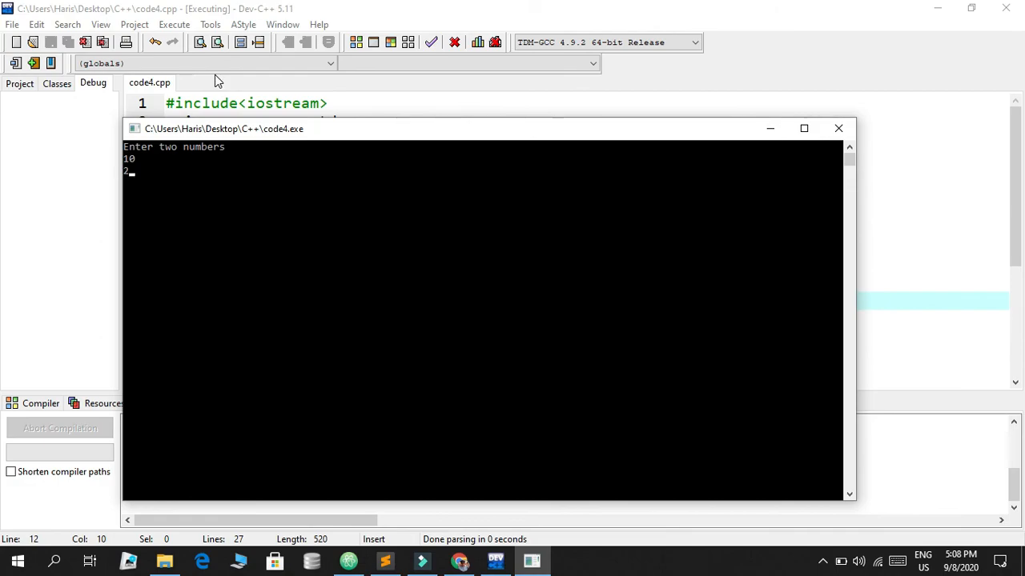
{"action": "type", "text": "25"}
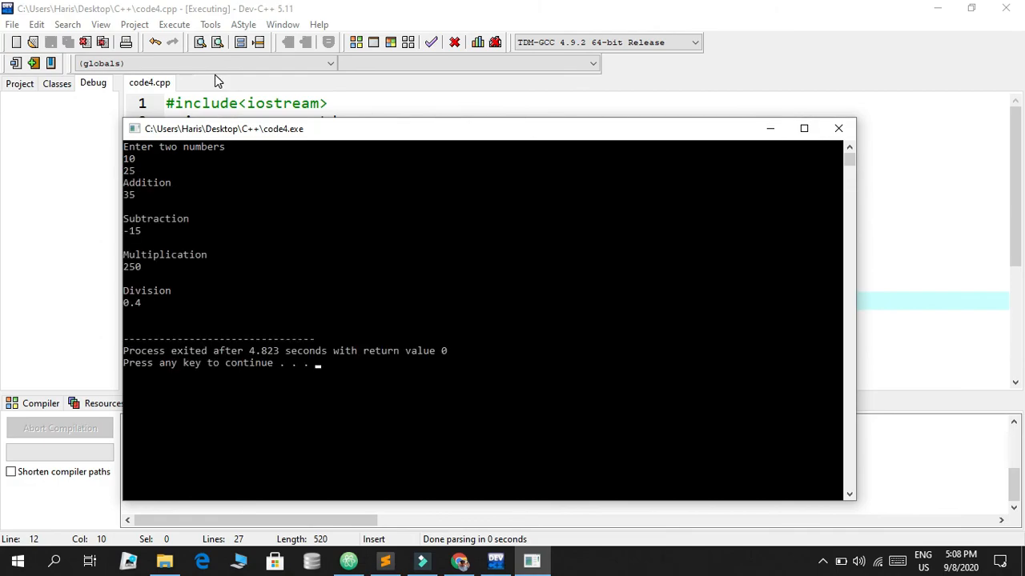